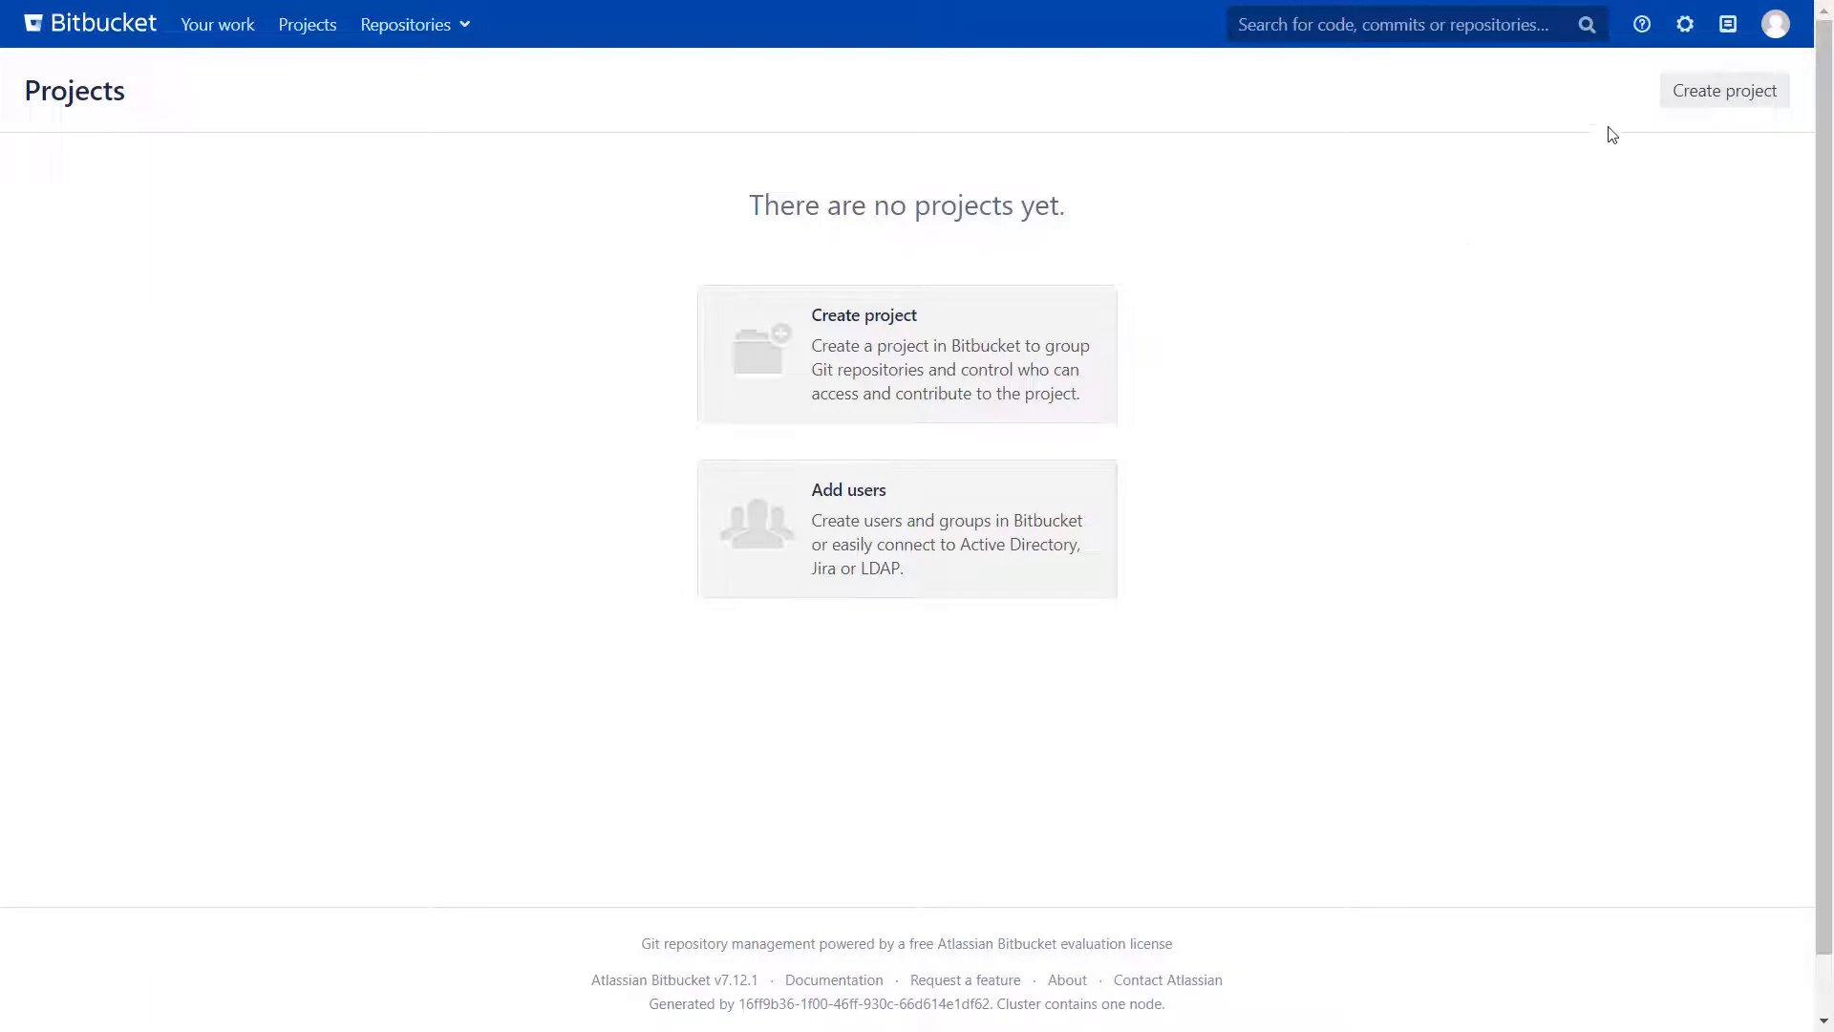
# Step: Open Bitbucket Administration and scroll toward the Add-ons section
pyautogui.click(1685, 23)
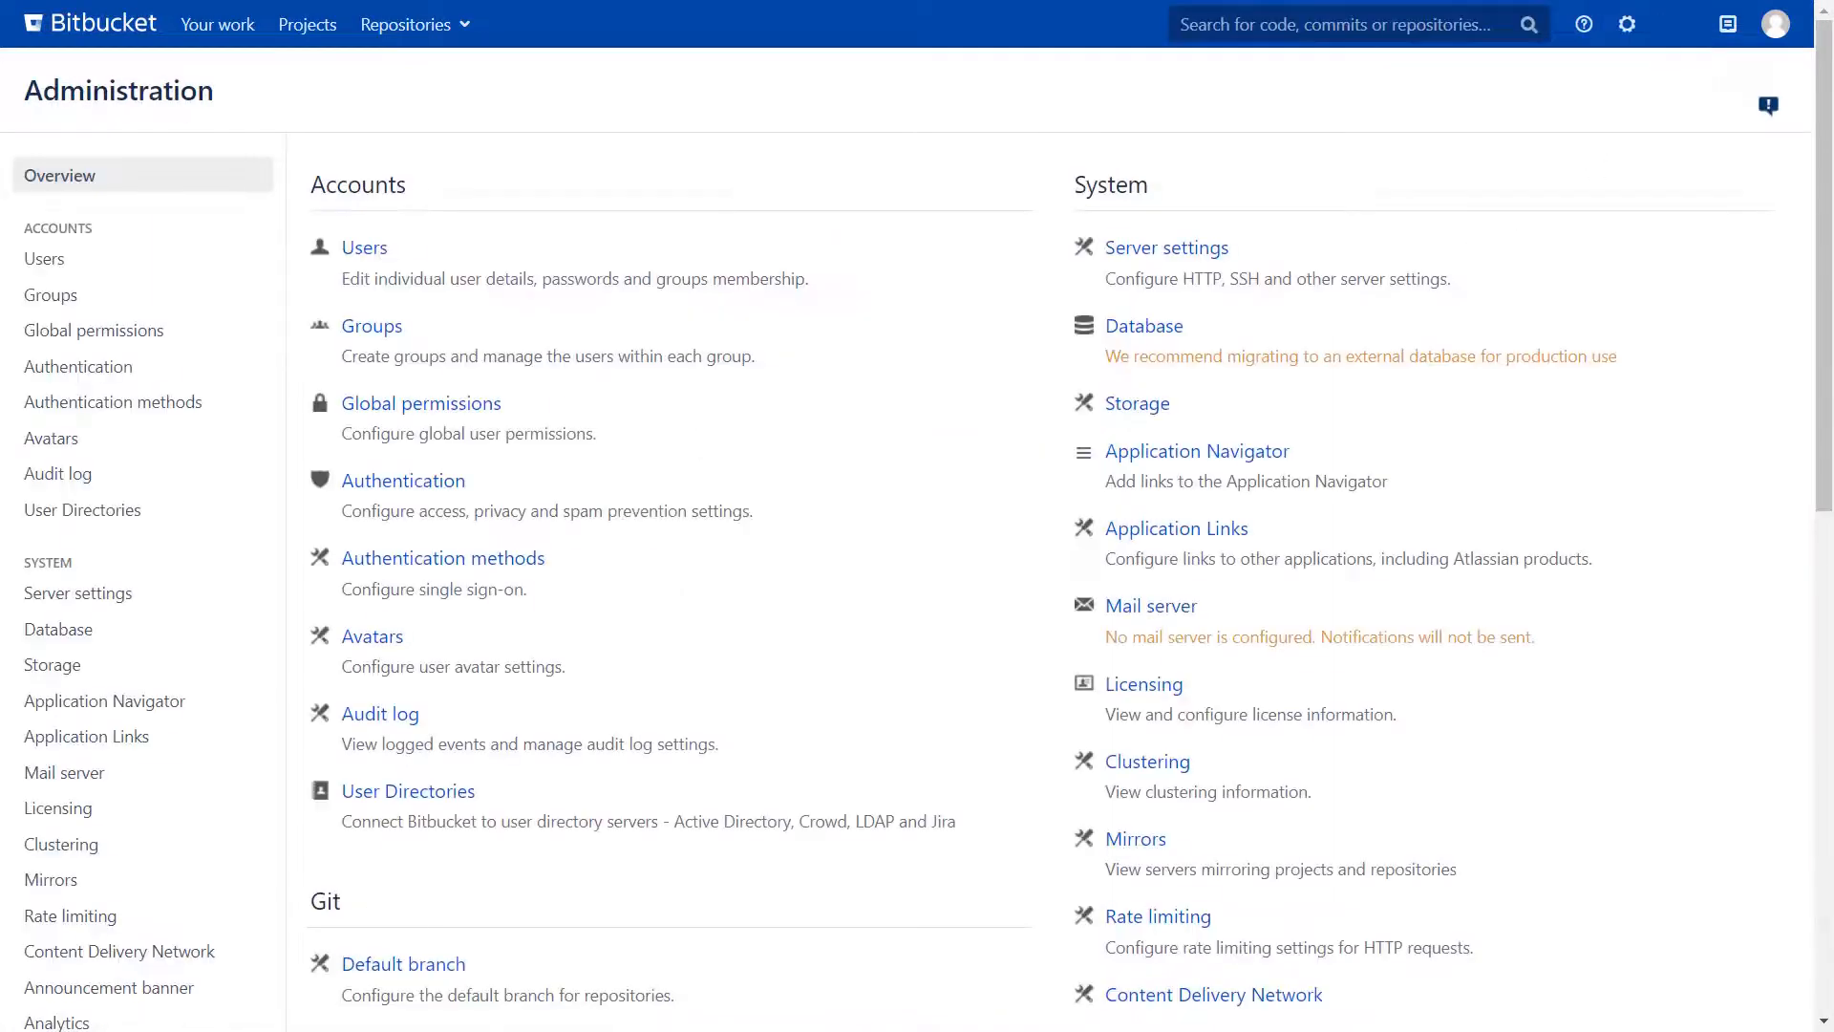
pyautogui.scroll(-3)
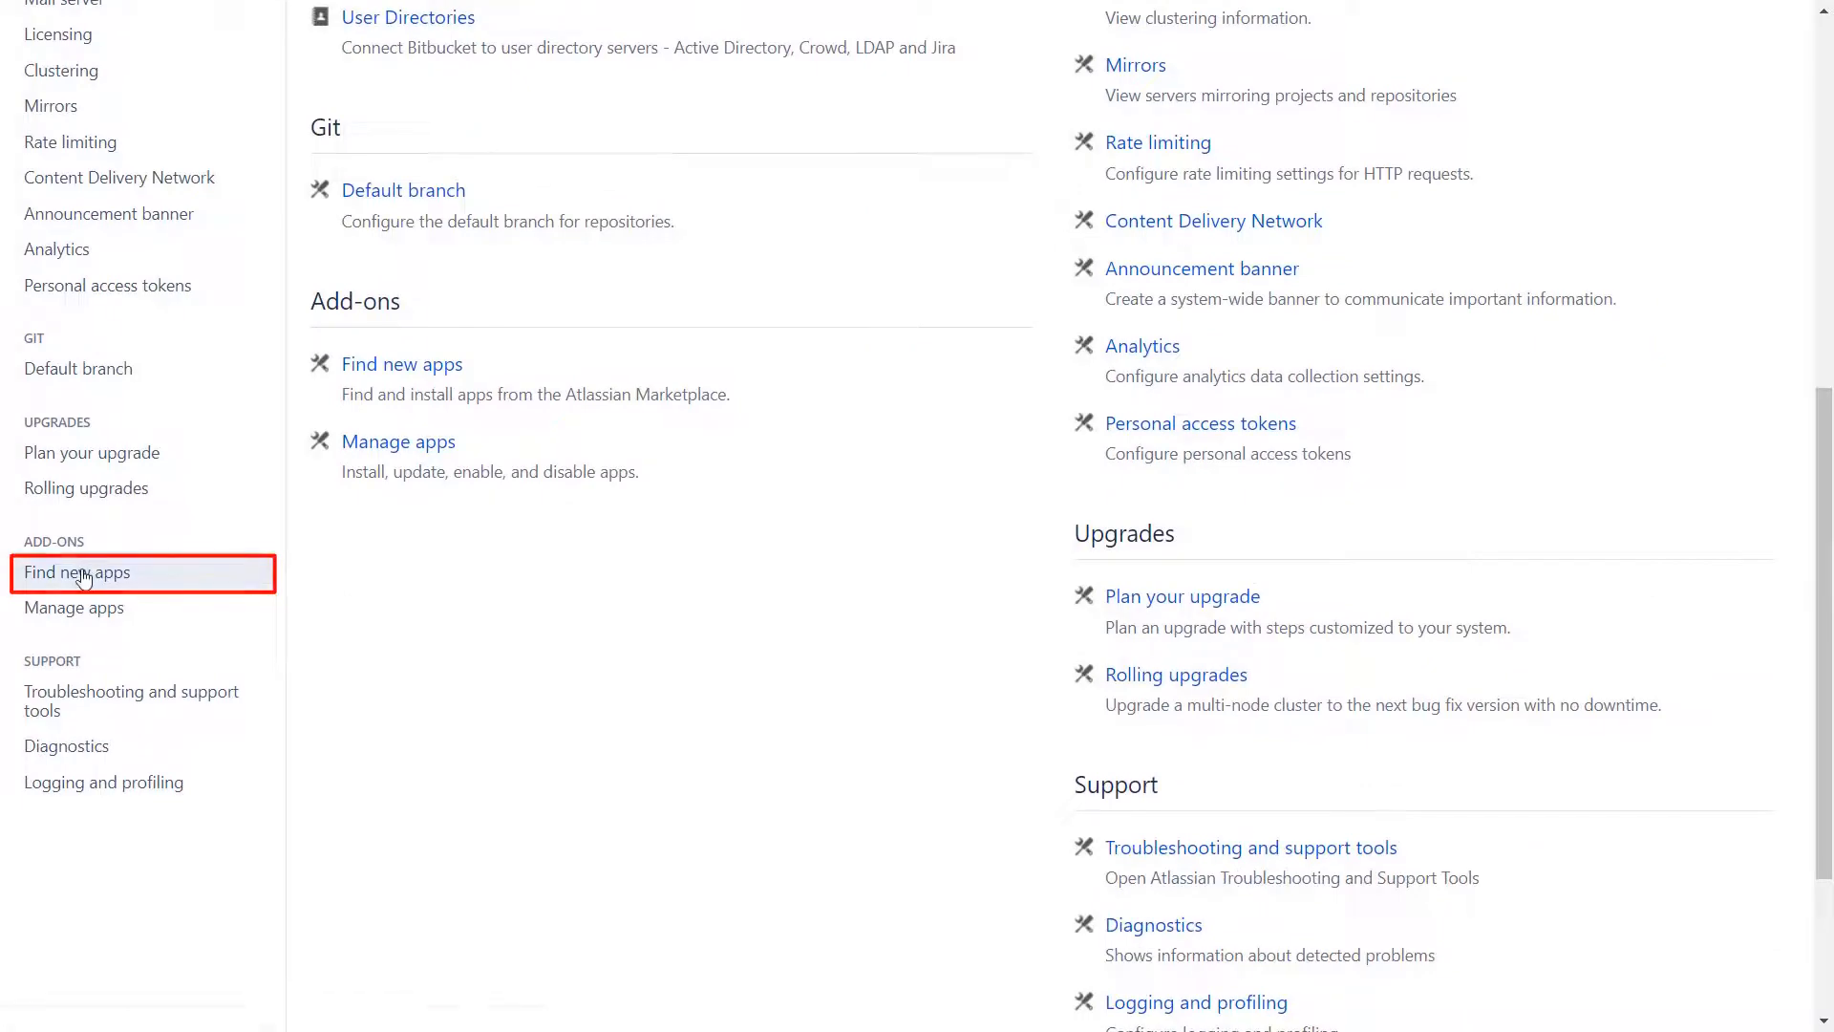
# Step: Search the Marketplace for 'SCIM' and install the miniOrange app via Free trial
pyautogui.click(76, 571)
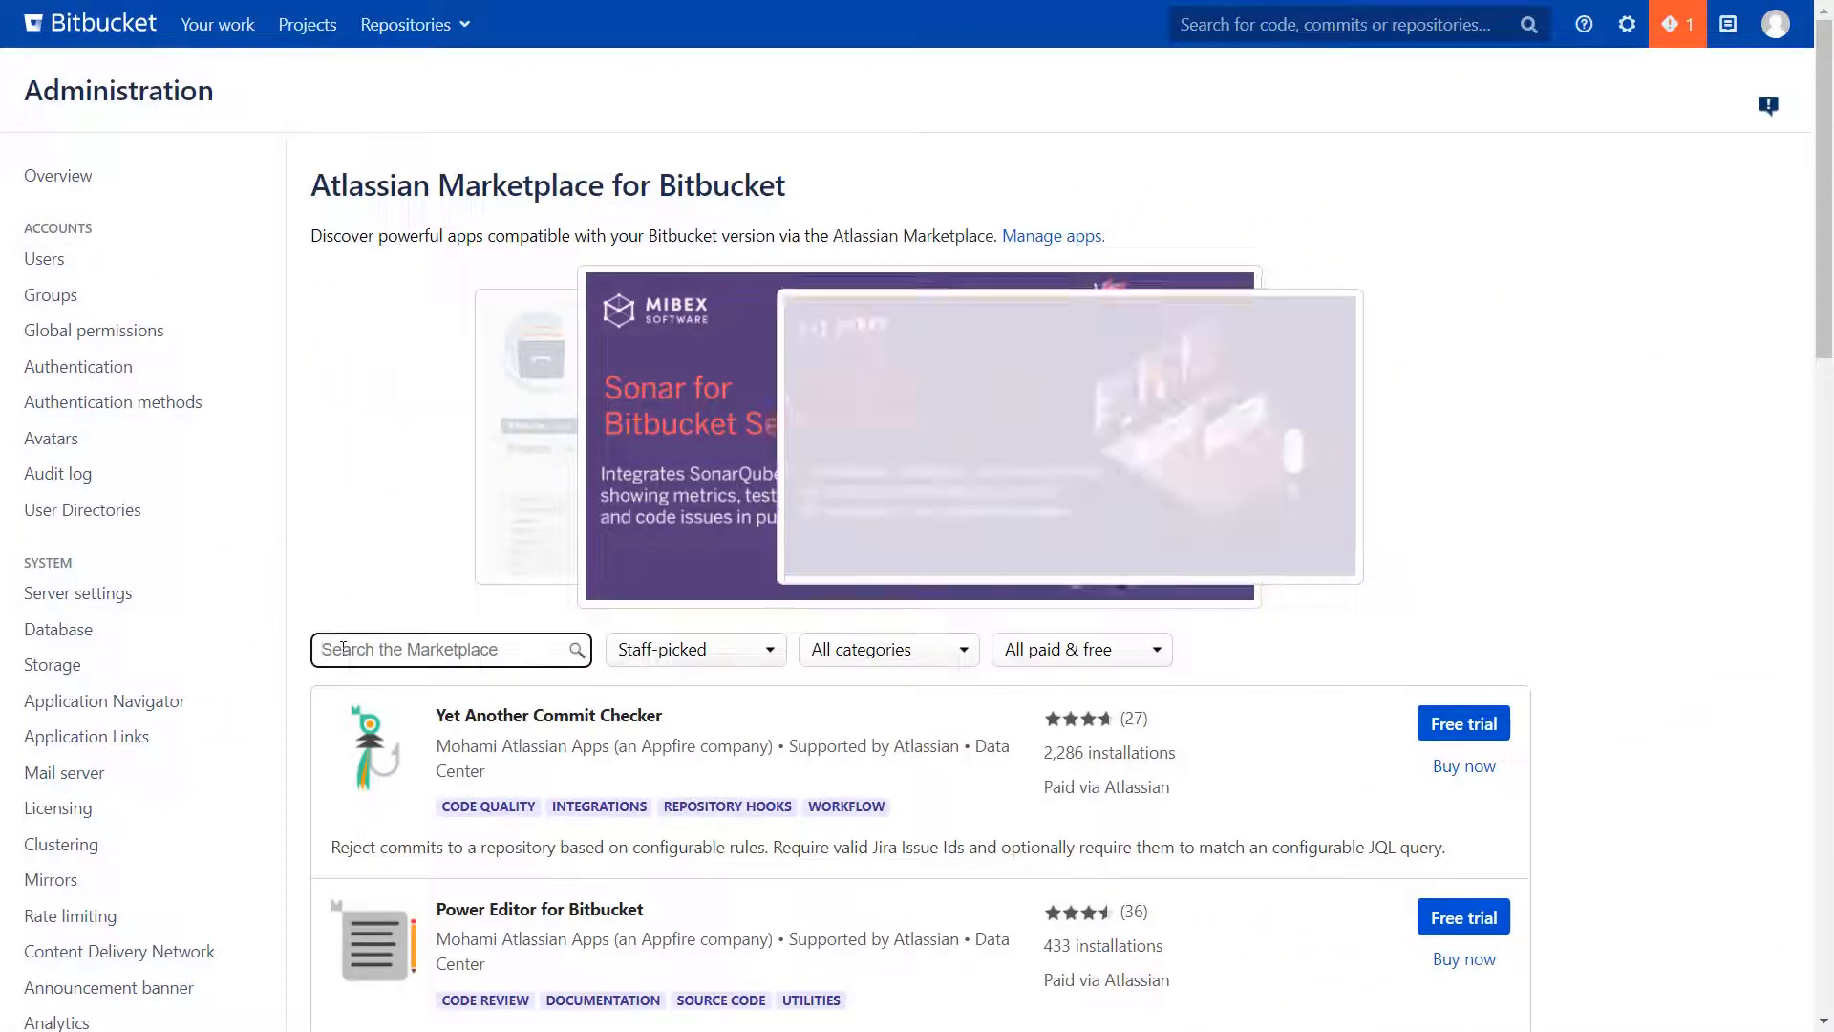
pyautogui.write('SCIM')
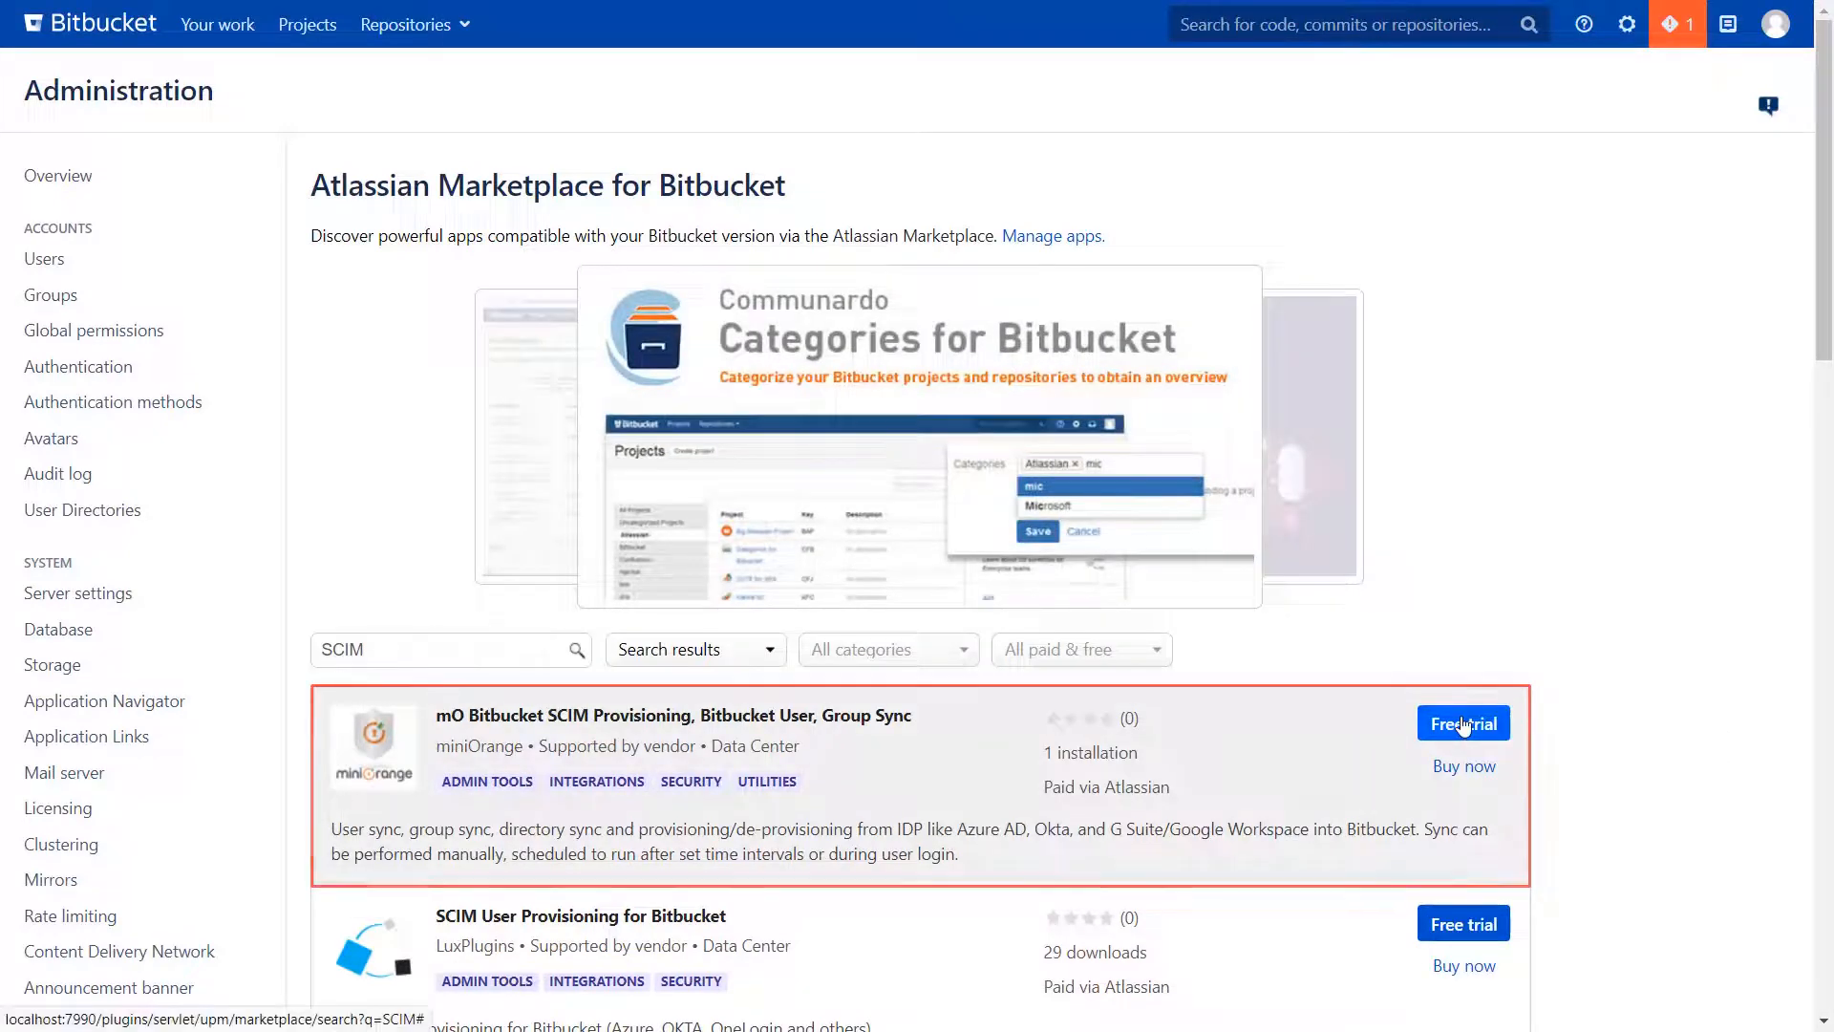
pyautogui.click(1462, 722)
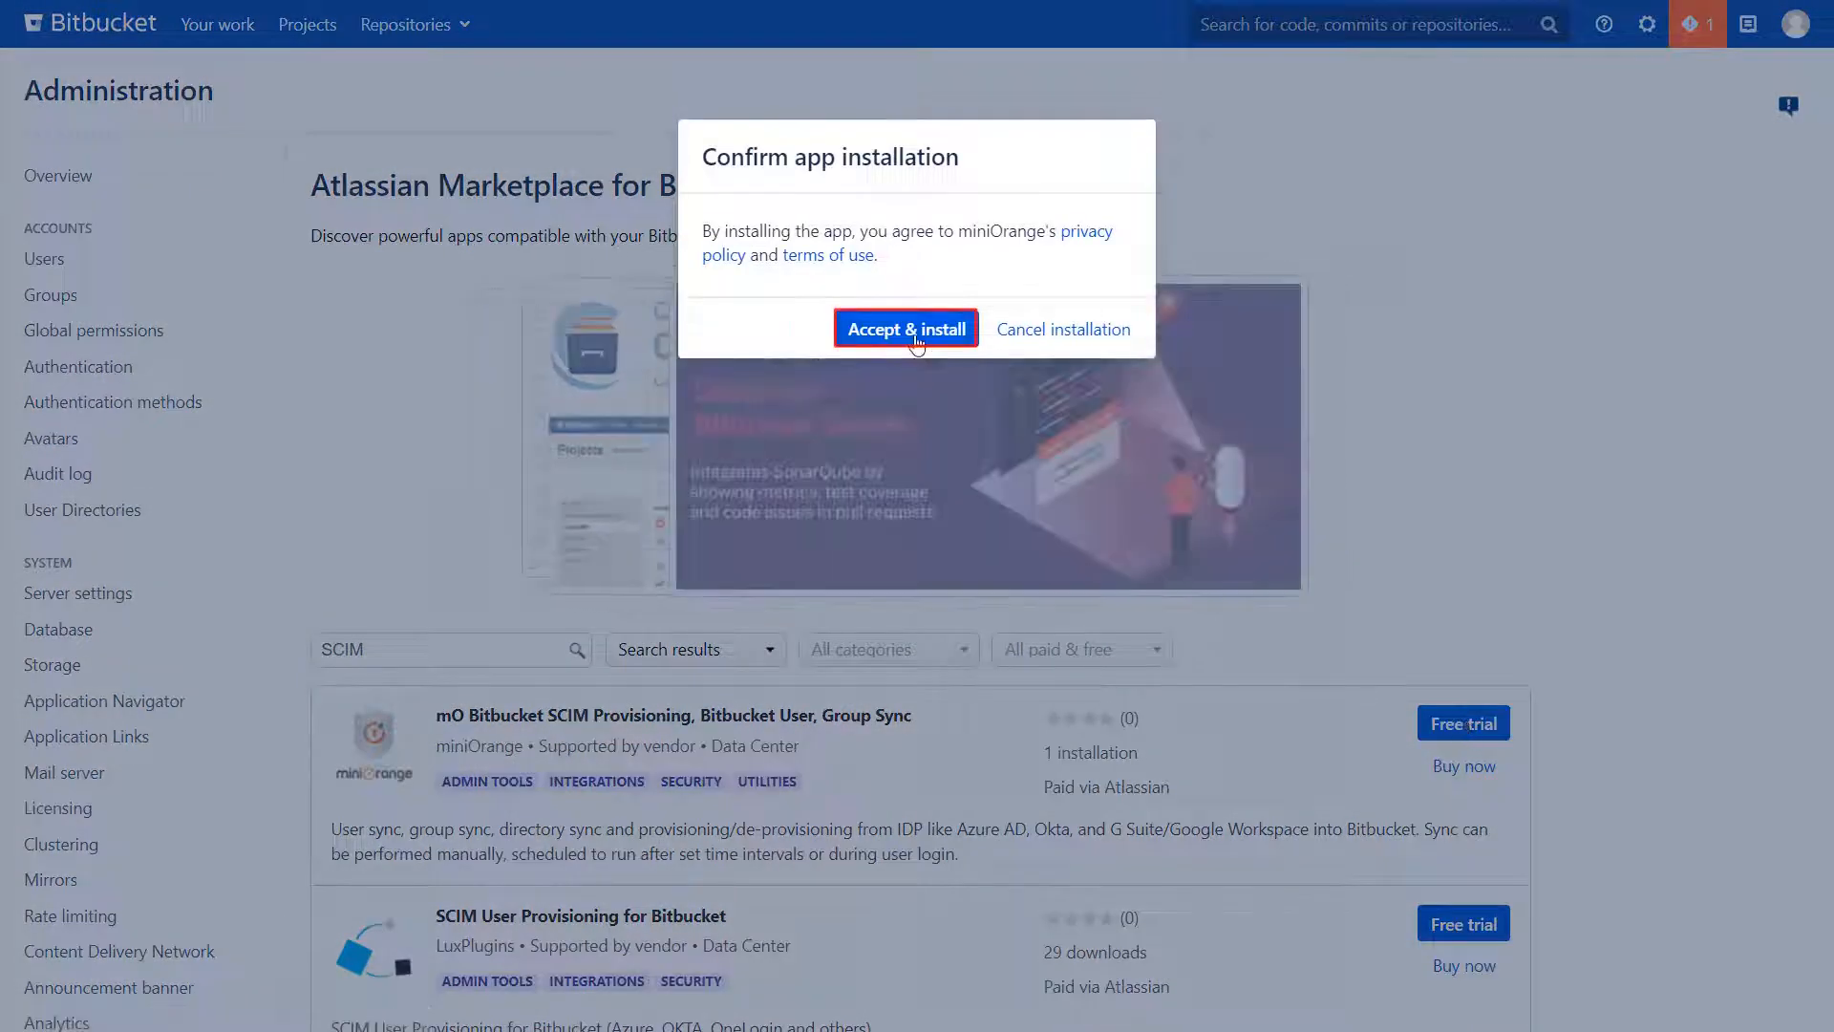
pyautogui.click(906, 329)
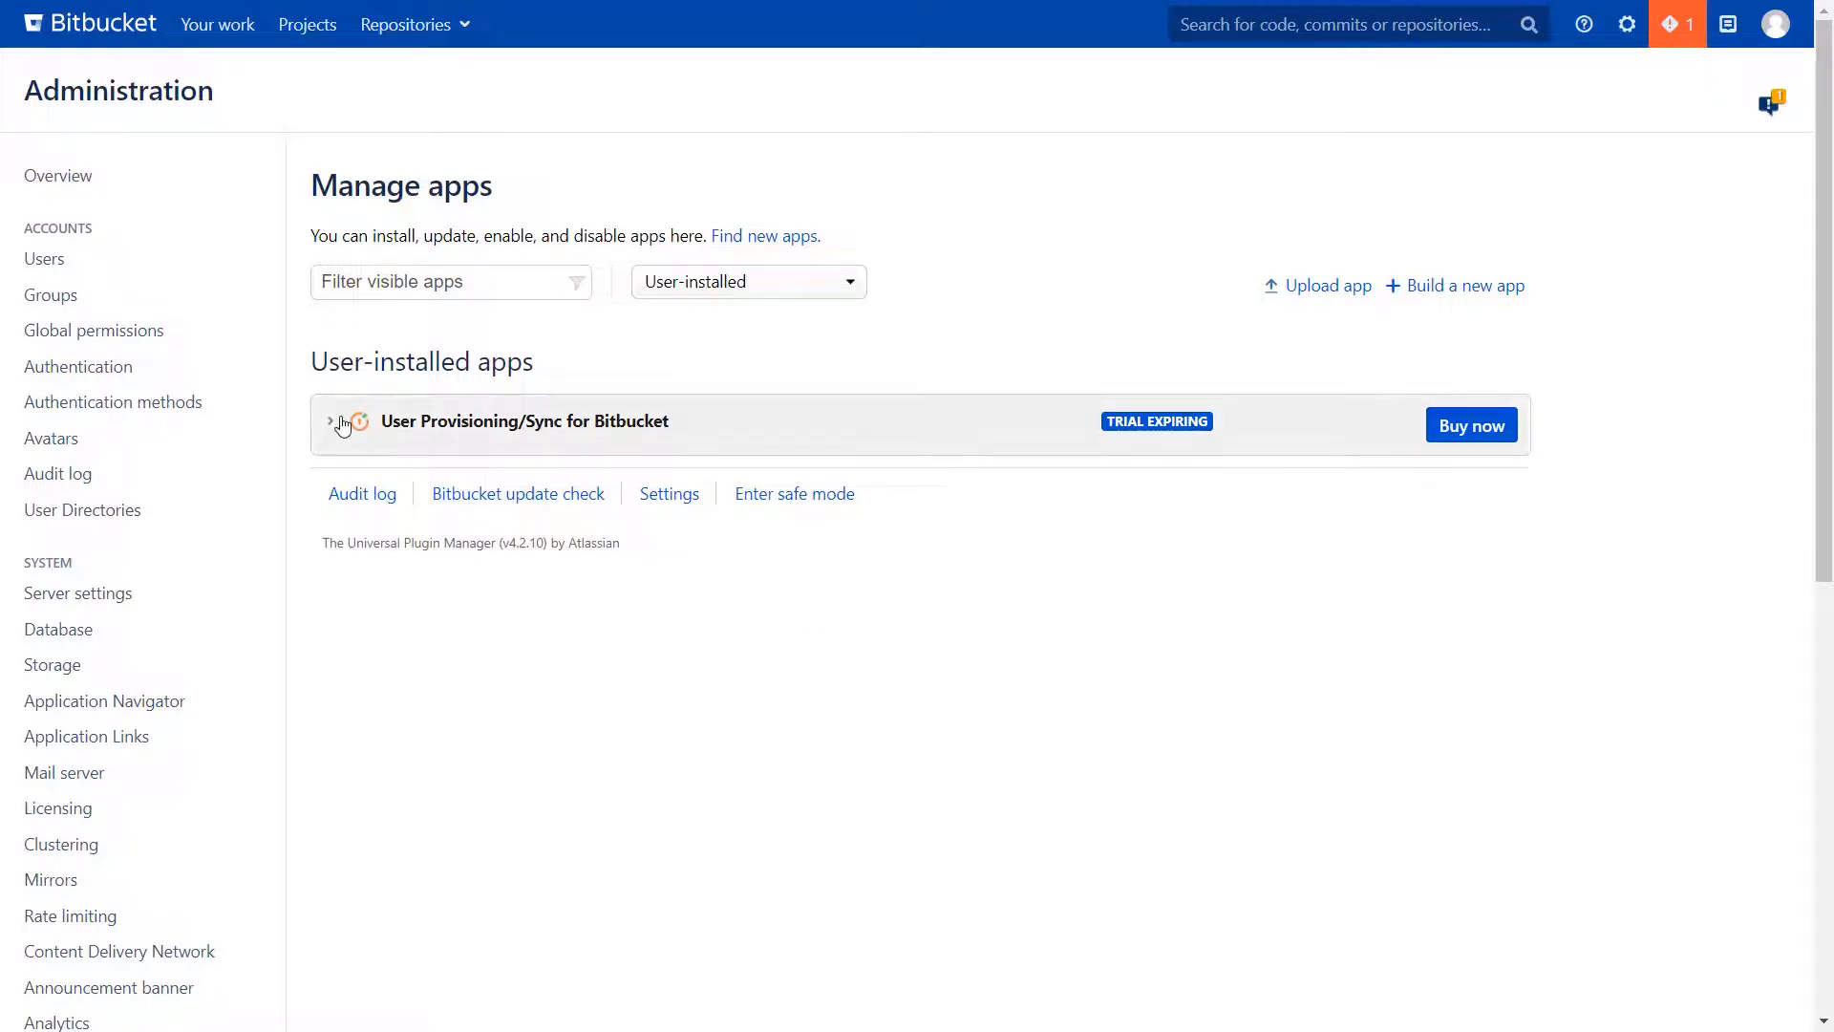
# Step: Expand the installed app and open miniOrange User Provisioning configuration
pyautogui.click(341, 422)
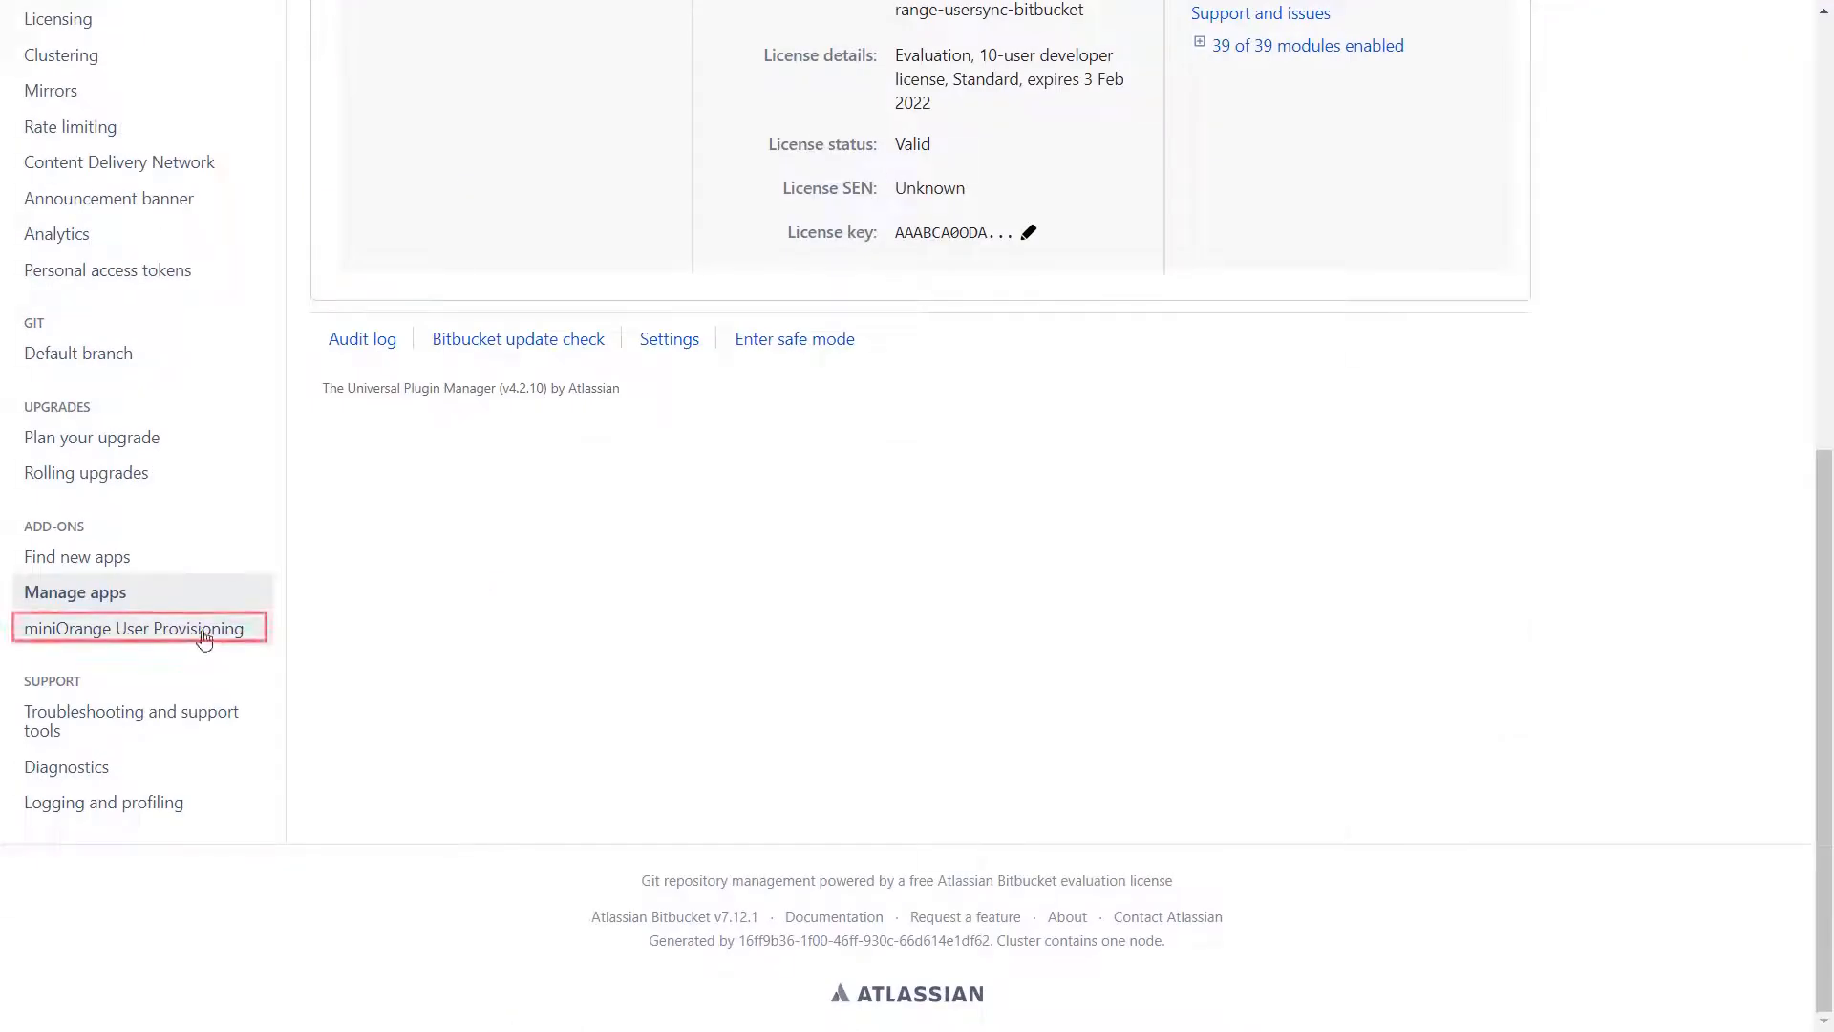
pyautogui.click(132, 629)
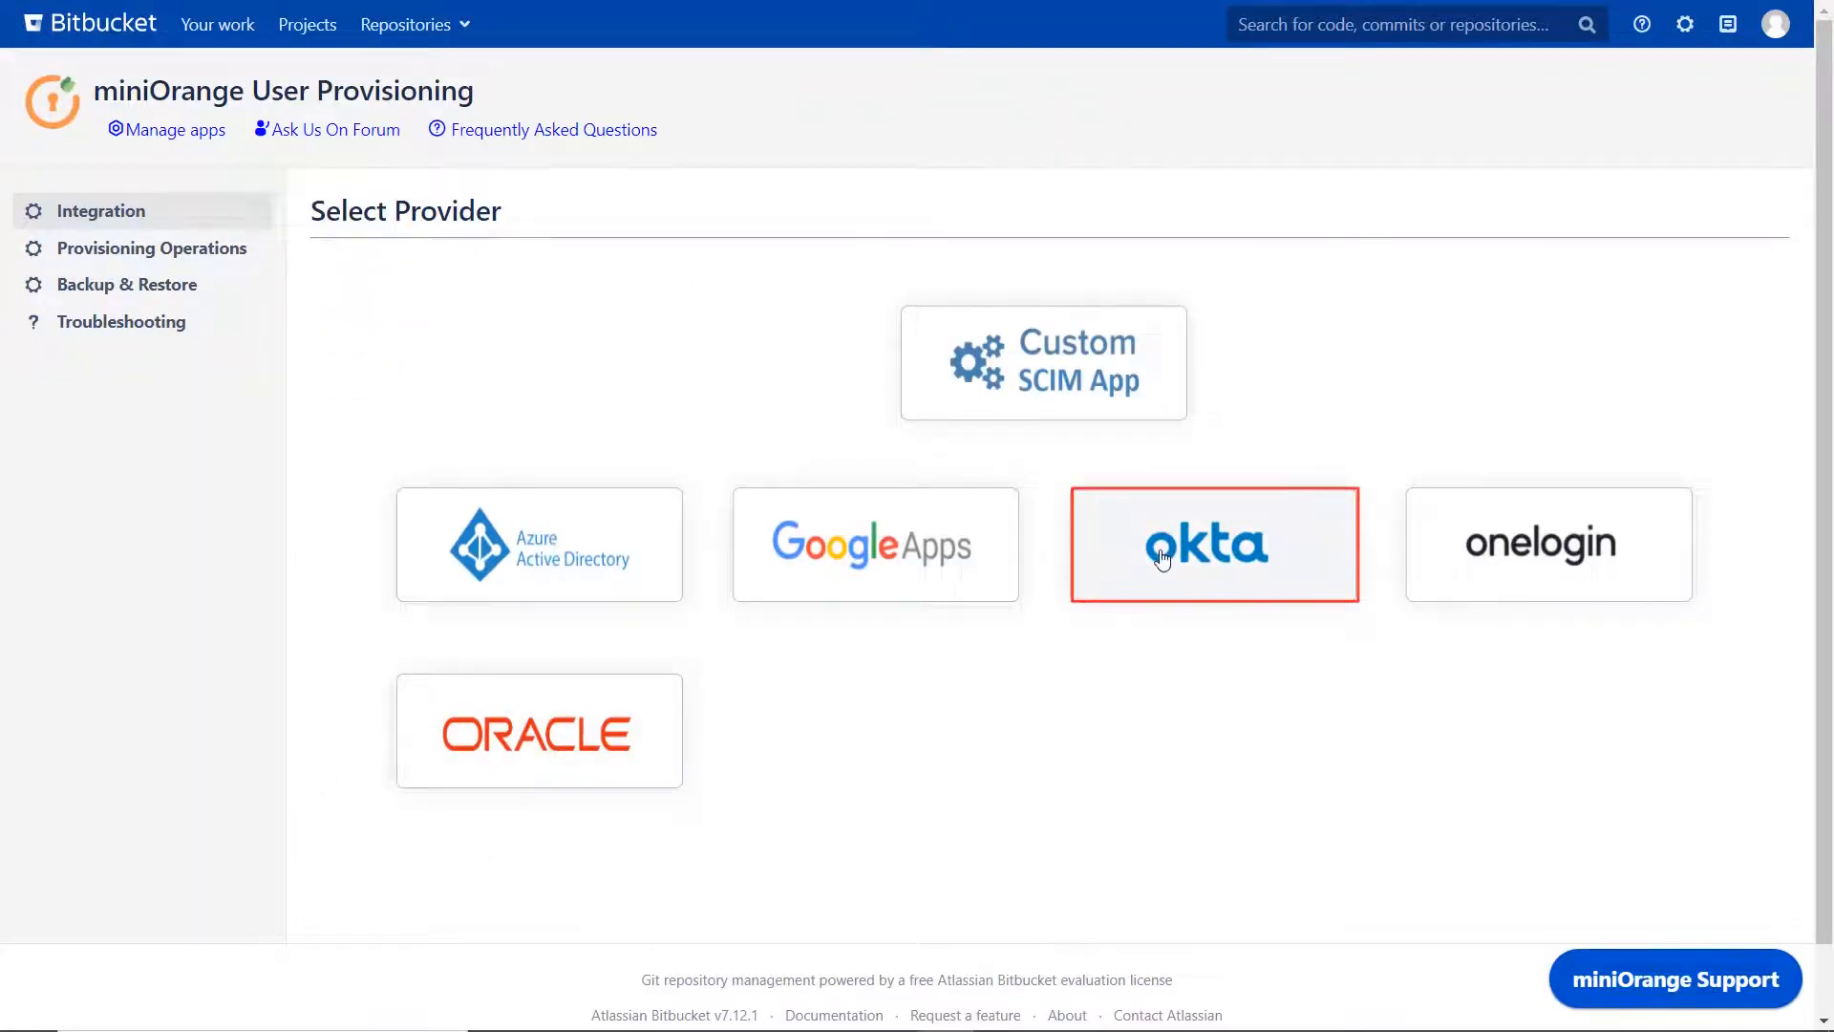
# Step: Choose Okta with SCIM, view the setup guide, name the app 'Okta' and save settings
pyautogui.click(1213, 545)
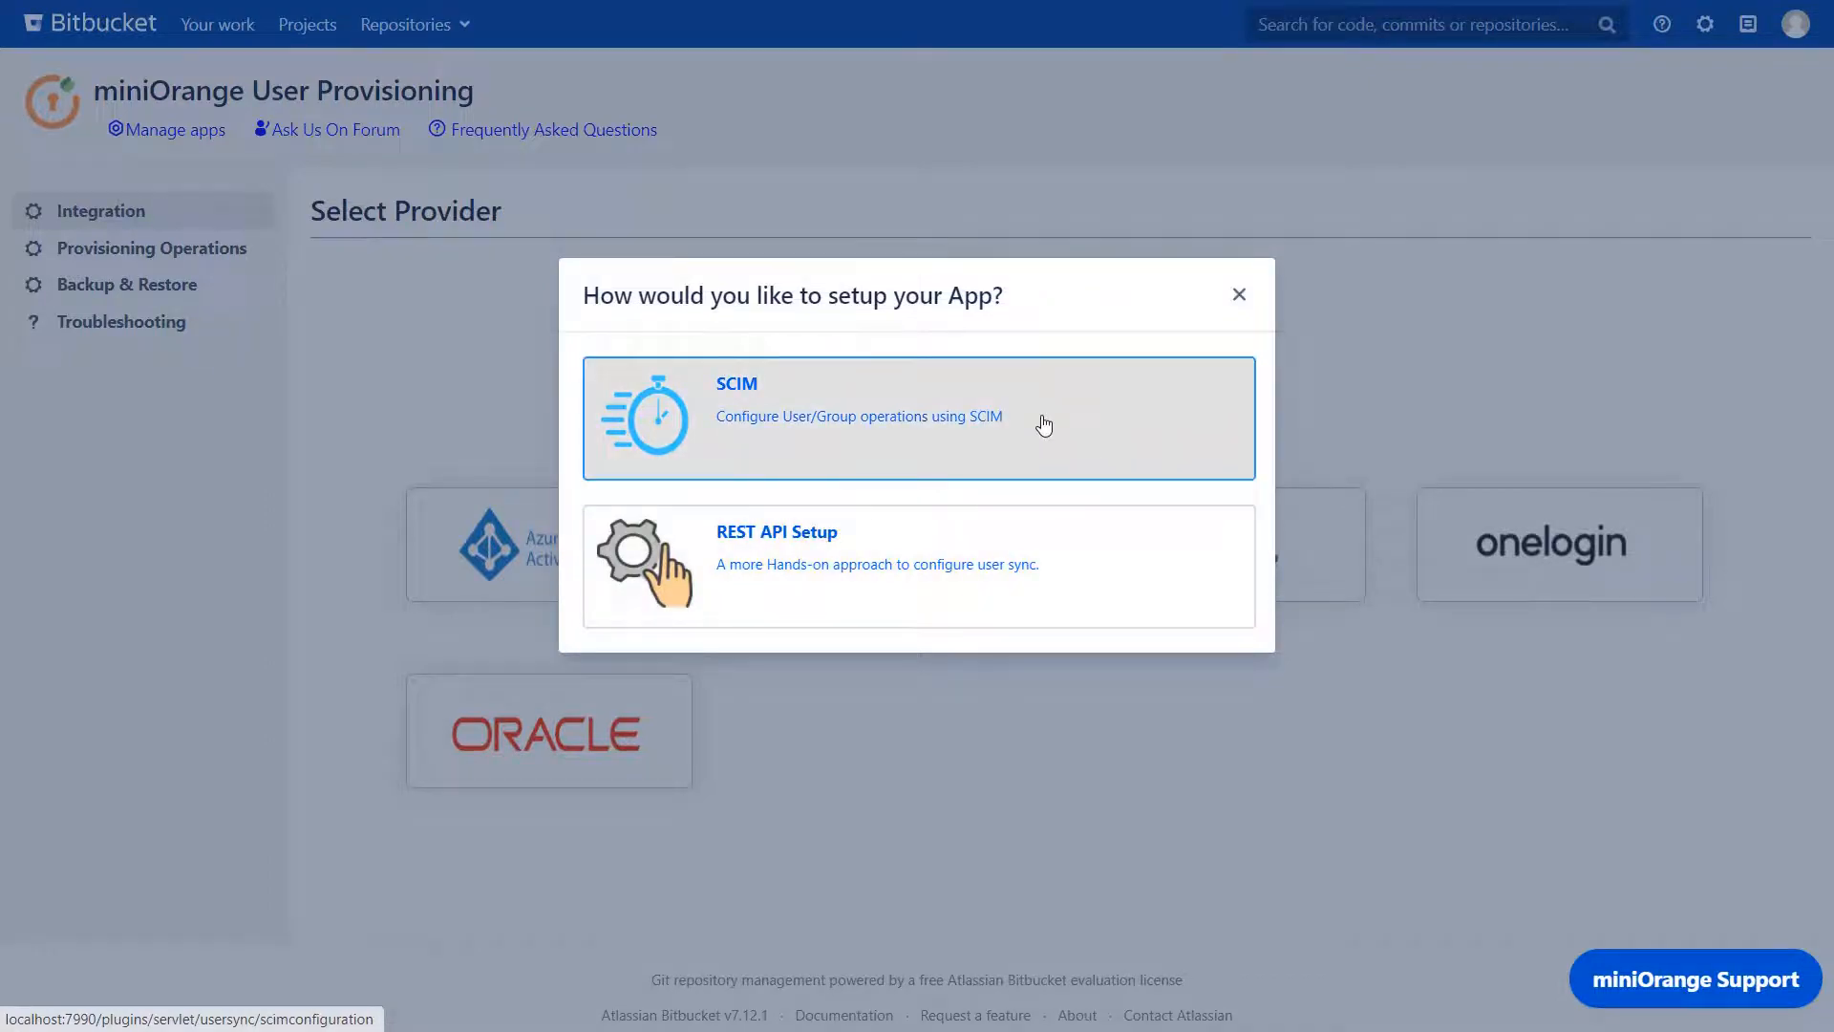
pyautogui.click(919, 418)
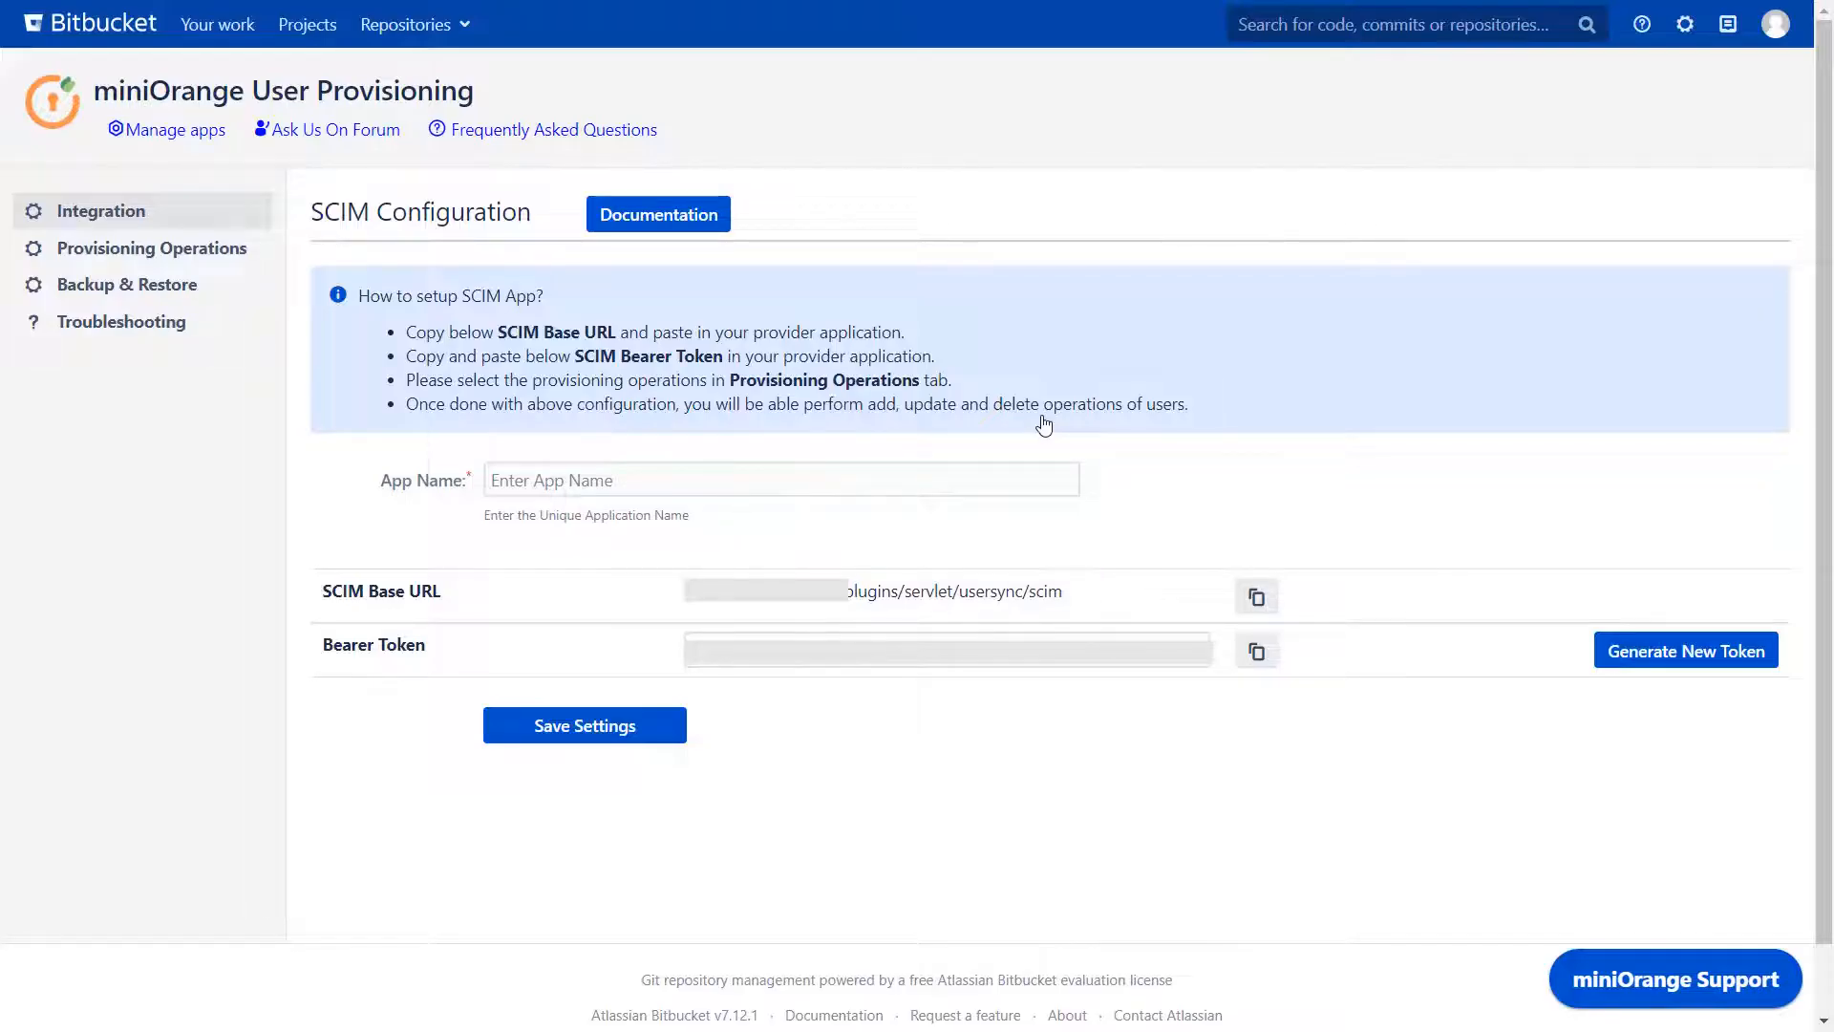
pyautogui.click(657, 214)
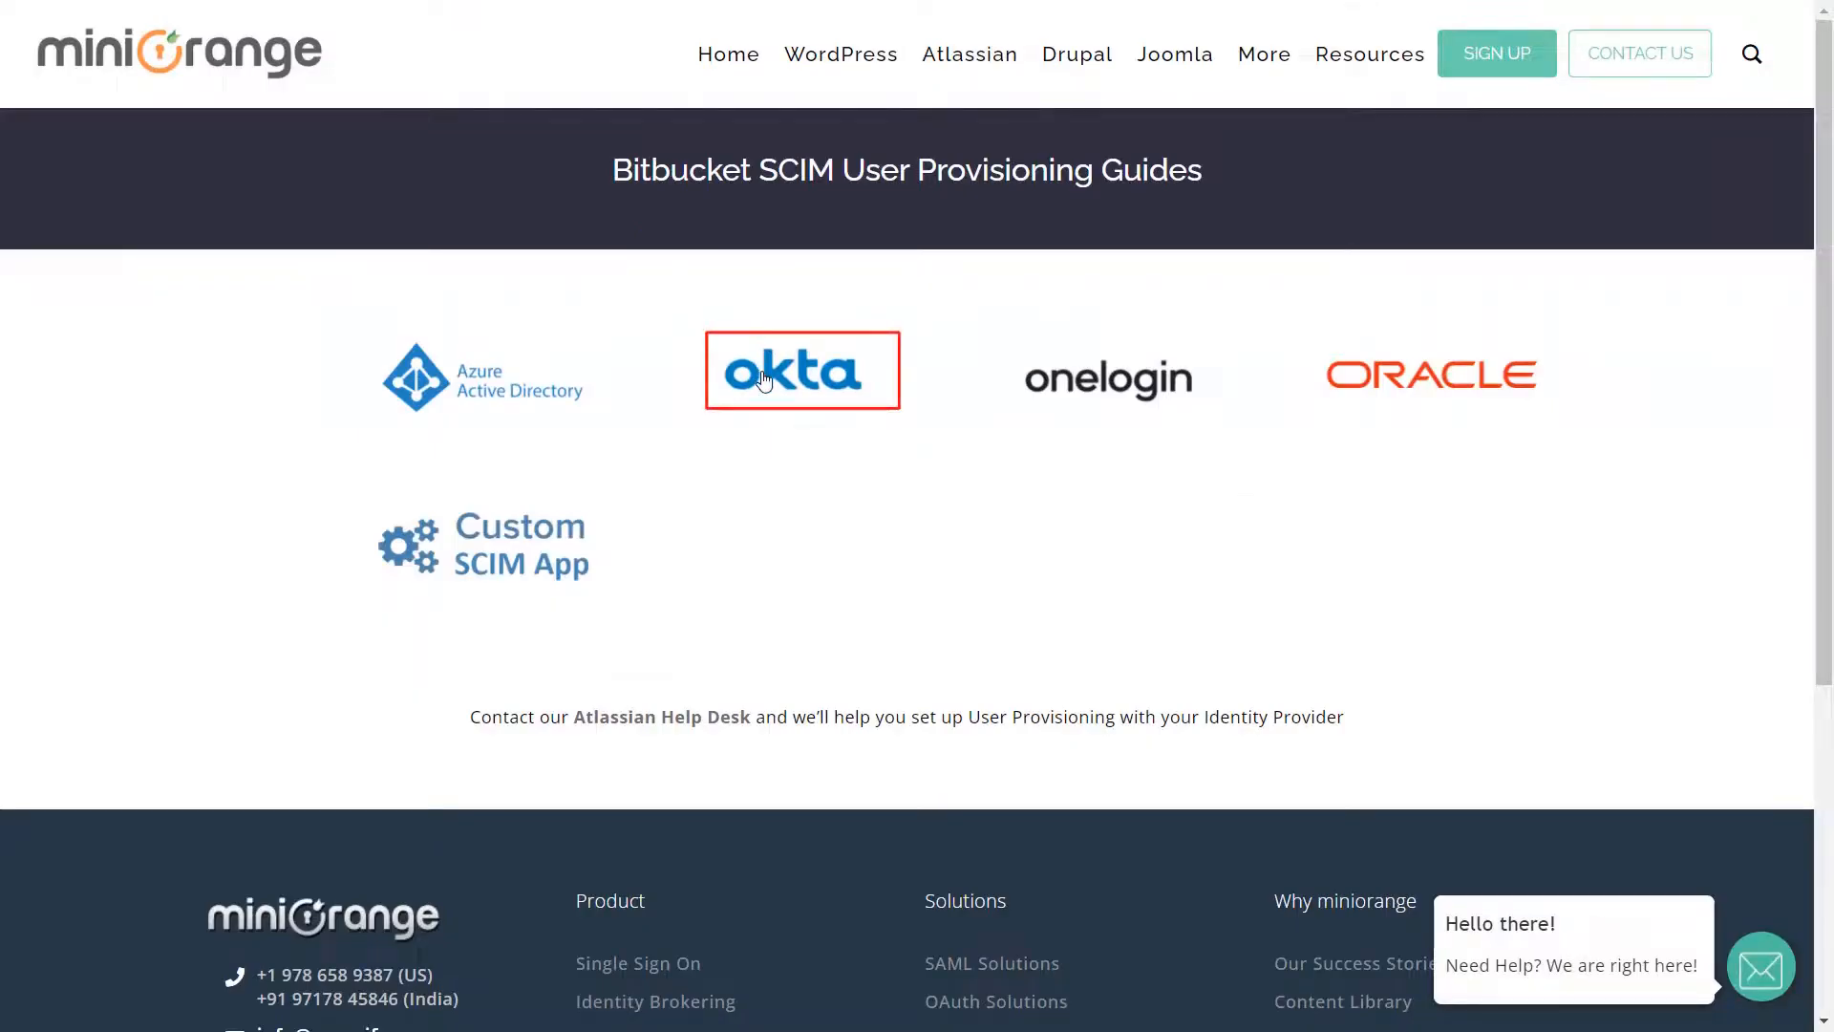
pyautogui.click(803, 368)
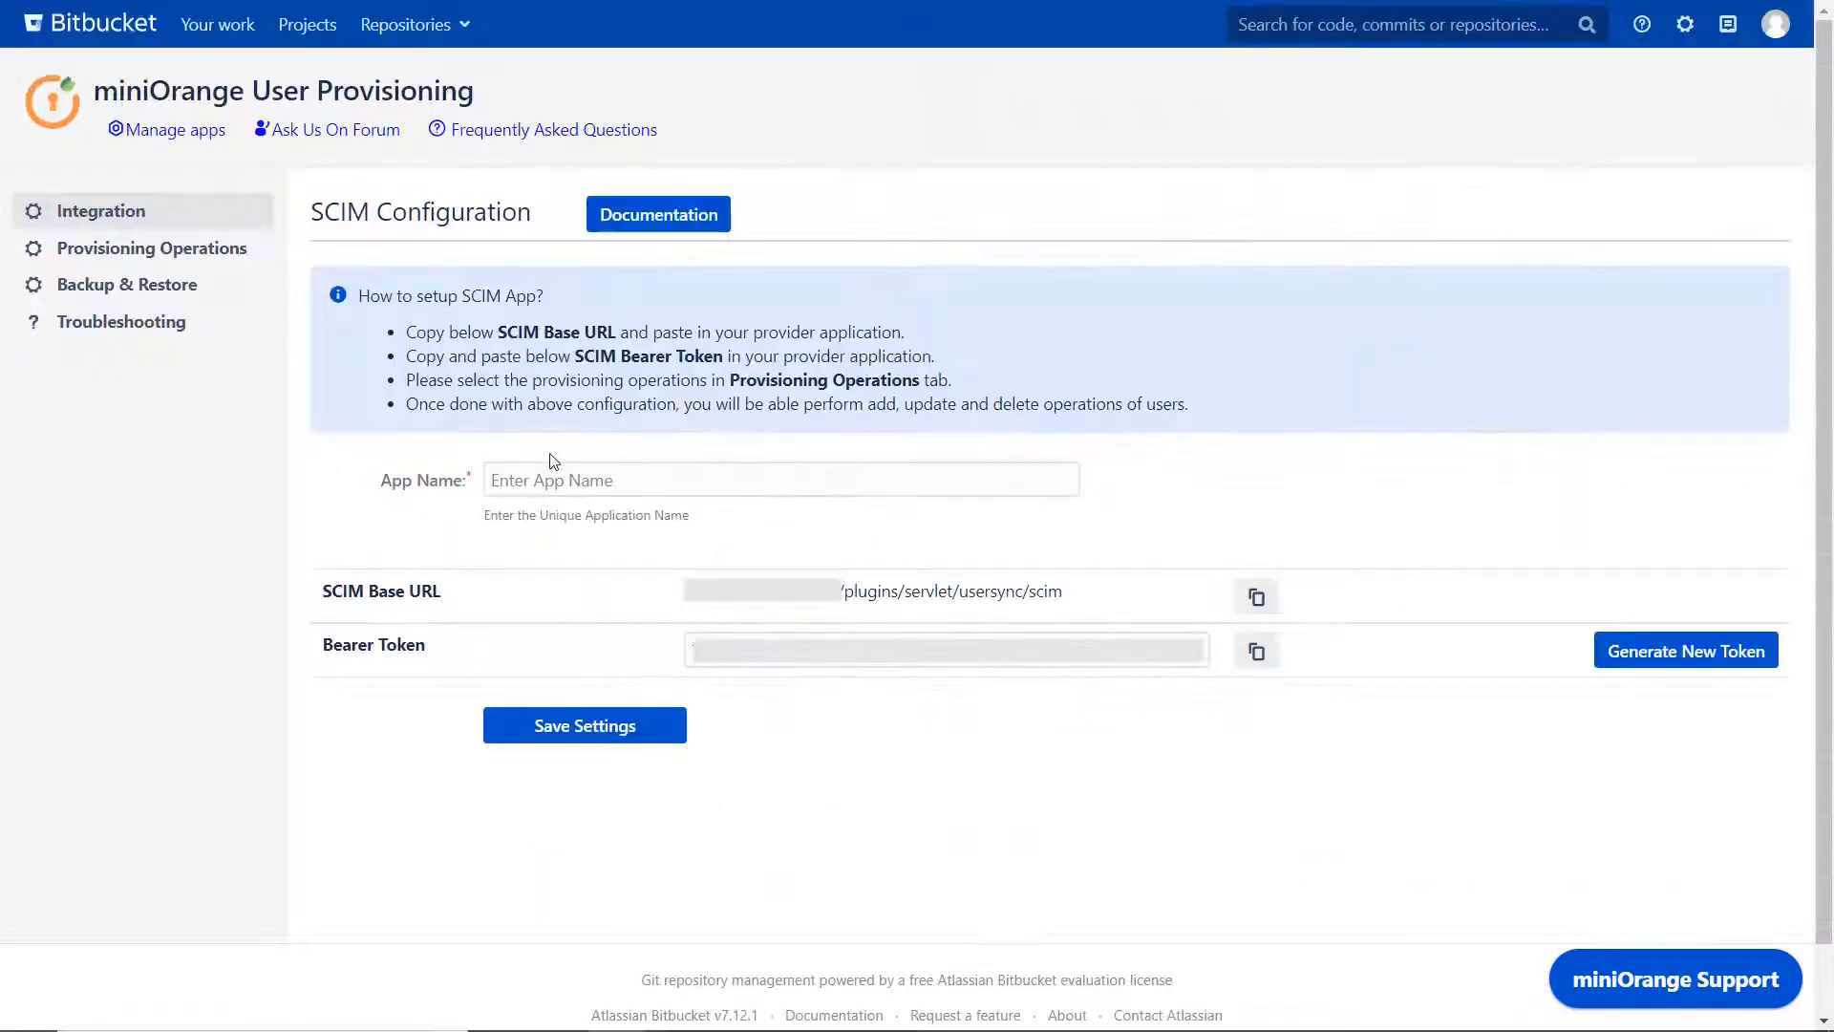
pyautogui.write('Okta')
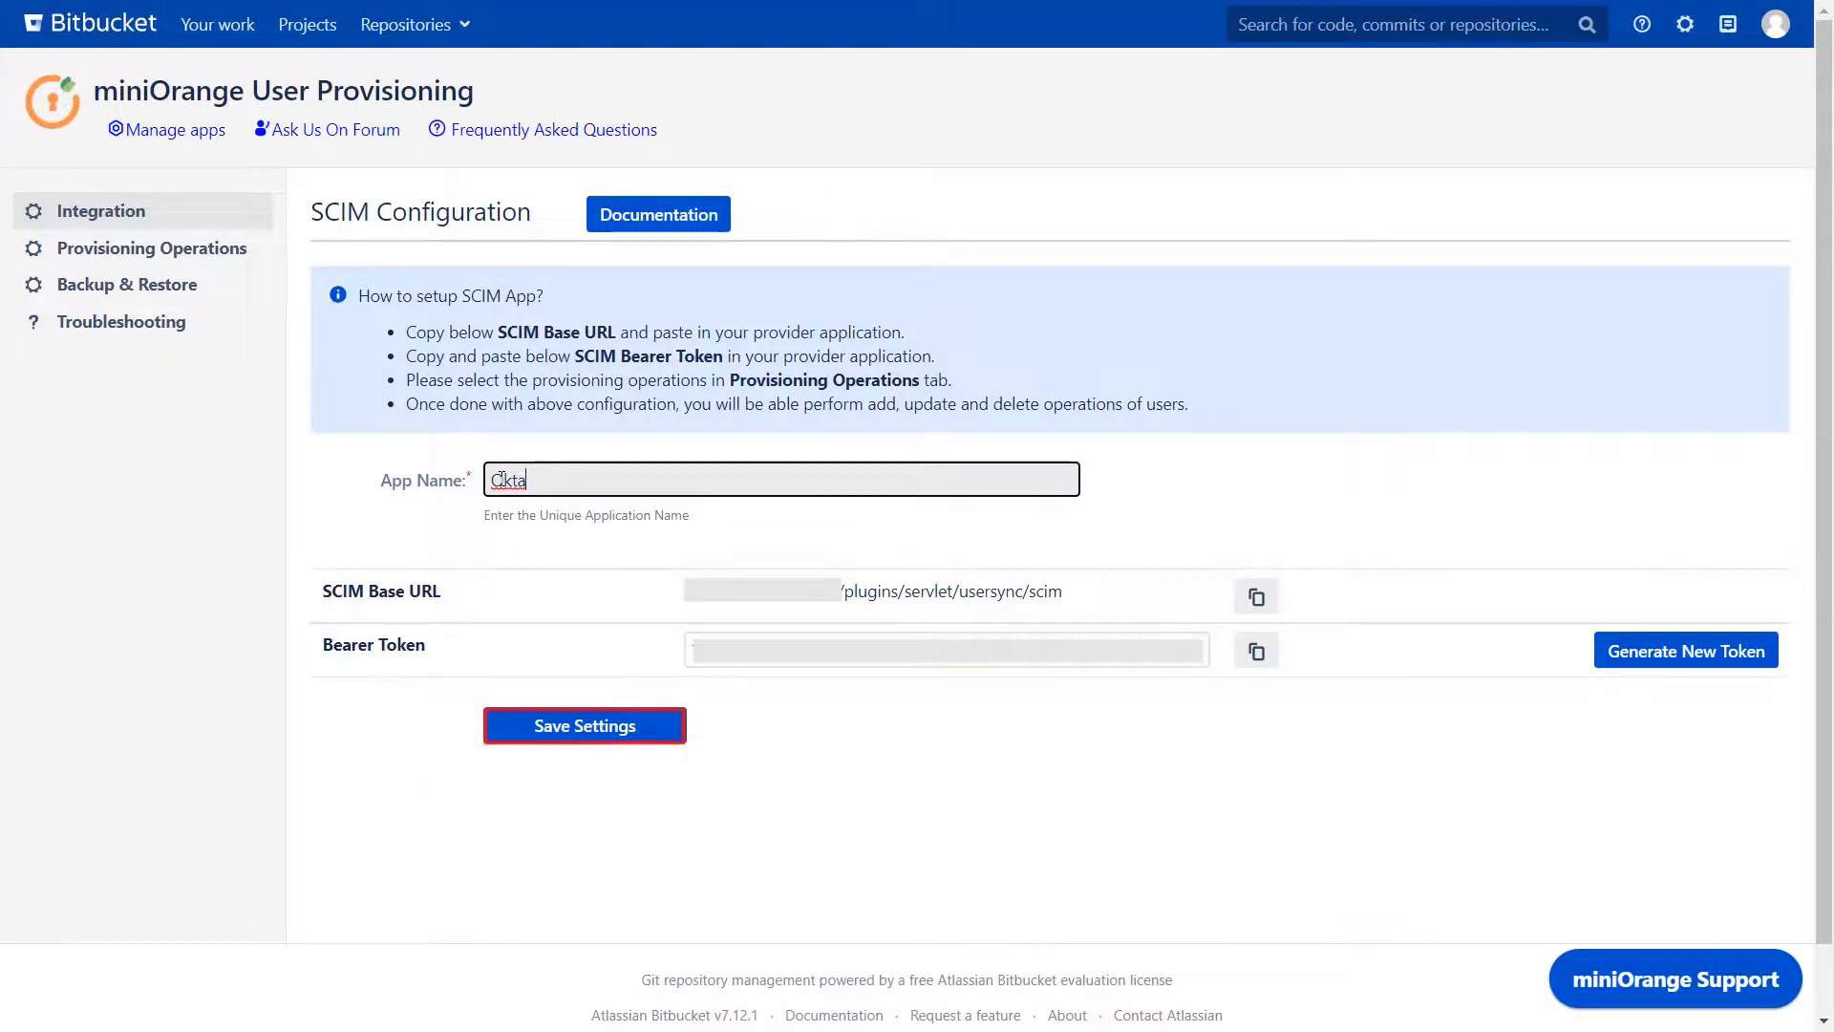
pyautogui.click(584, 726)
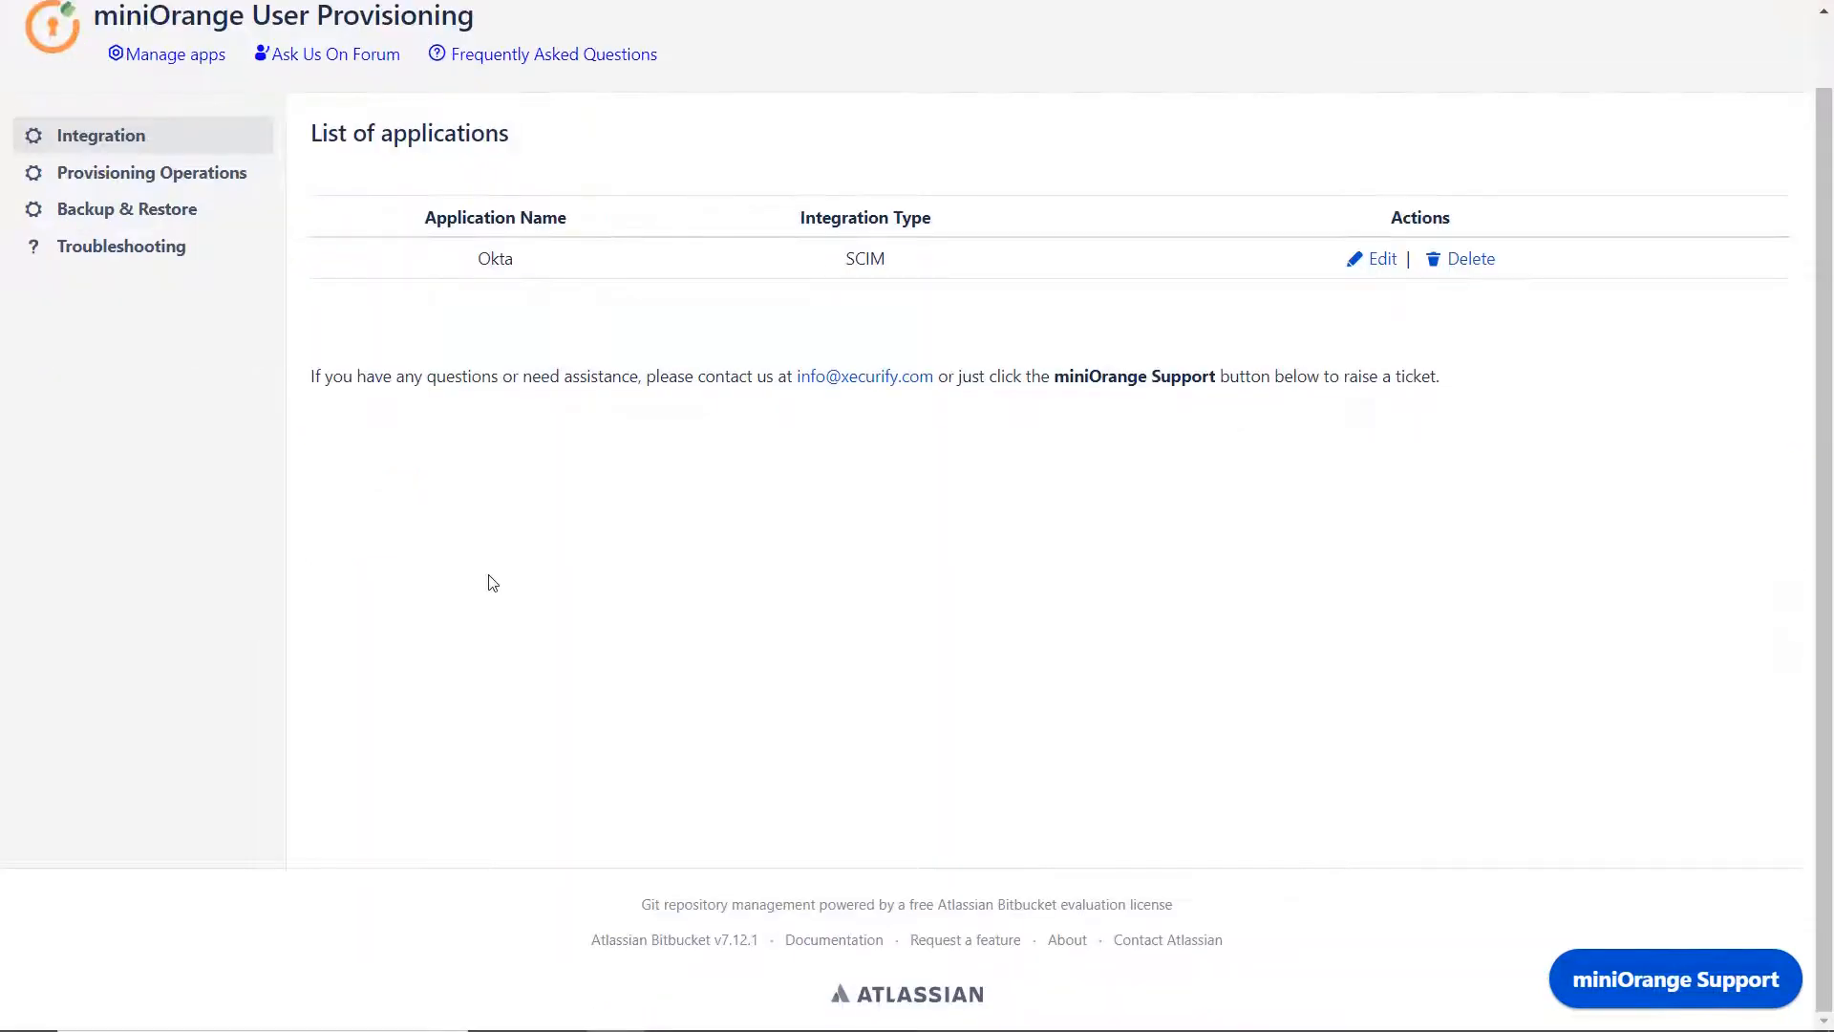
# Step: Save Provisioning Operations with user import, updates, group import and enable/disable on
pyautogui.click(149, 172)
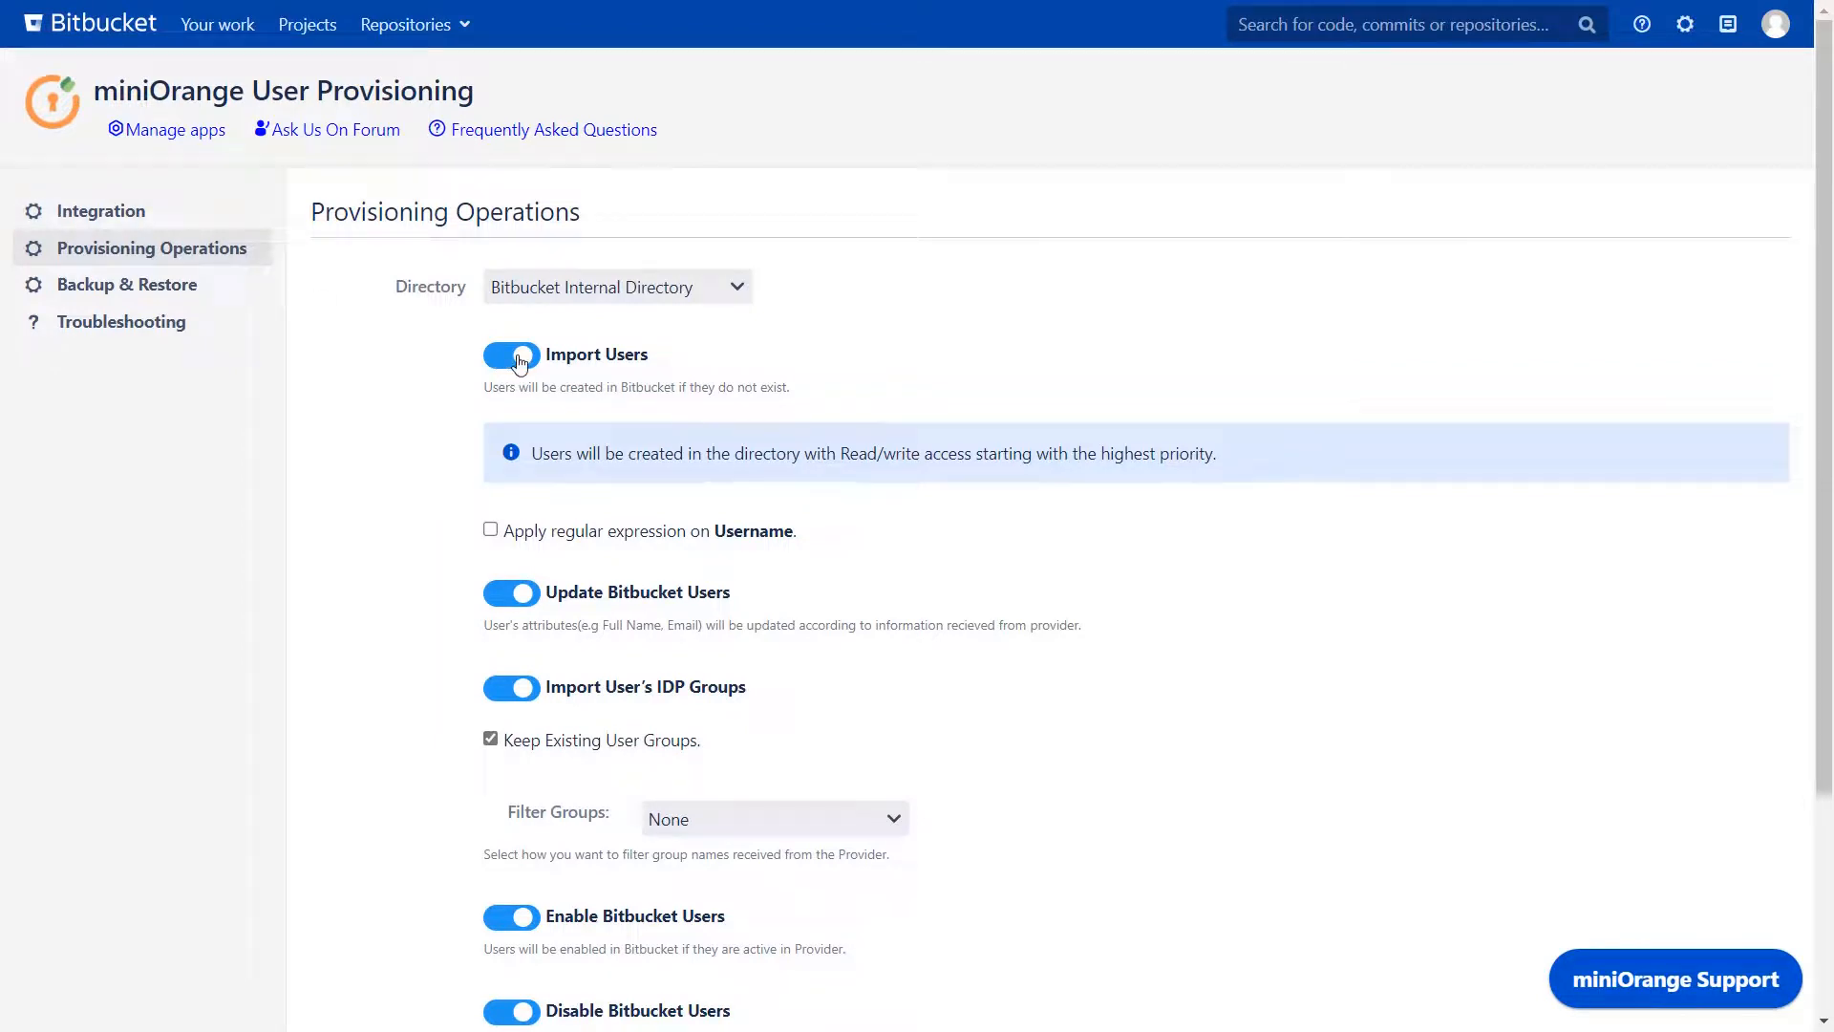
pyautogui.moveTo(516, 592)
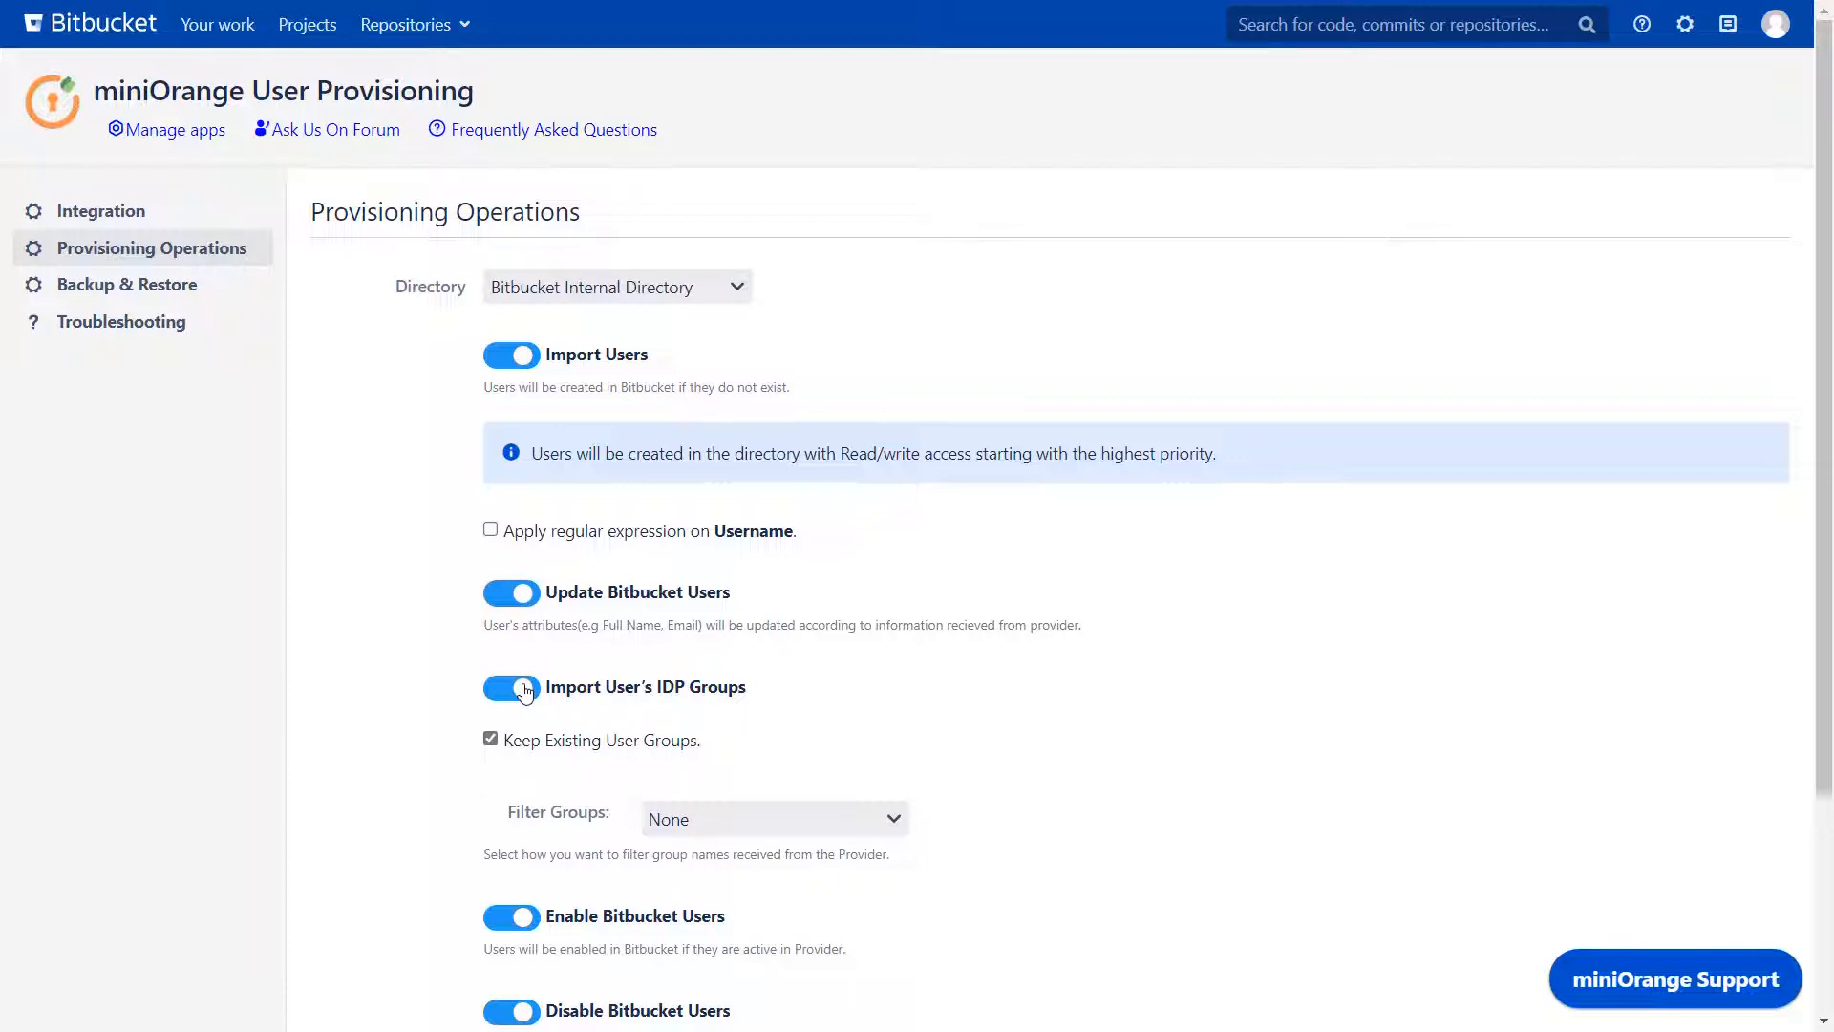
pyautogui.scroll(-3)
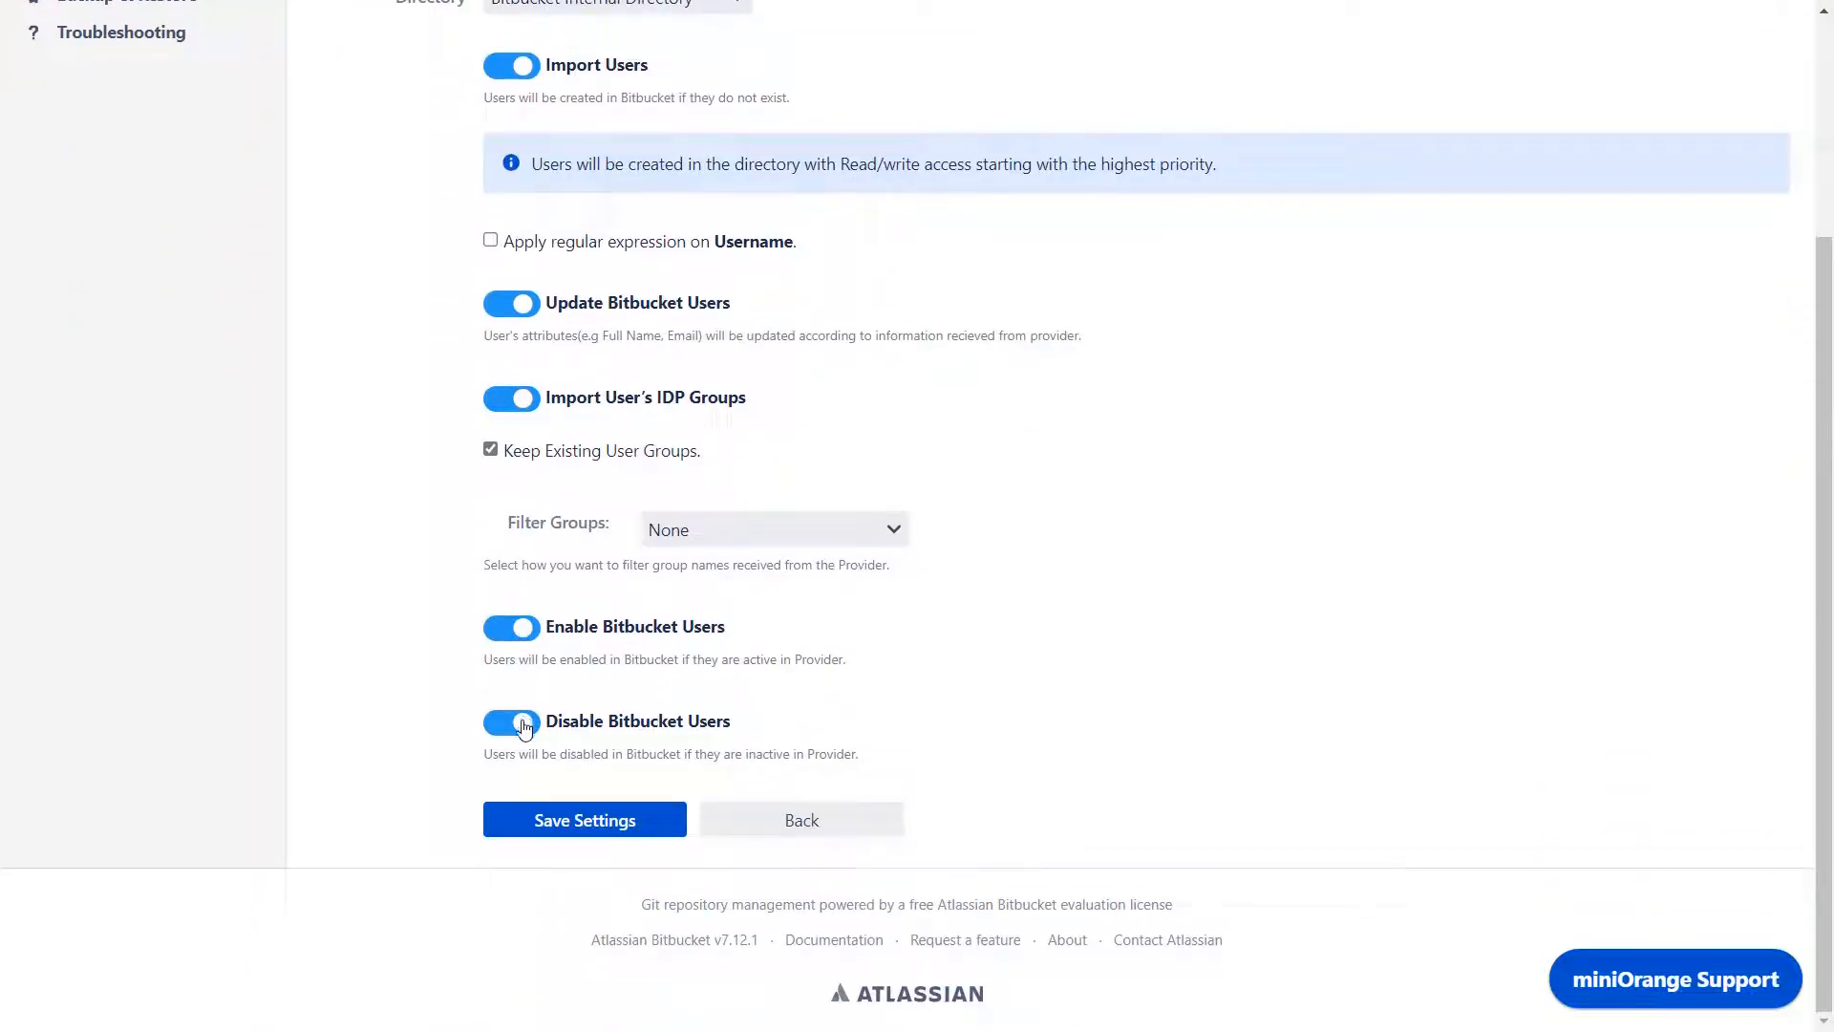
pyautogui.click(584, 819)
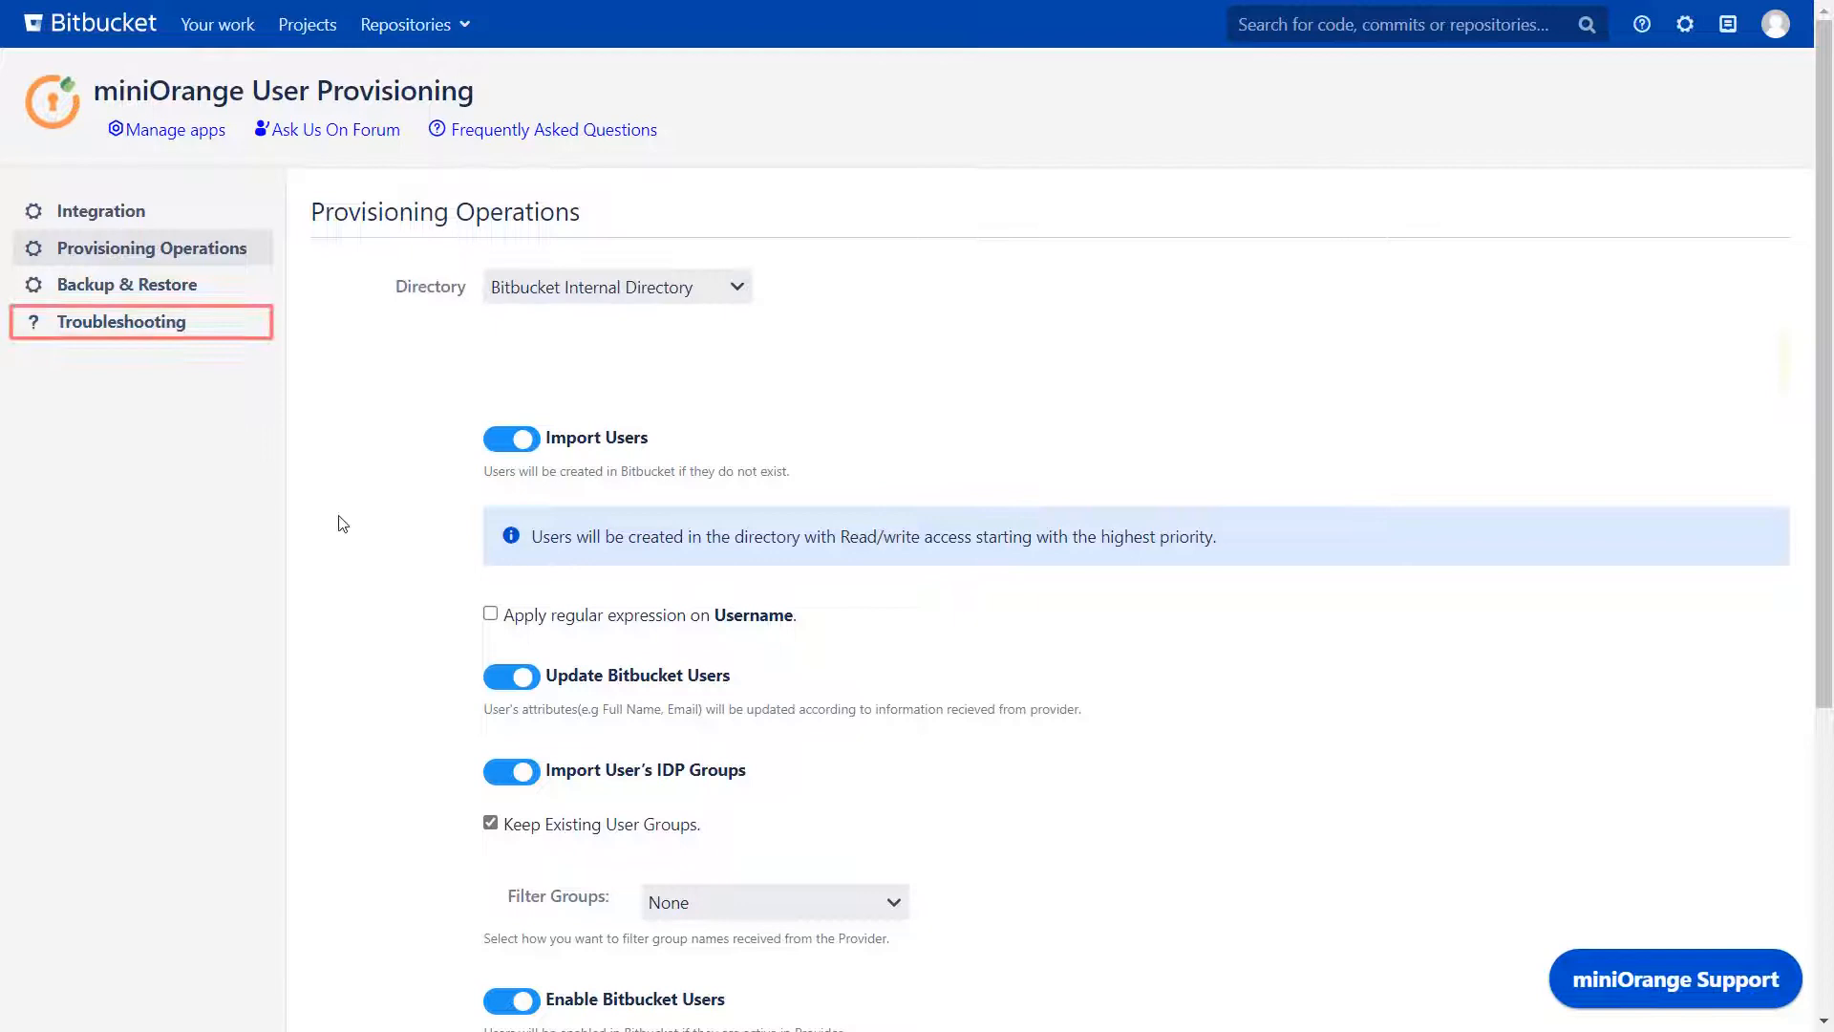
# Step: View the Integration list showing the Okta SCIM application, then head to Okta sign-in
pyautogui.click(121, 321)
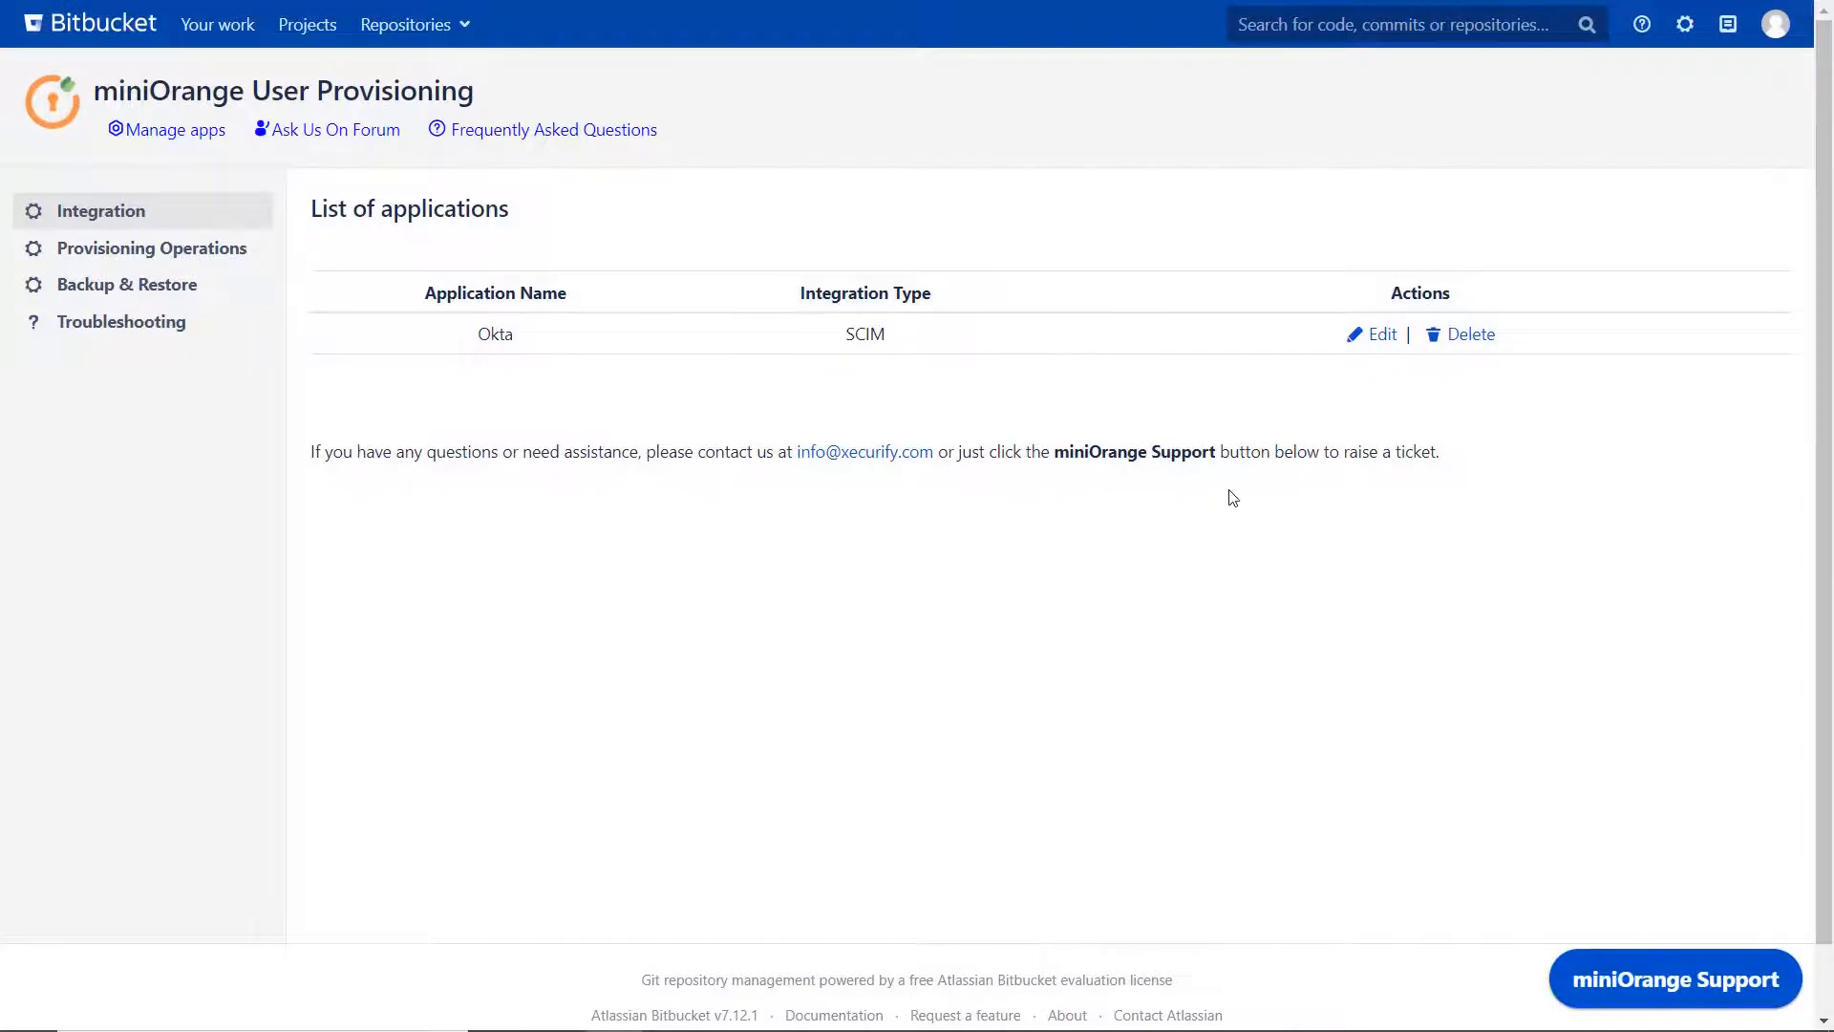
pyautogui.moveTo(1685, 23)
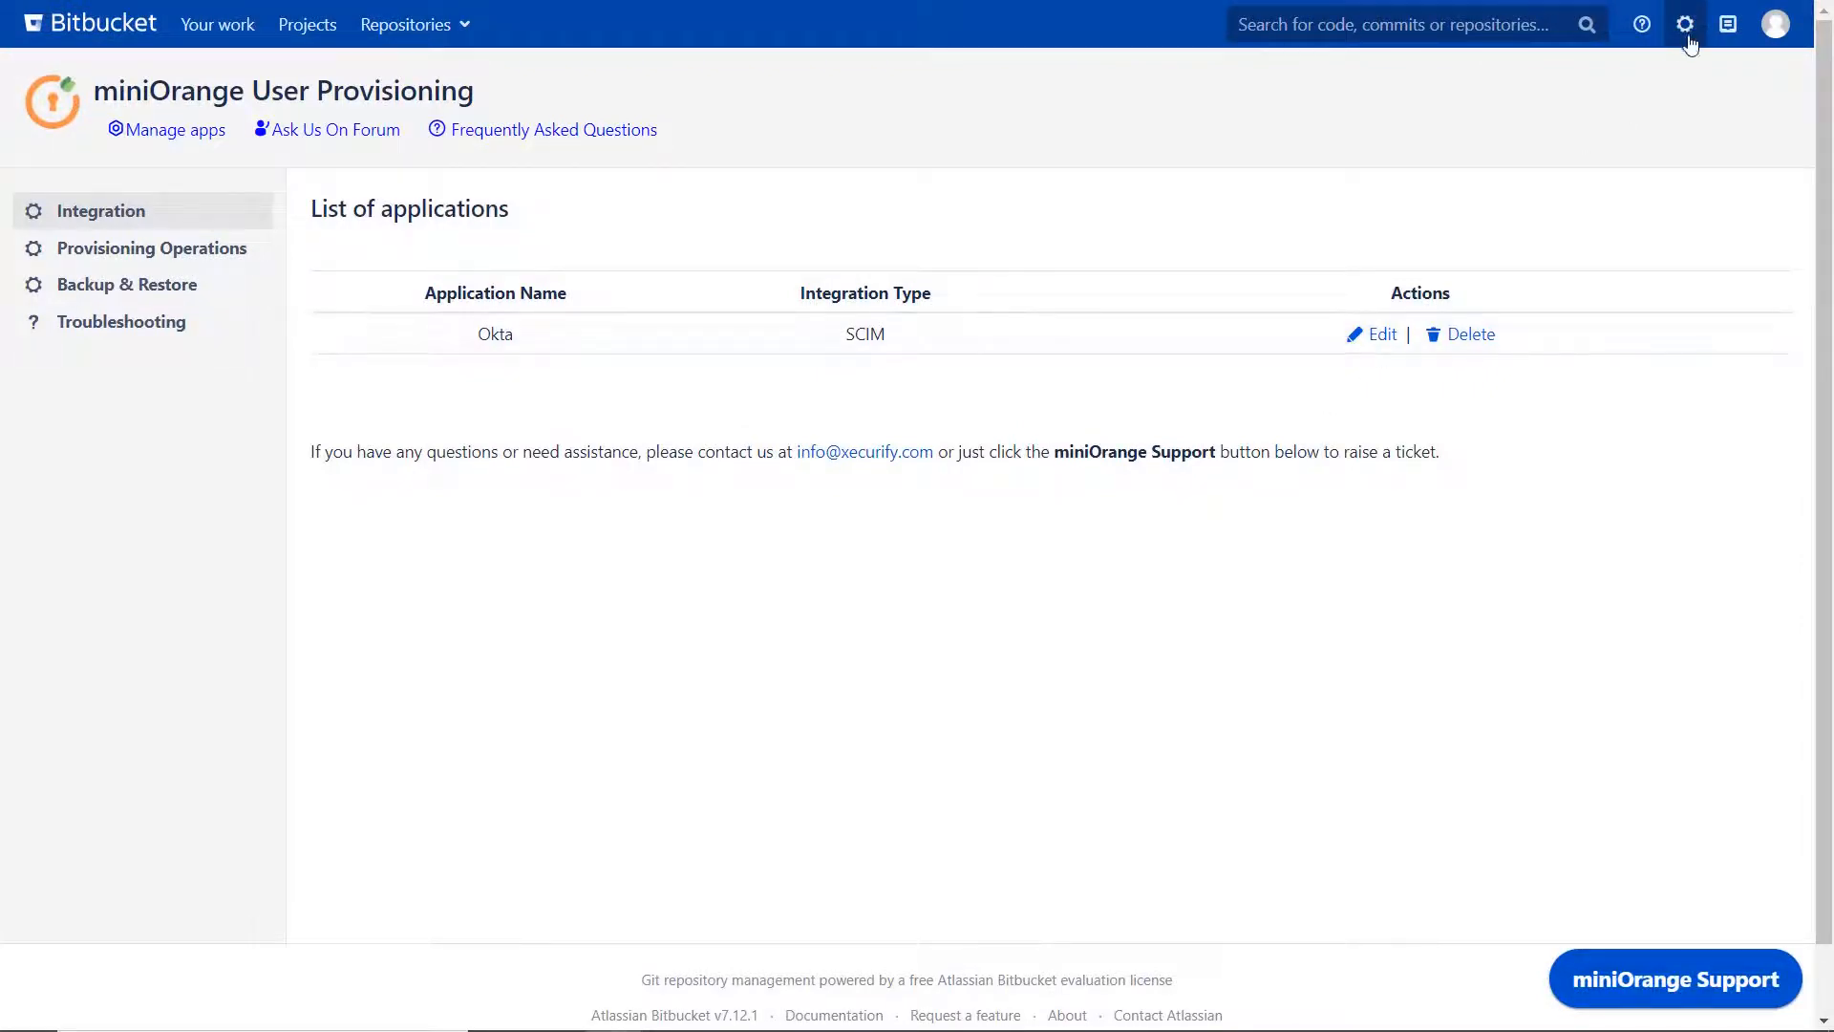
pyautogui.click(1685, 23)
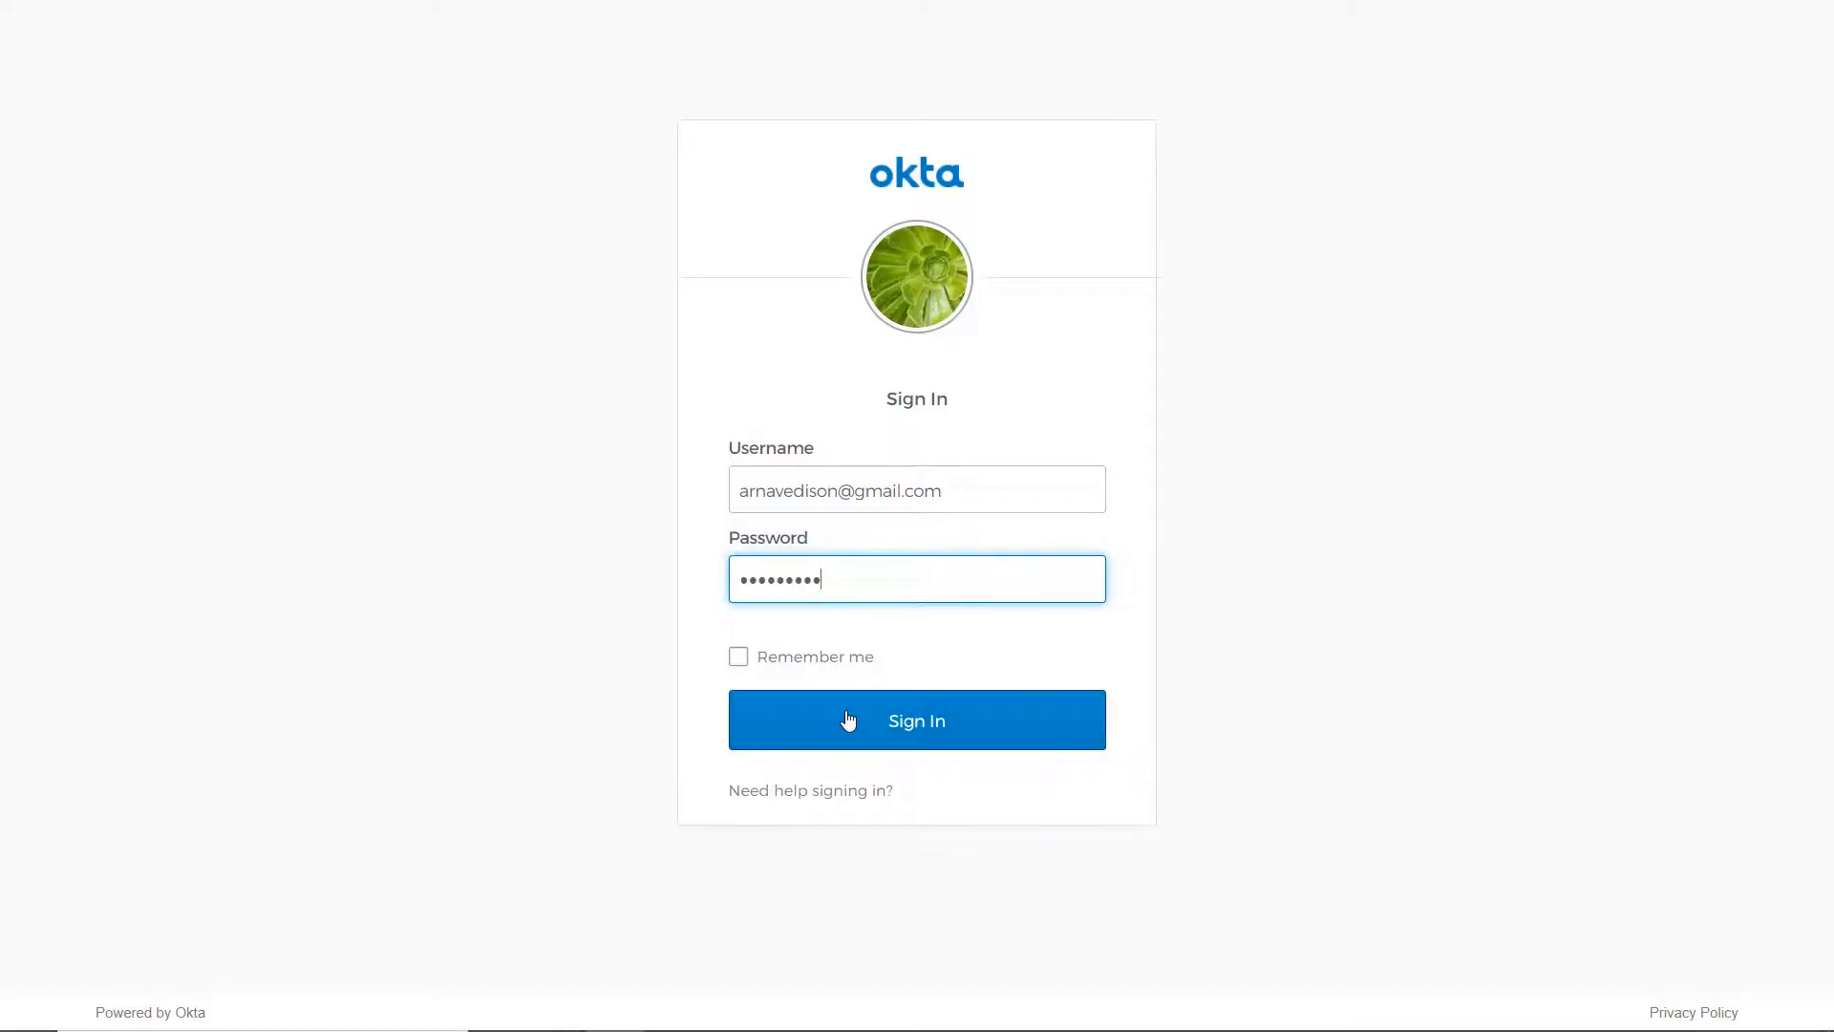
# Step: Sign in to Okta, switch to the Admin console and expand Applications
pyautogui.click(915, 720)
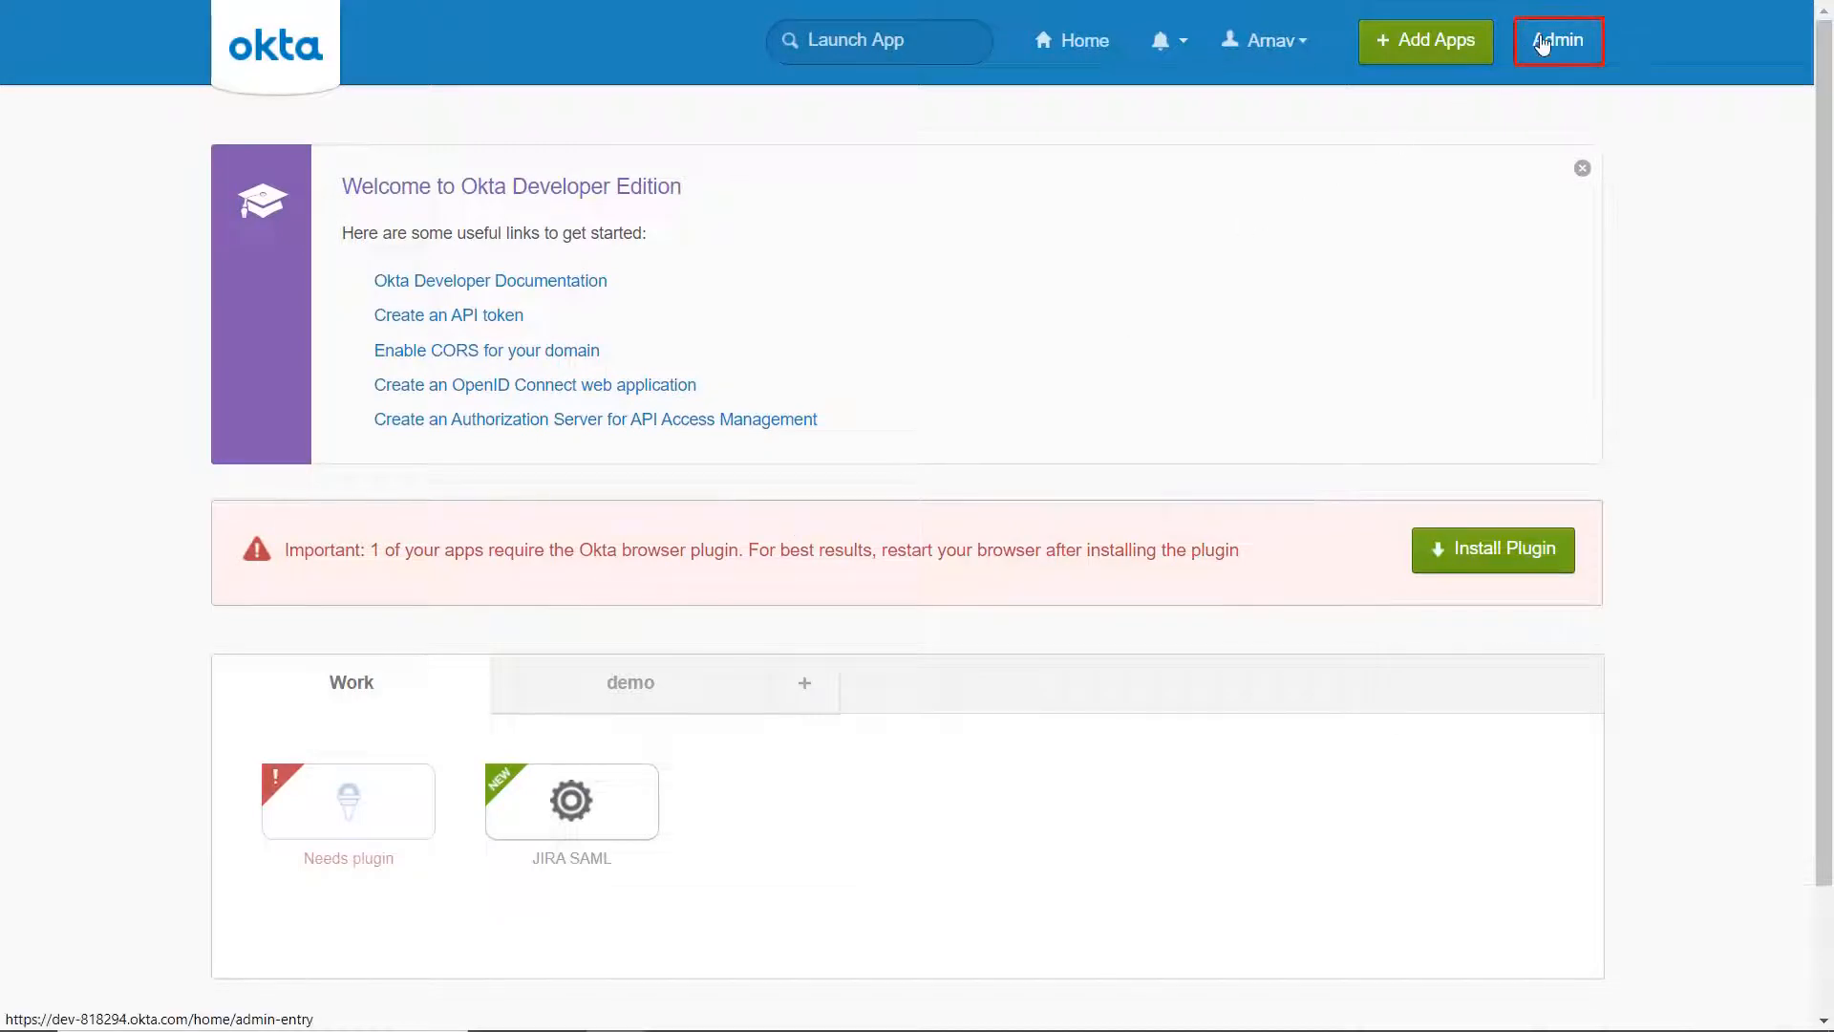
pyautogui.click(1557, 40)
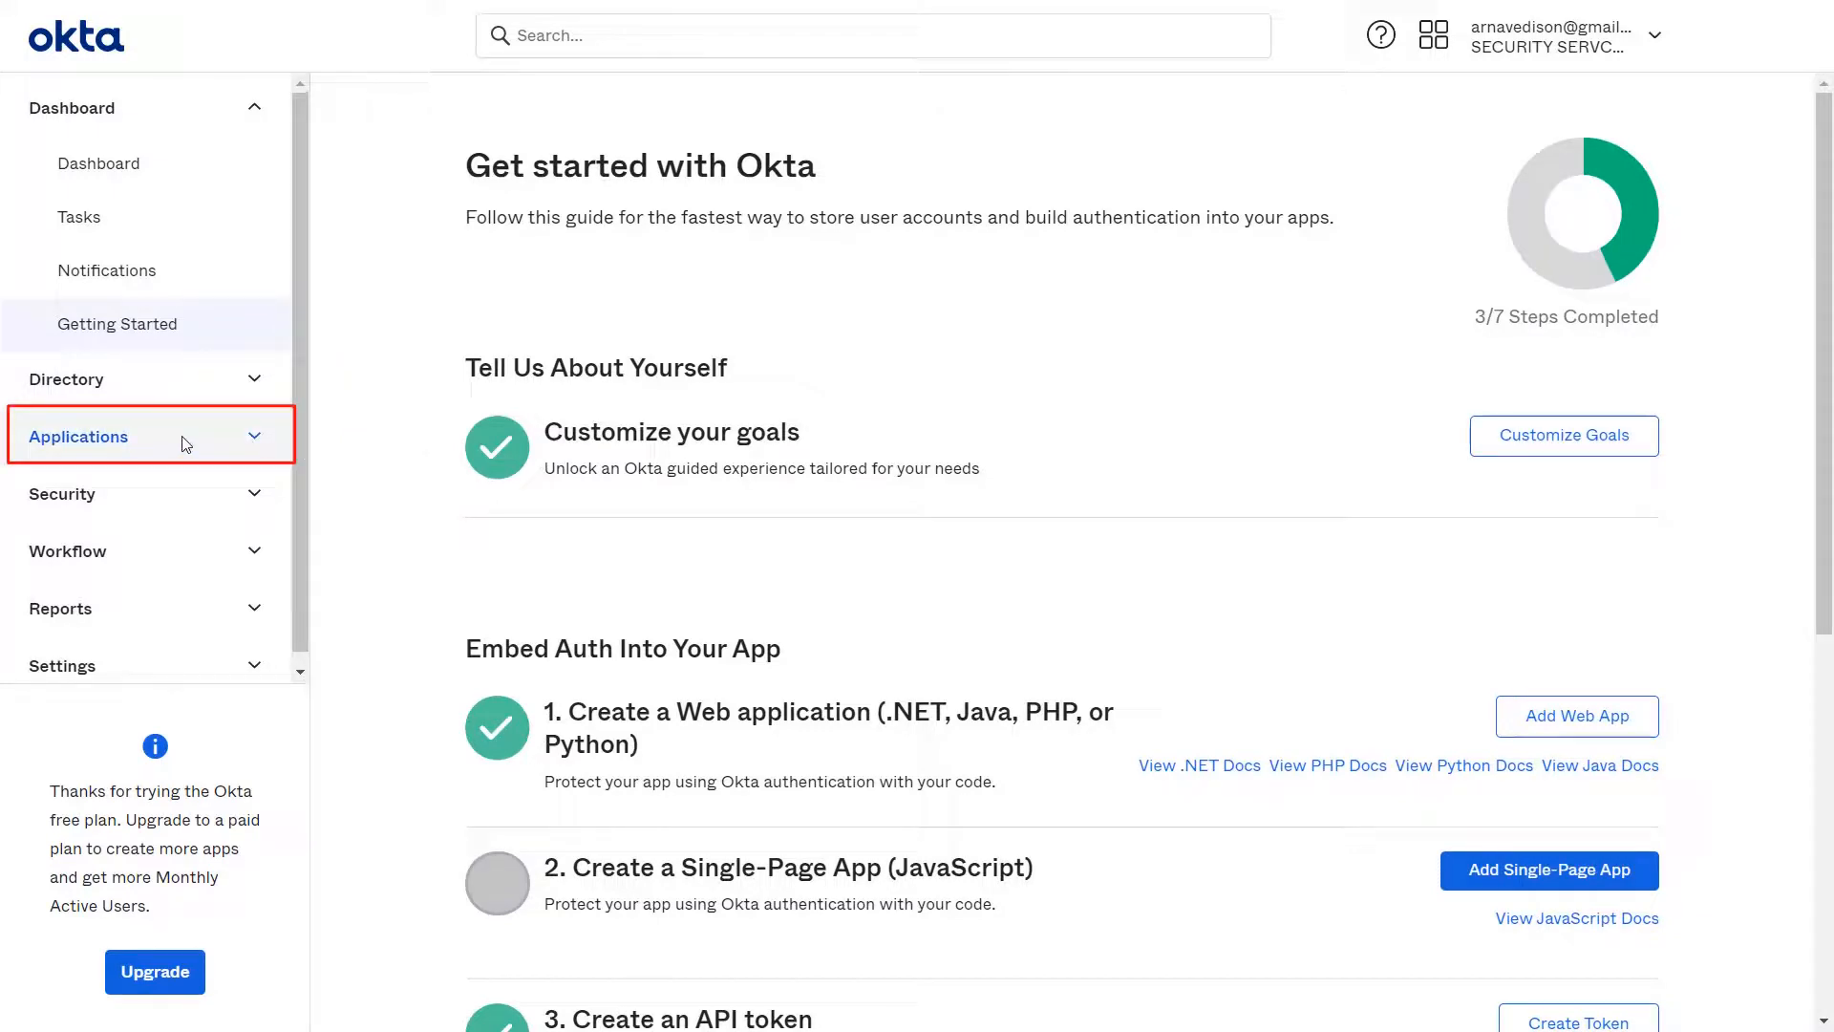
pyautogui.click(76, 436)
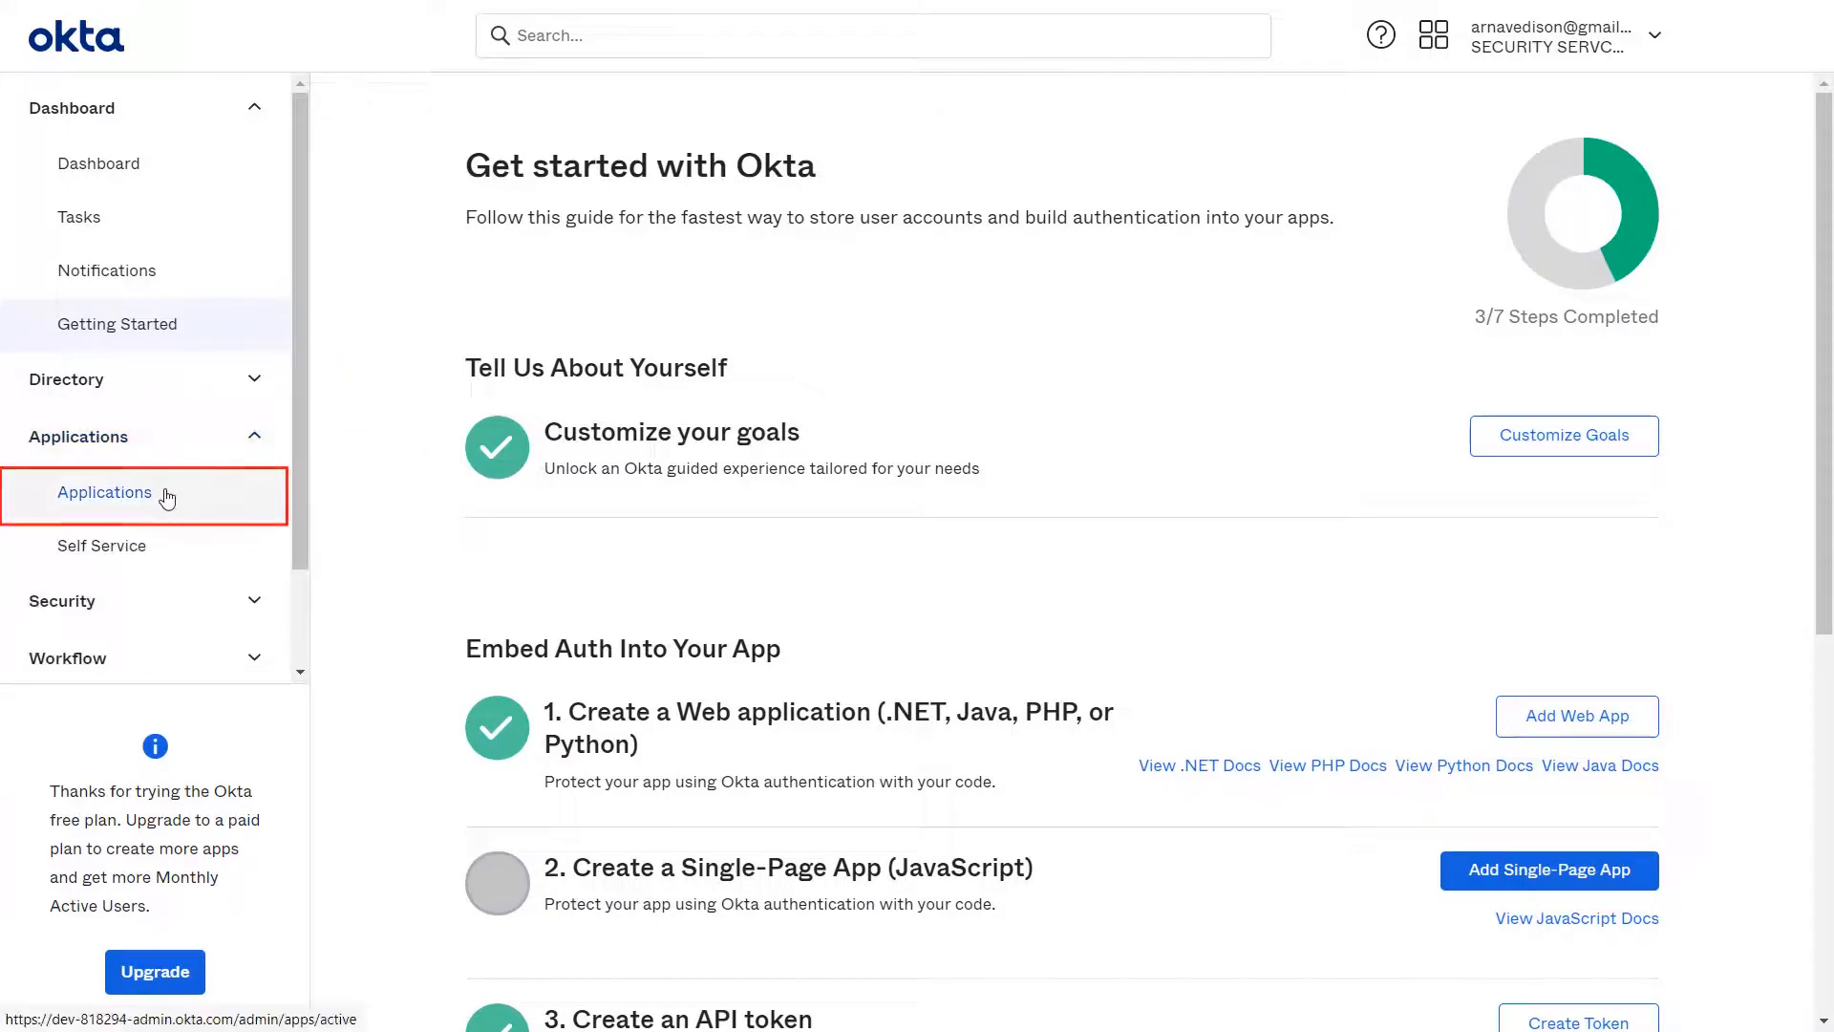
# Step: Find 'SCIM 2.0' in Applications, open SCIM 2.0 Test App and its Provisioning settings
pyautogui.click(103, 491)
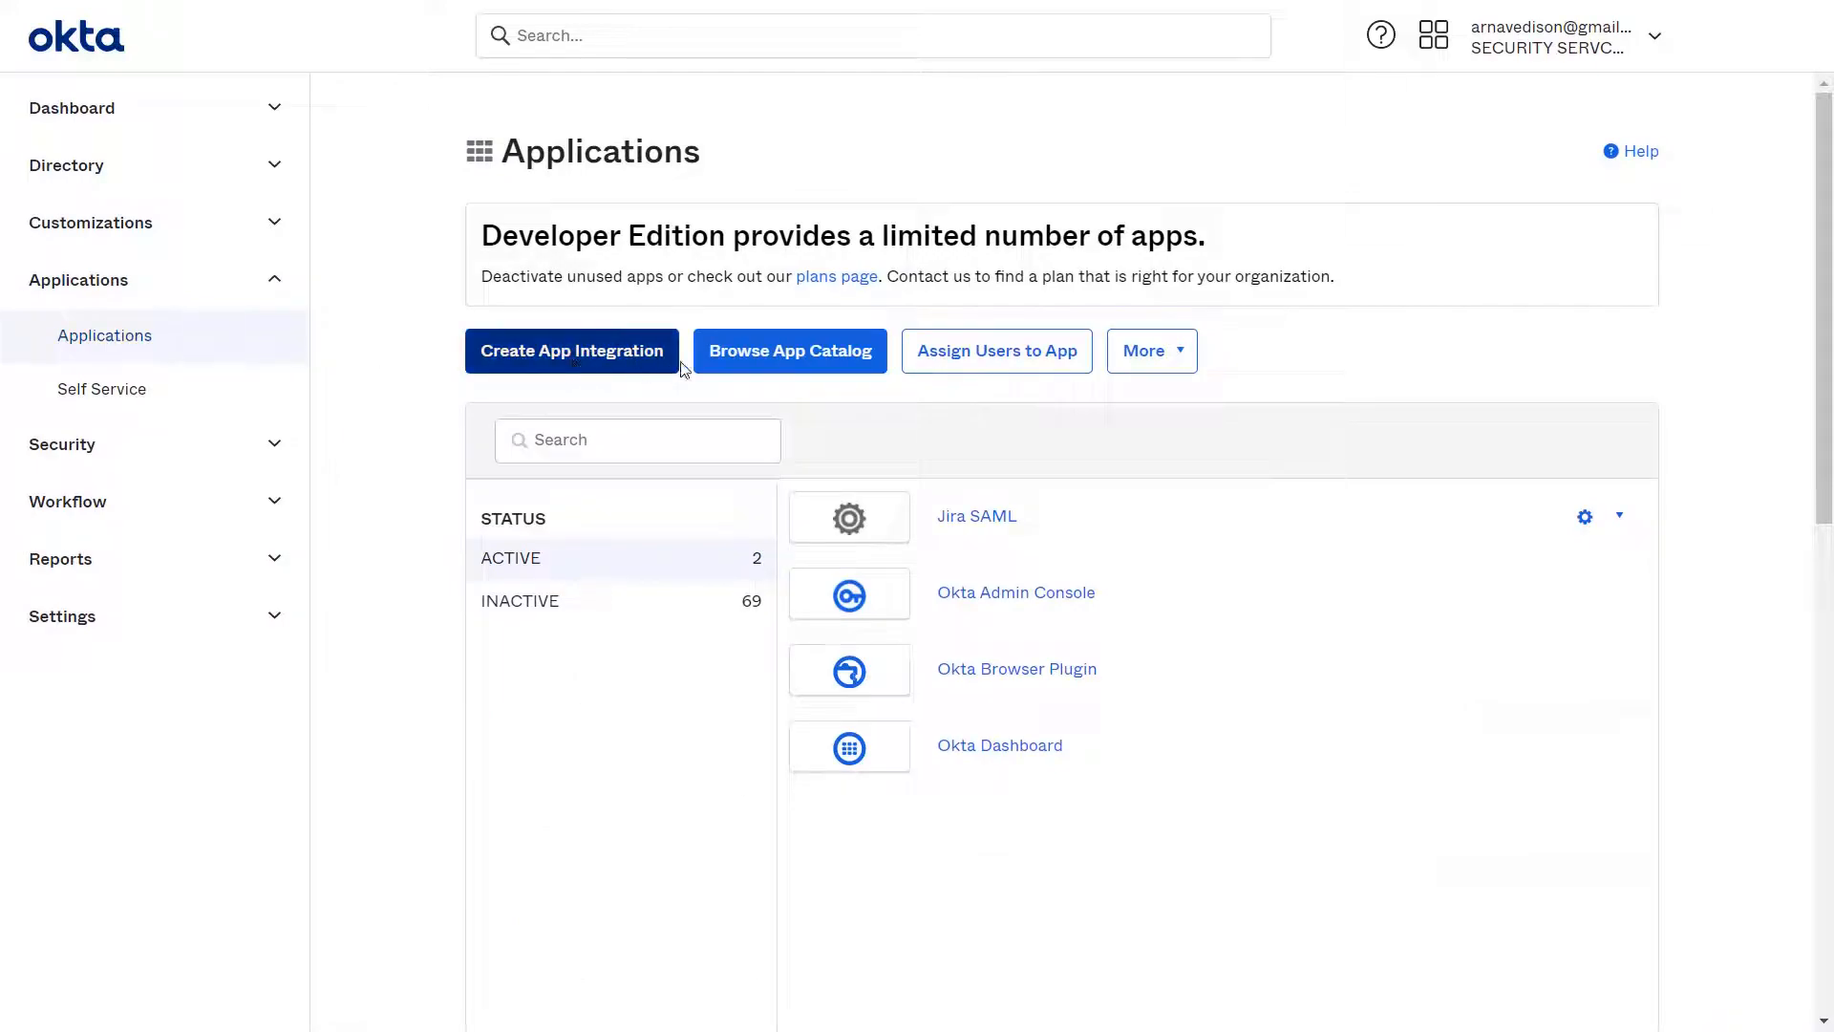
pyautogui.click(789, 349)
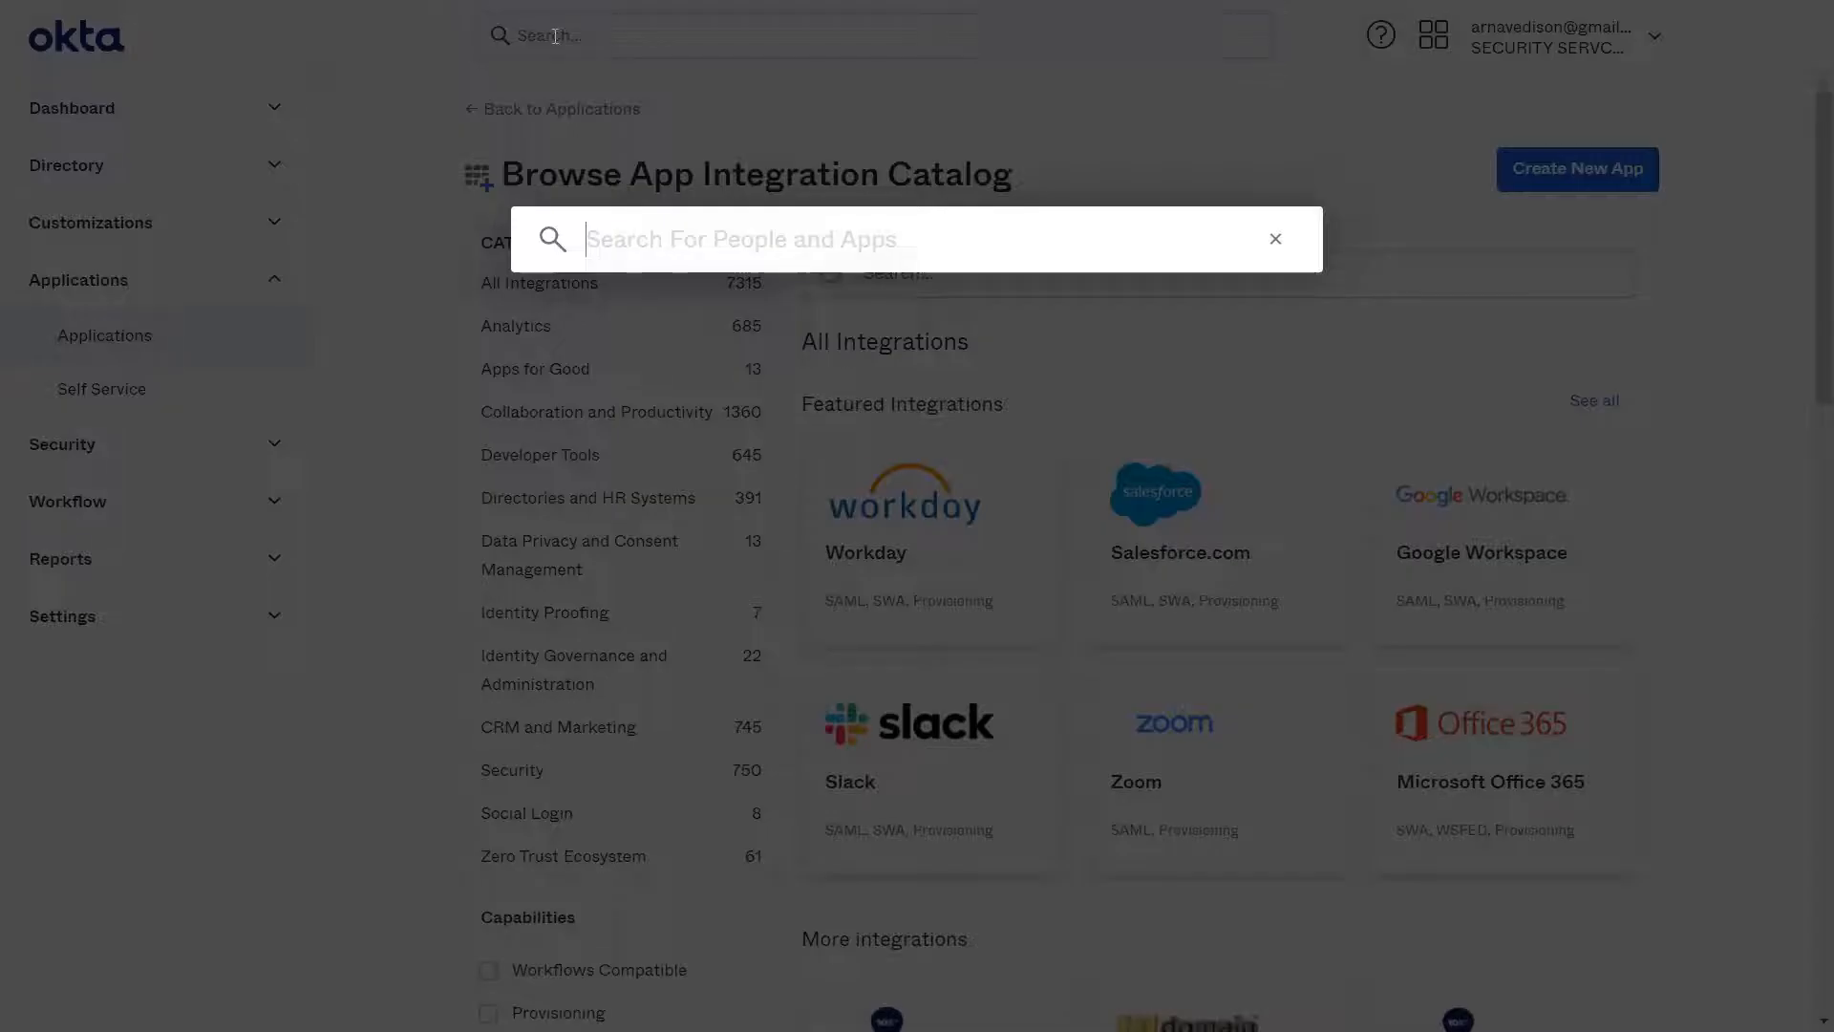
pyautogui.write('SCIM 2.0')
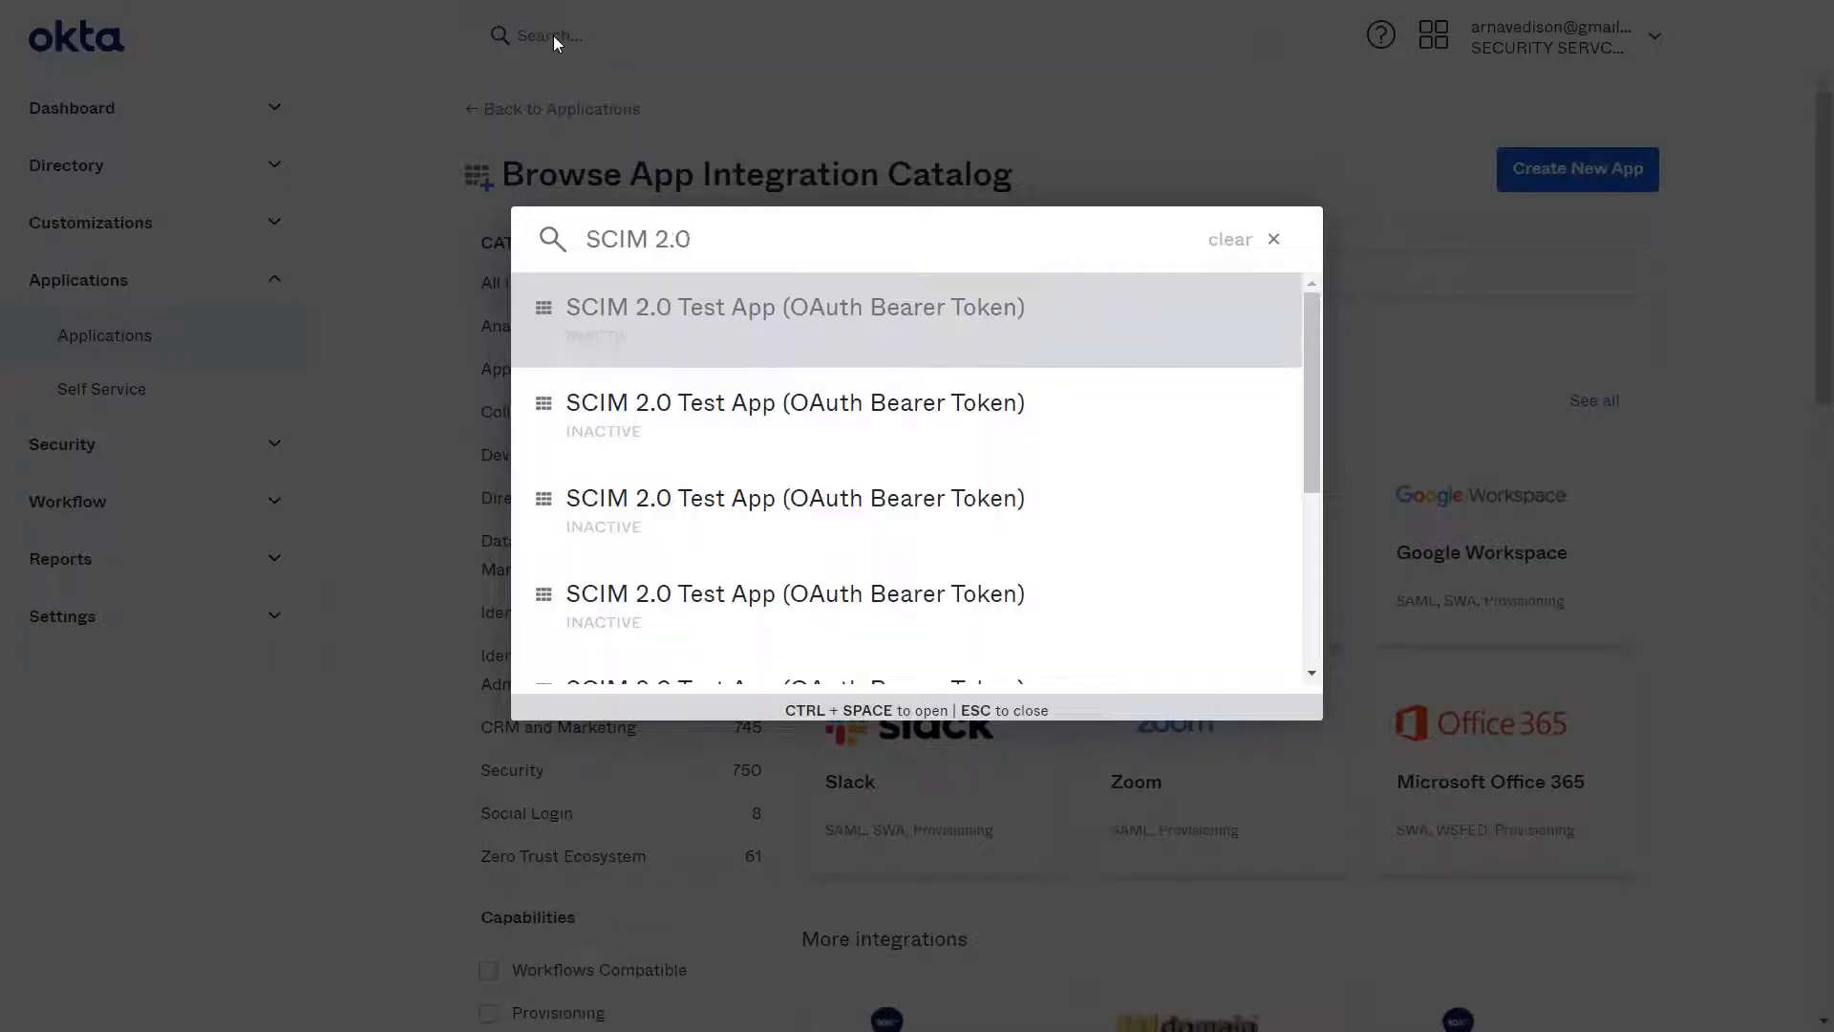
pyautogui.click(795, 305)
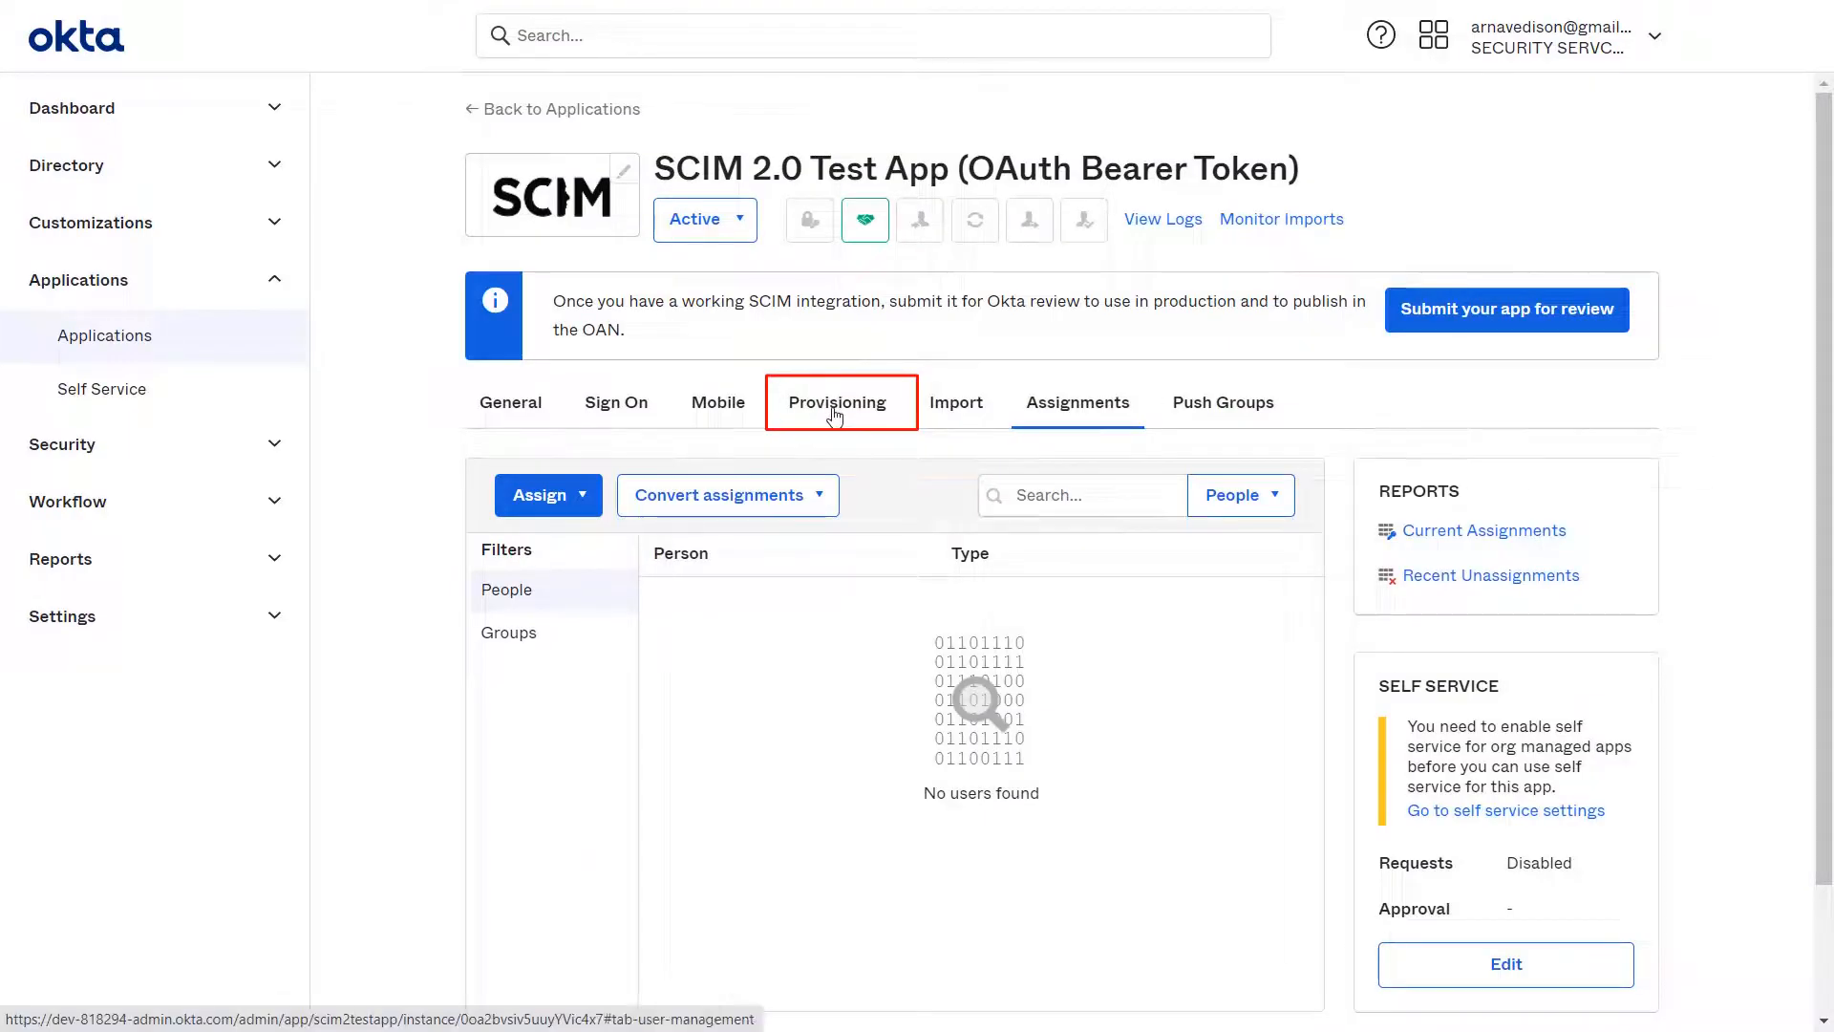
pyautogui.click(837, 401)
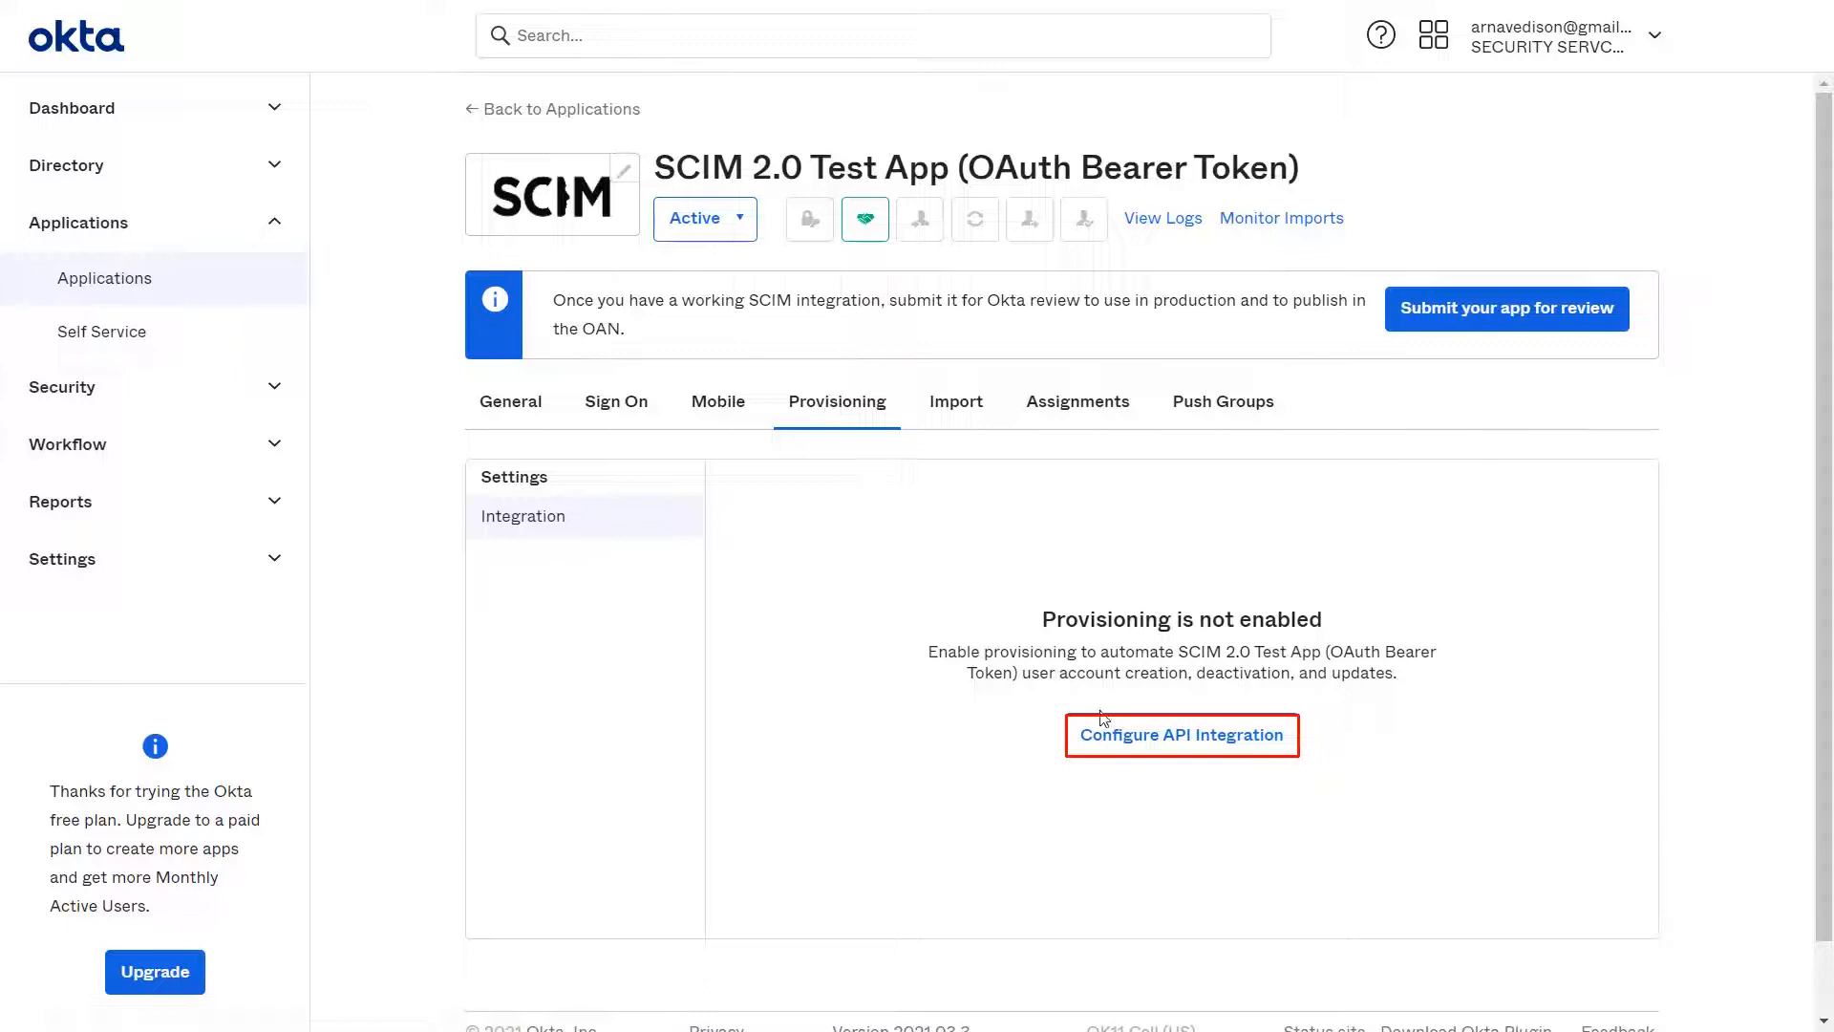
# Step: Enable API integration and enter the plugin's SCIM base URL ending '/plugins/servlet/usersync/scim'
pyautogui.click(1180, 734)
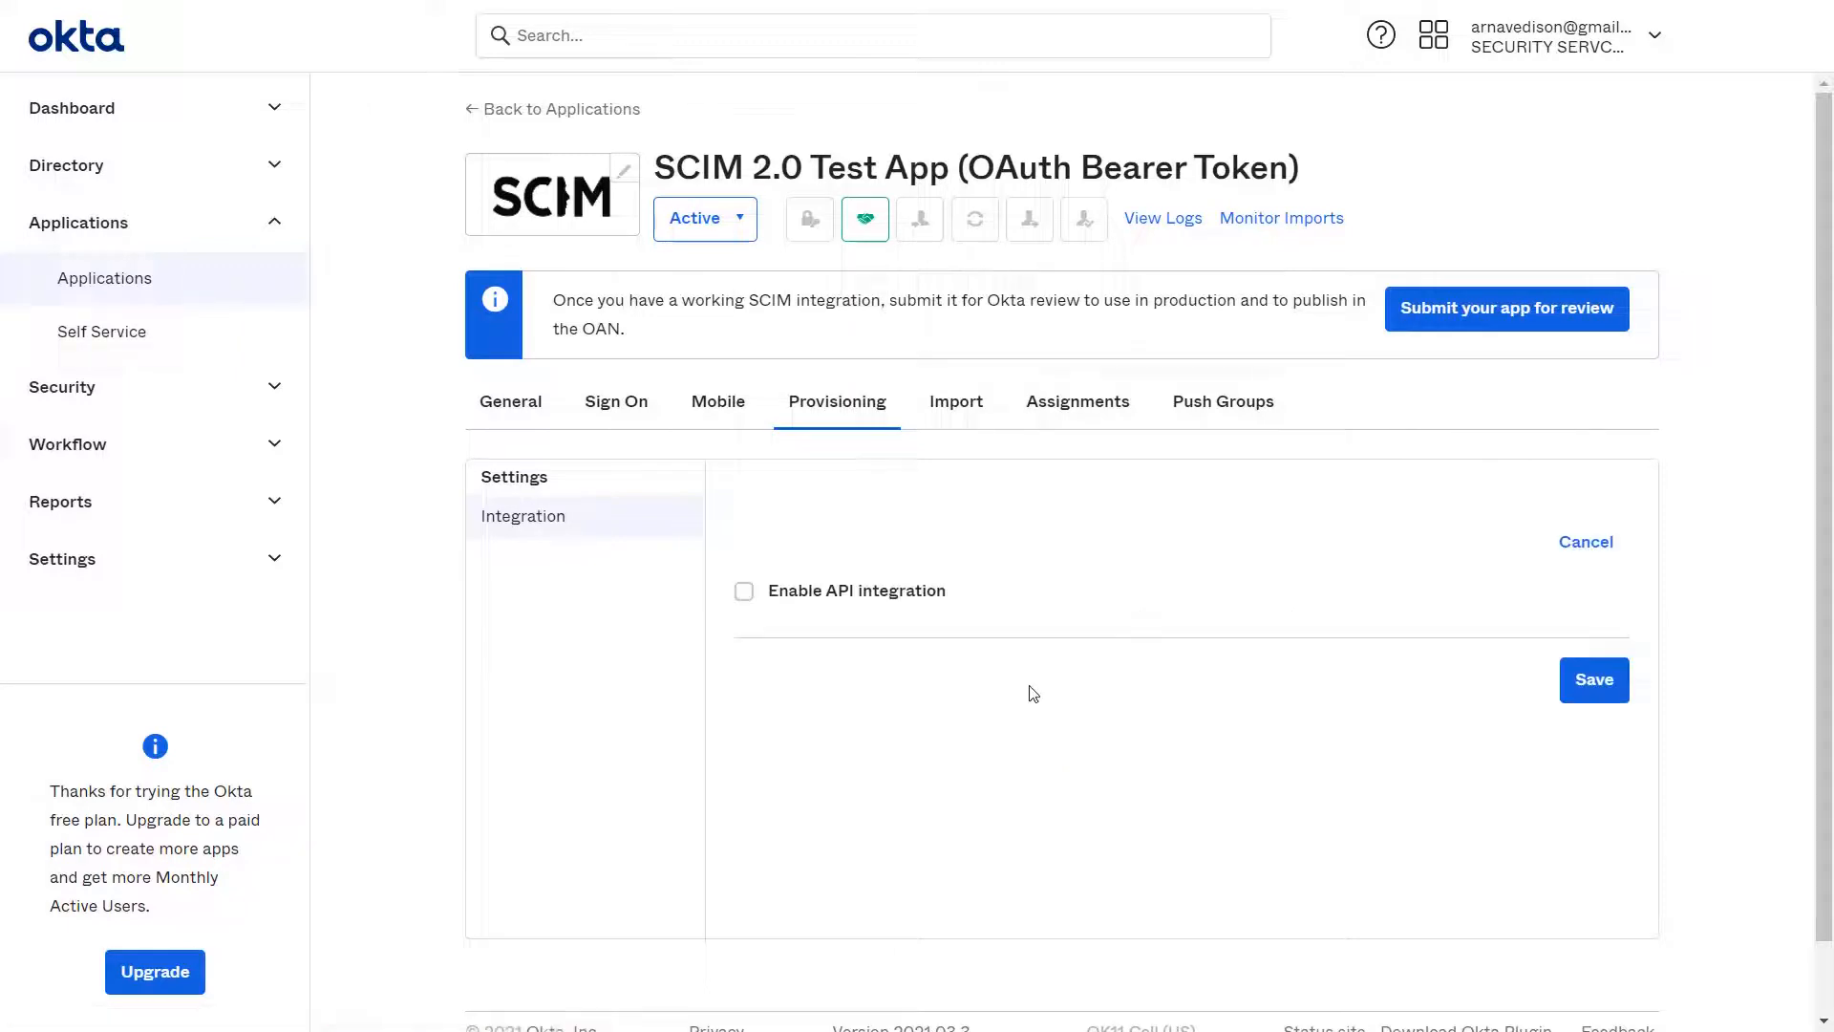
pyautogui.click(743, 591)
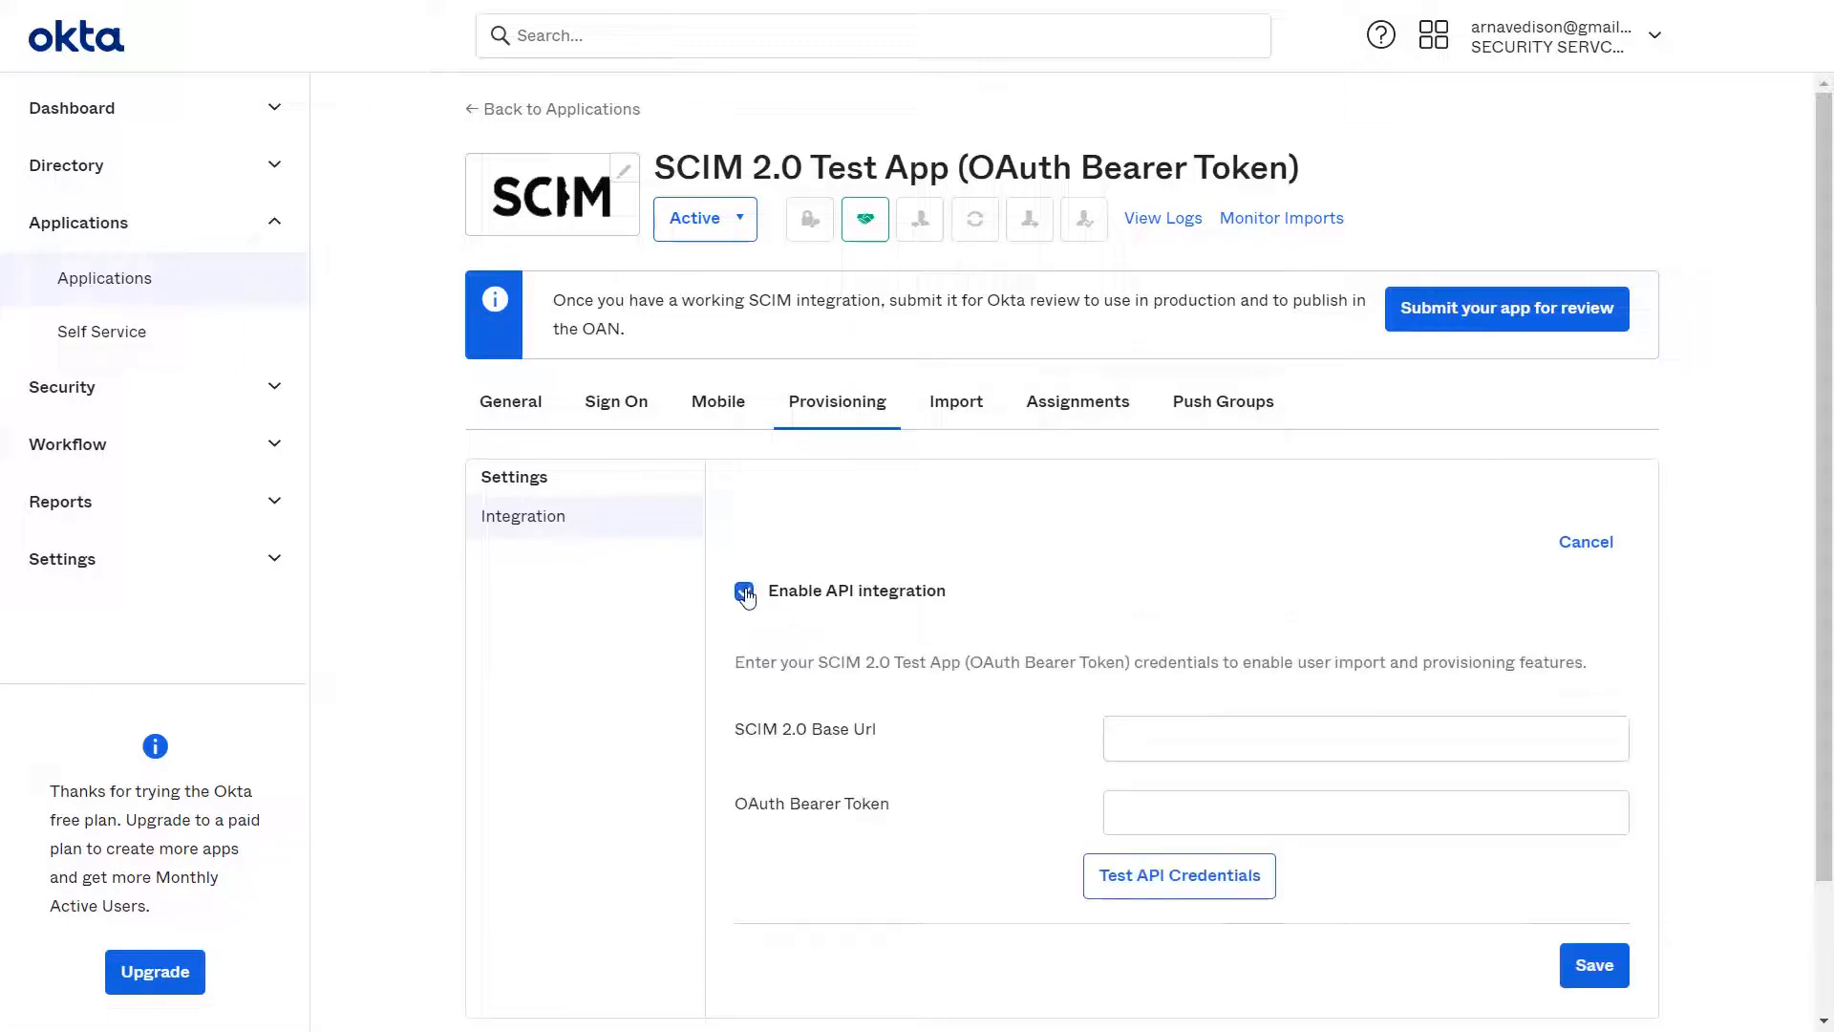
pyautogui.click(743, 590)
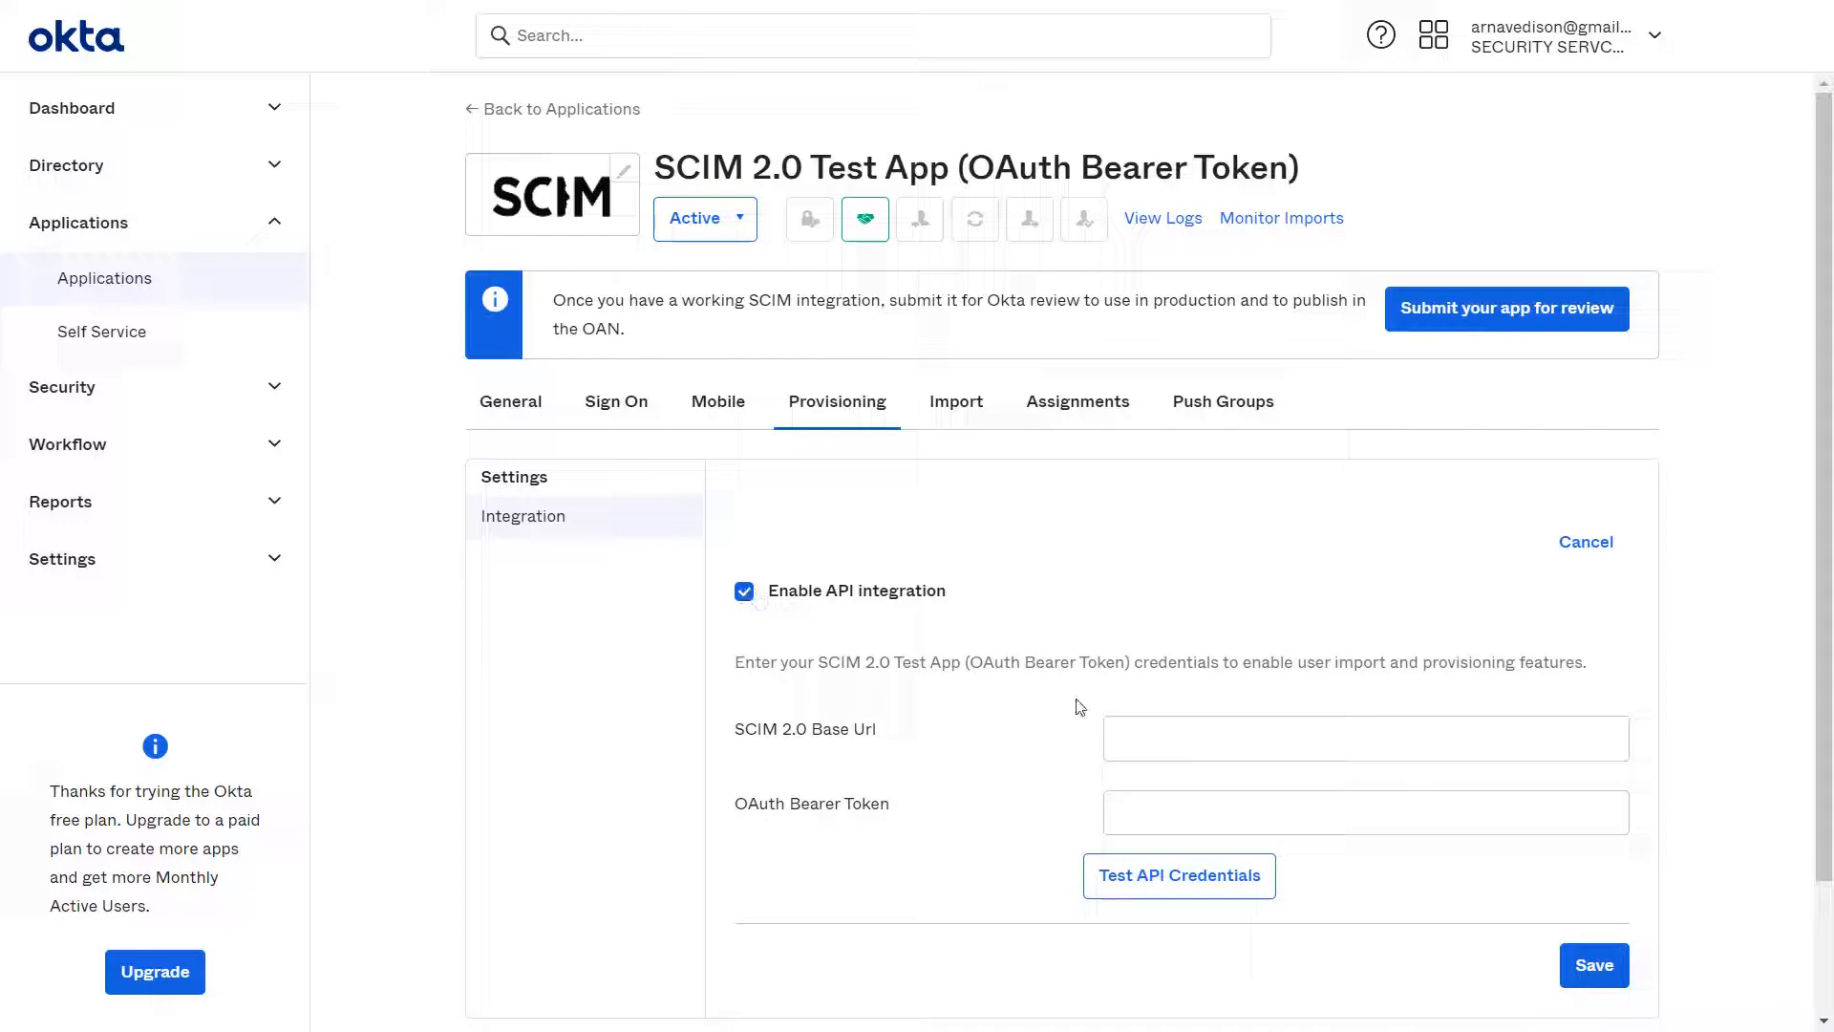
pyautogui.click(1364, 737)
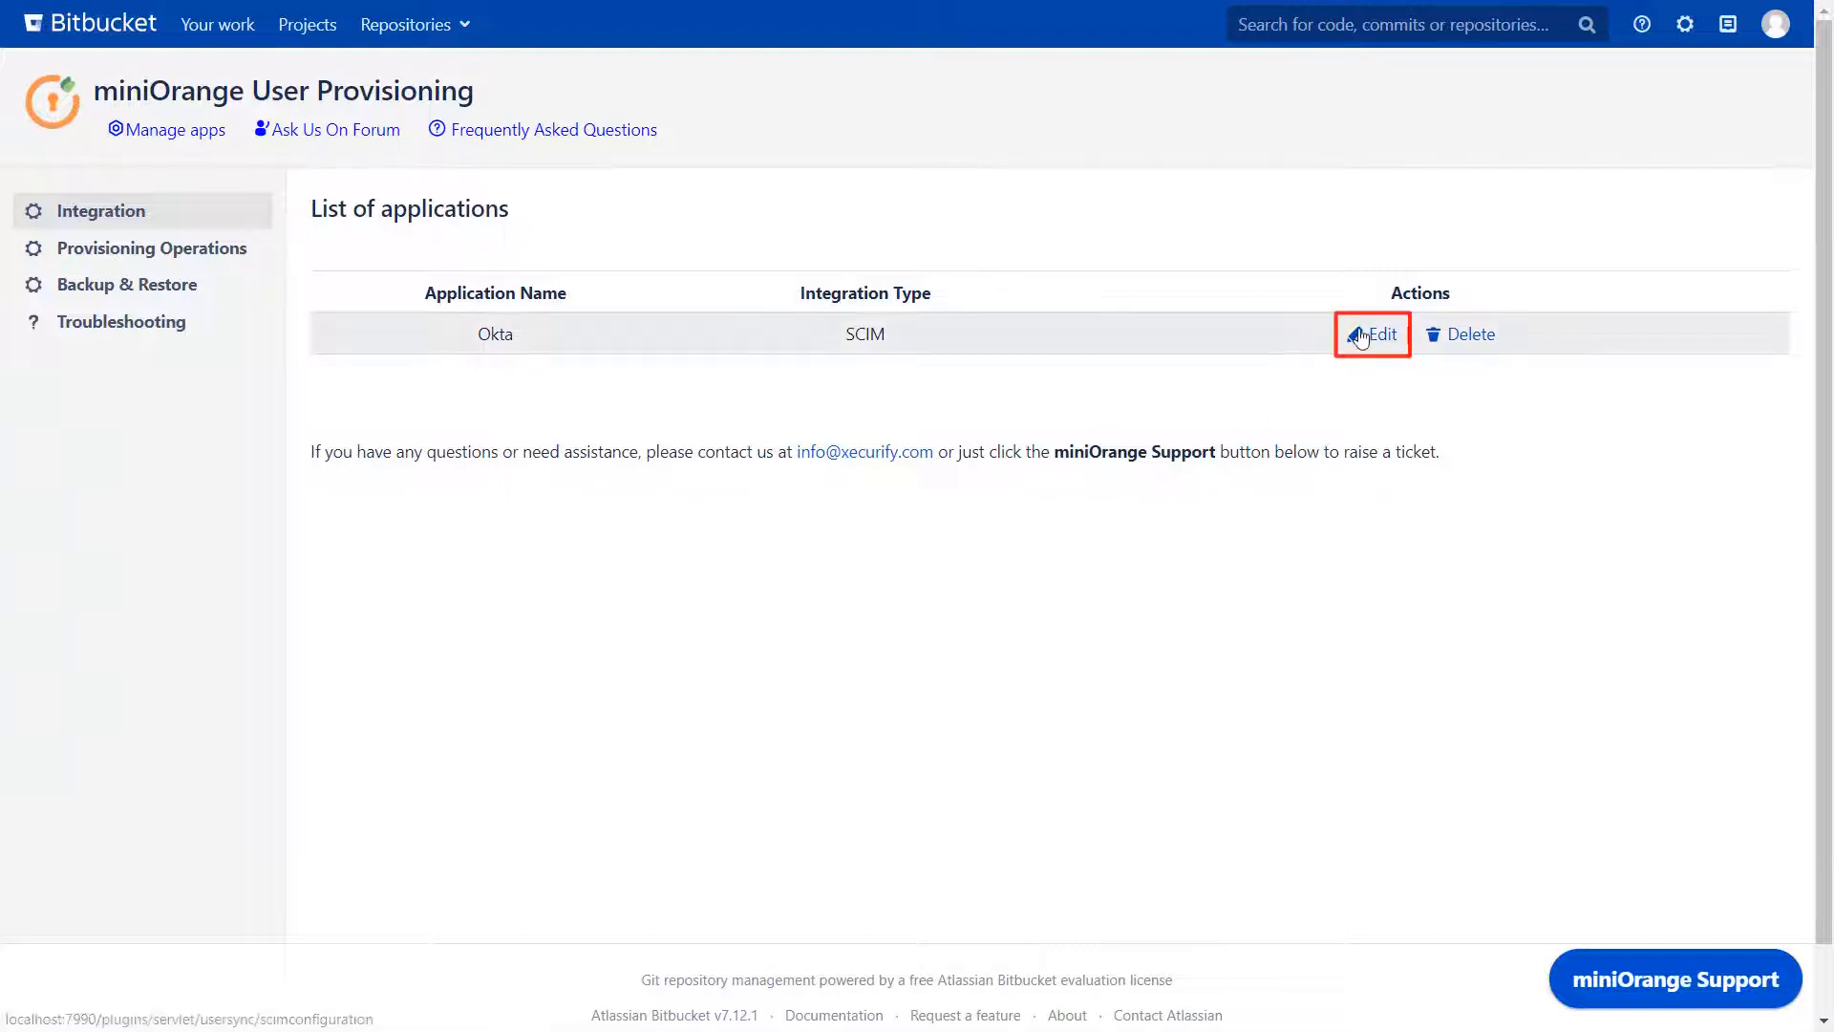
pyautogui.click(1372, 332)
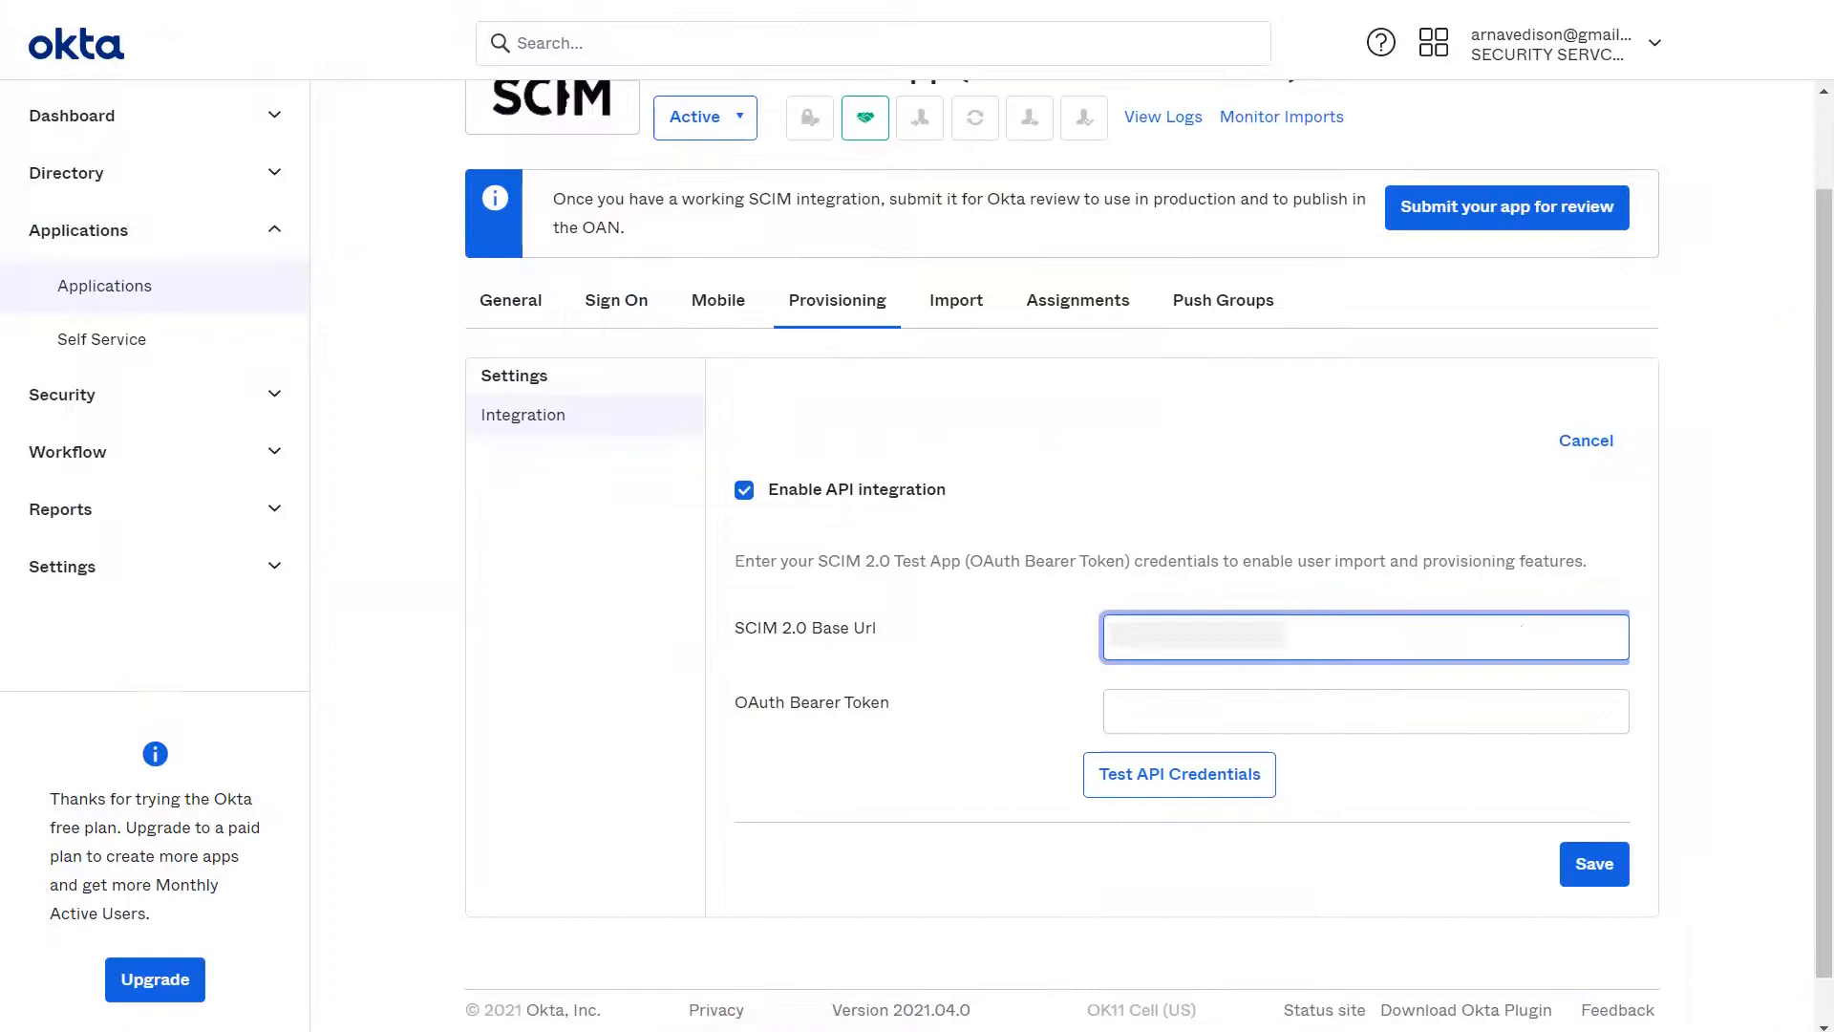
pyautogui.write('/plugins/servlet/usersync/scim')
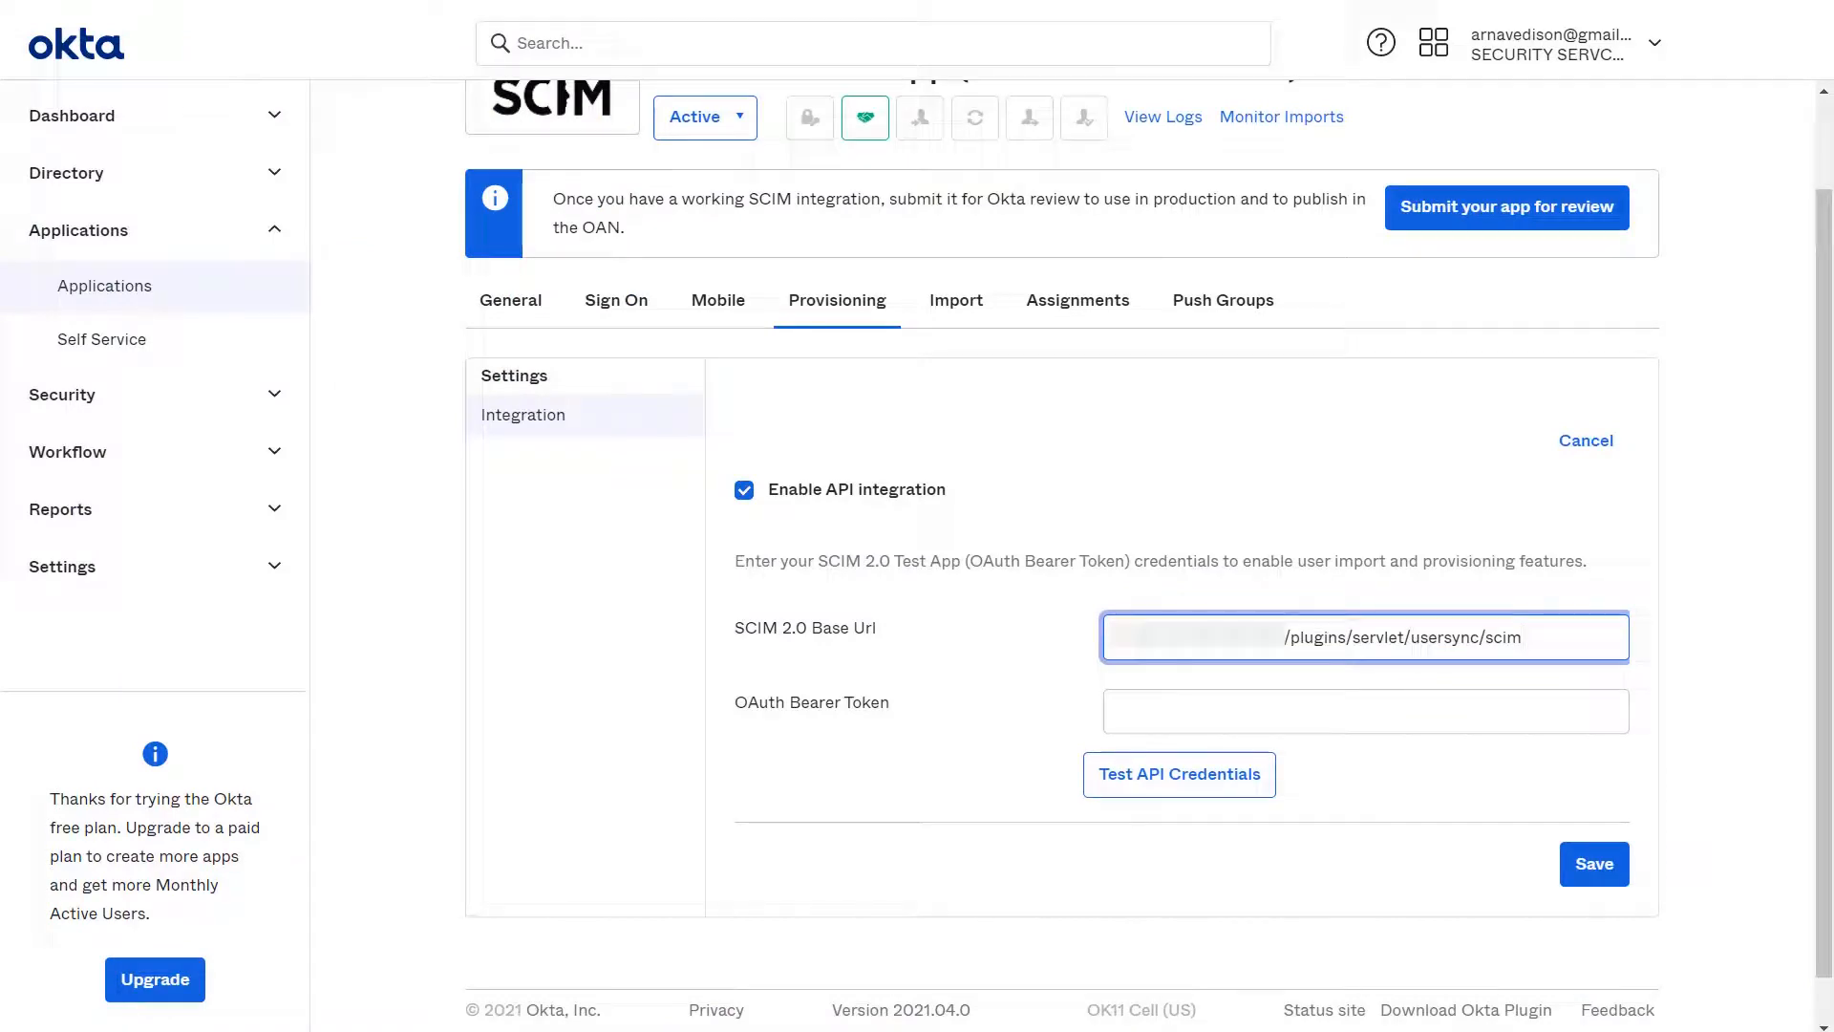
# Step: Enter the OAuth bearer token, test the API credentials and save
pyautogui.click(1362, 711)
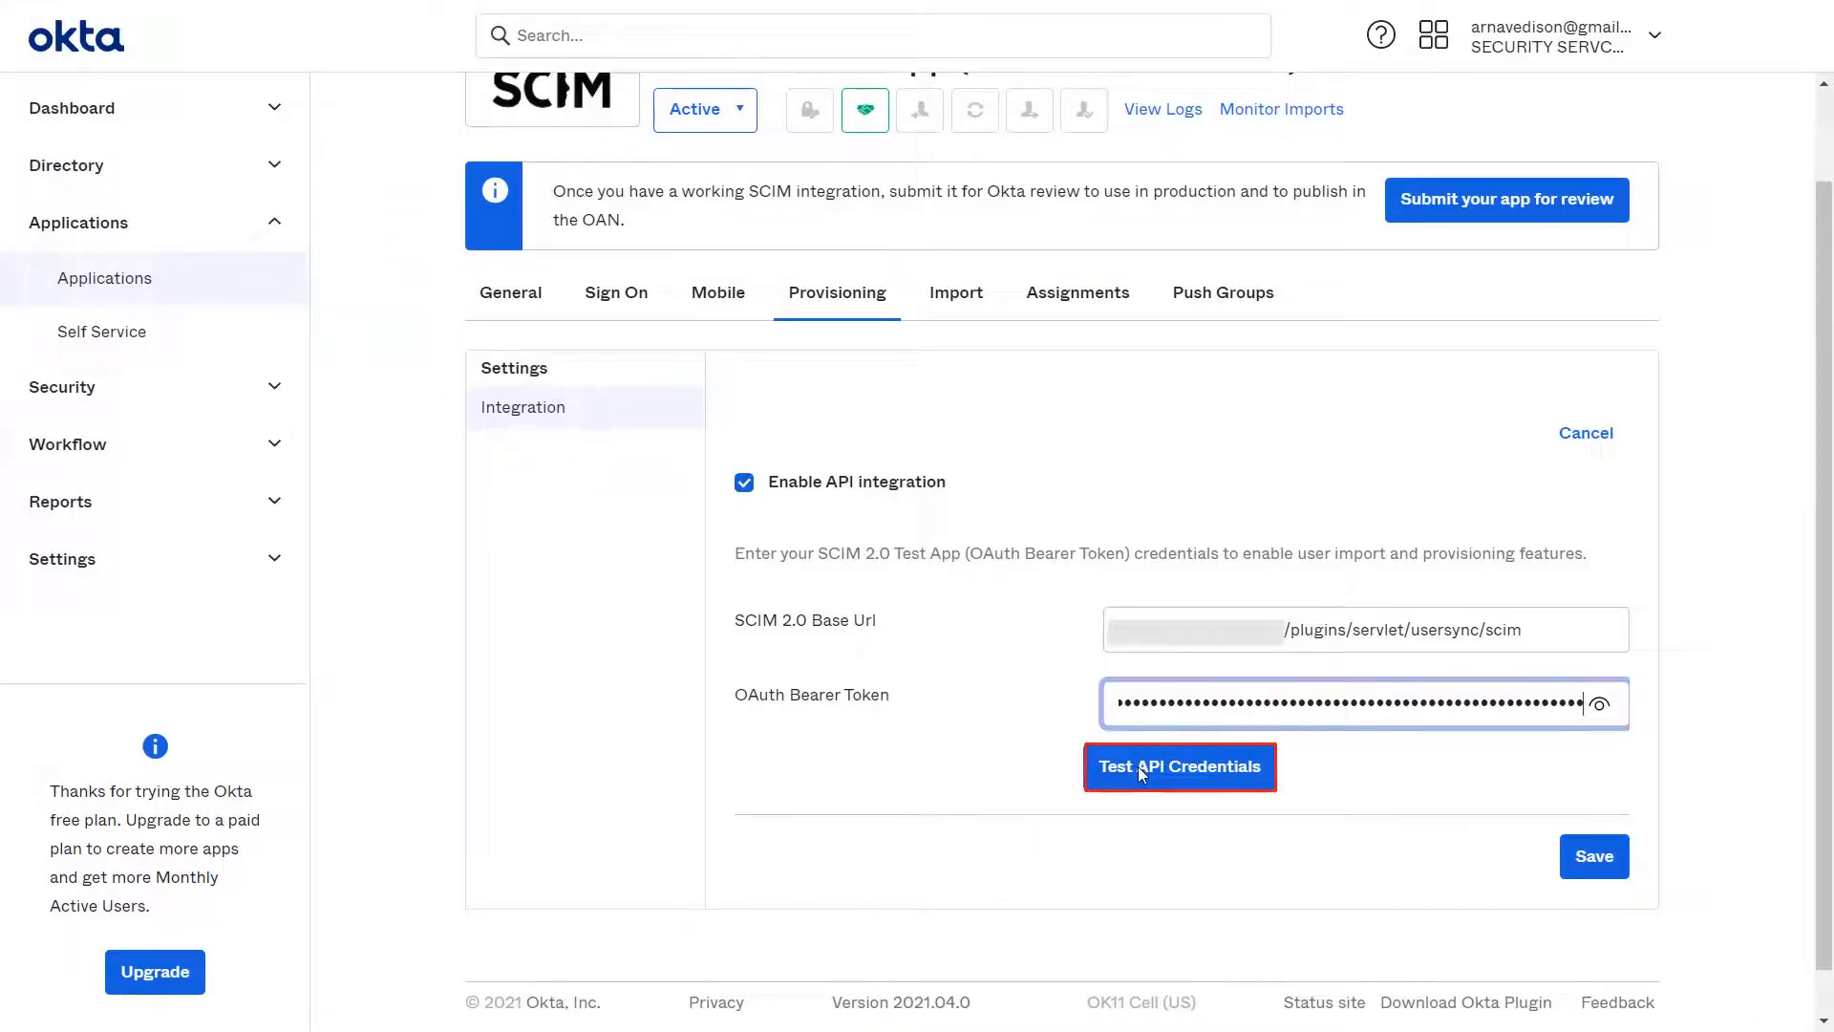
pyautogui.click(1178, 766)
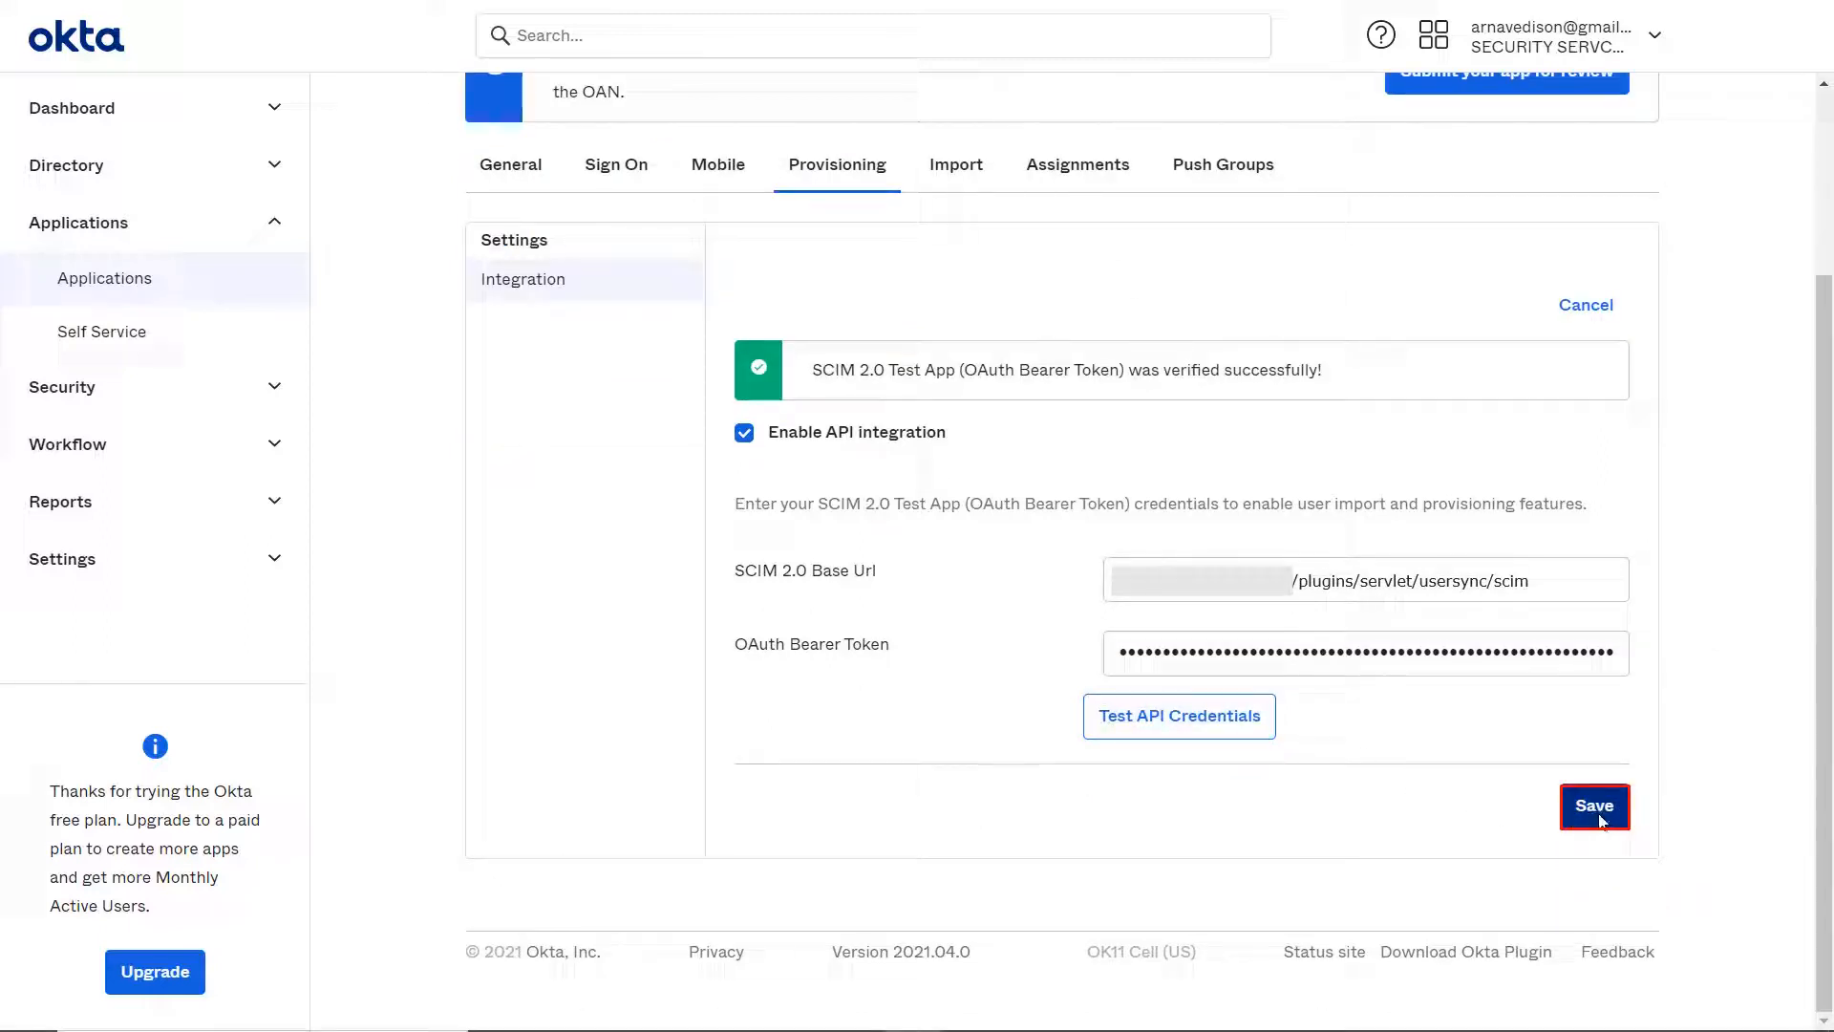
pyautogui.click(1594, 806)
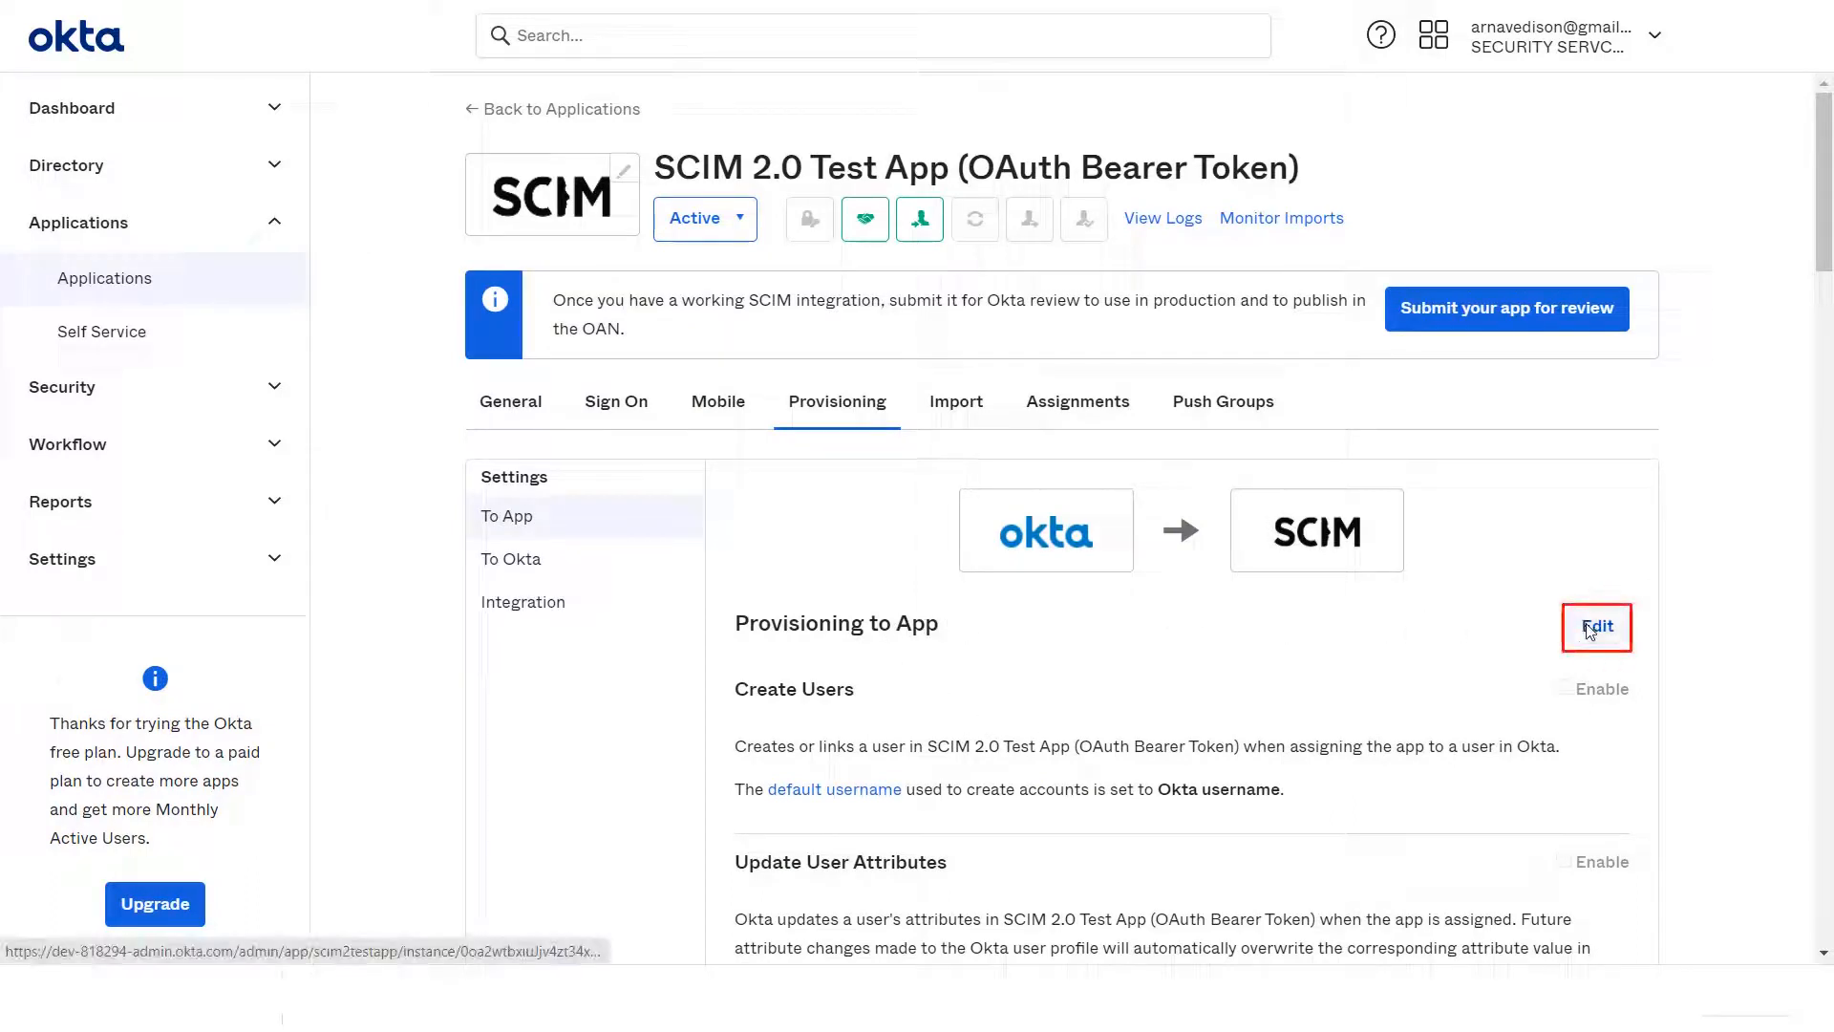
# Step: Edit Provisioning to App to enable Create Users, Update User Attributes and Deactivate Users
pyautogui.click(1595, 627)
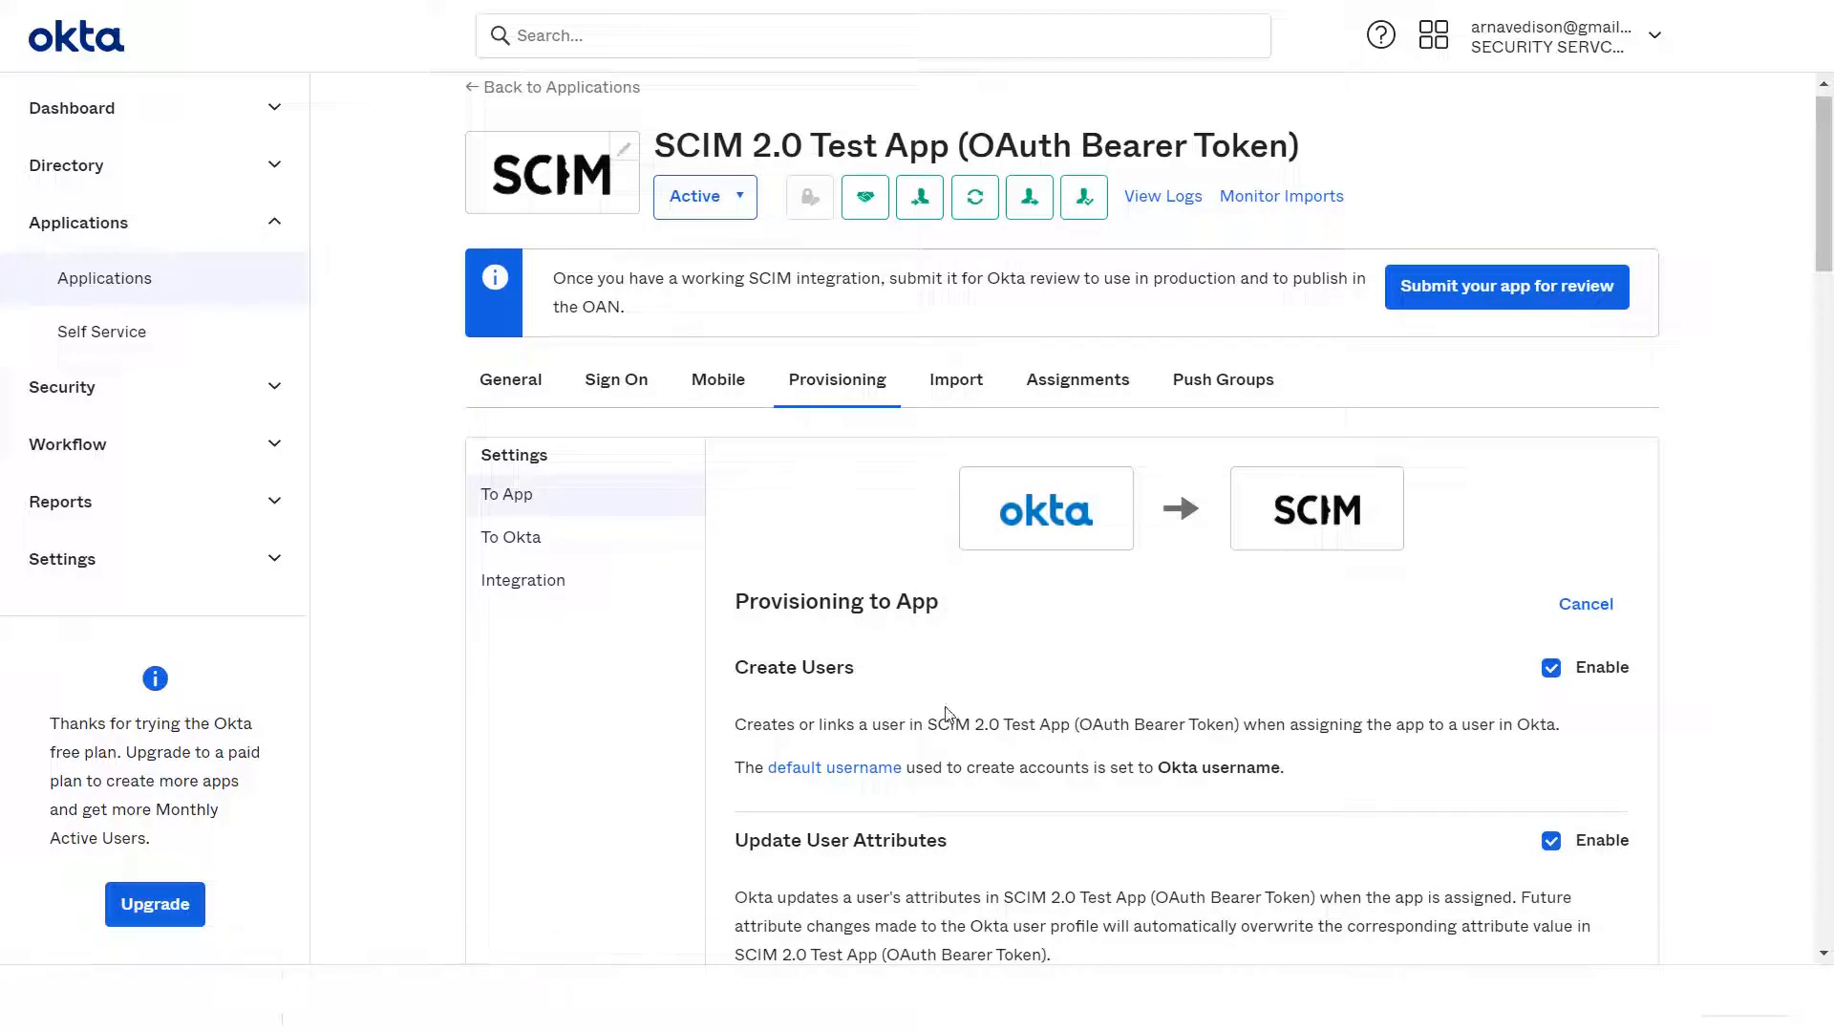
pyautogui.scroll(-3)
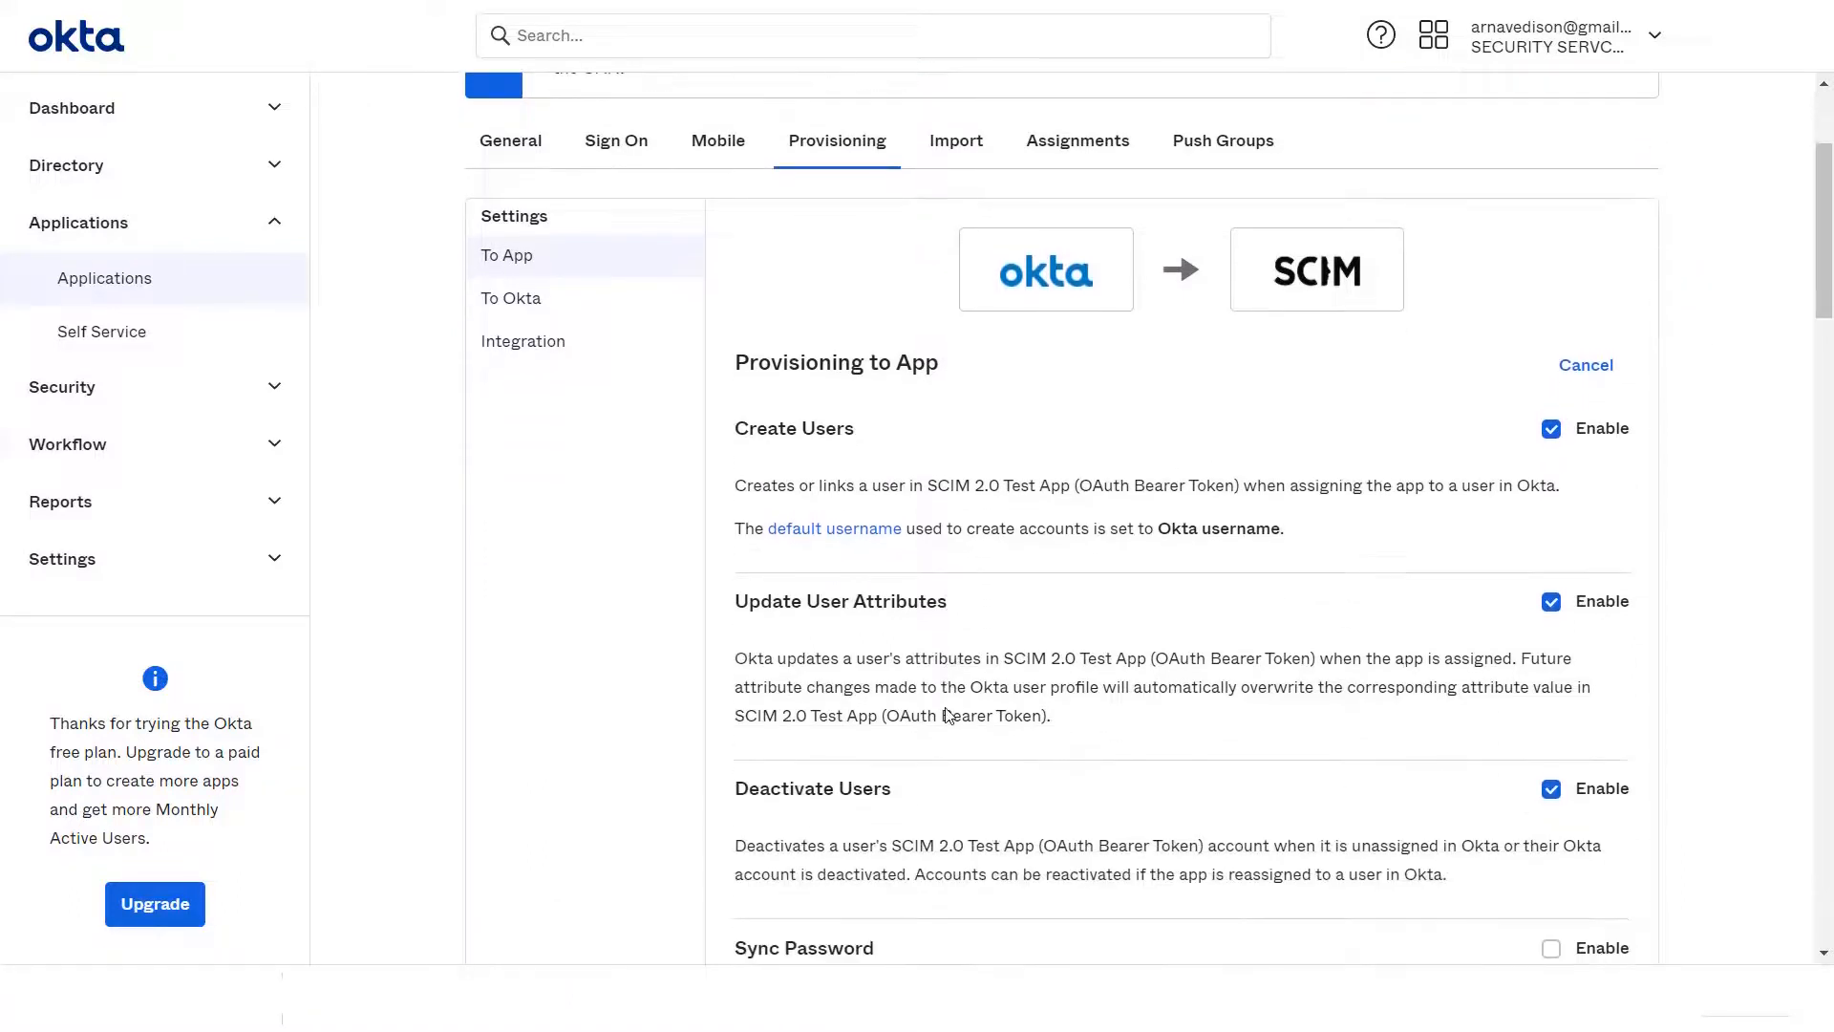
pyautogui.scroll(-3)
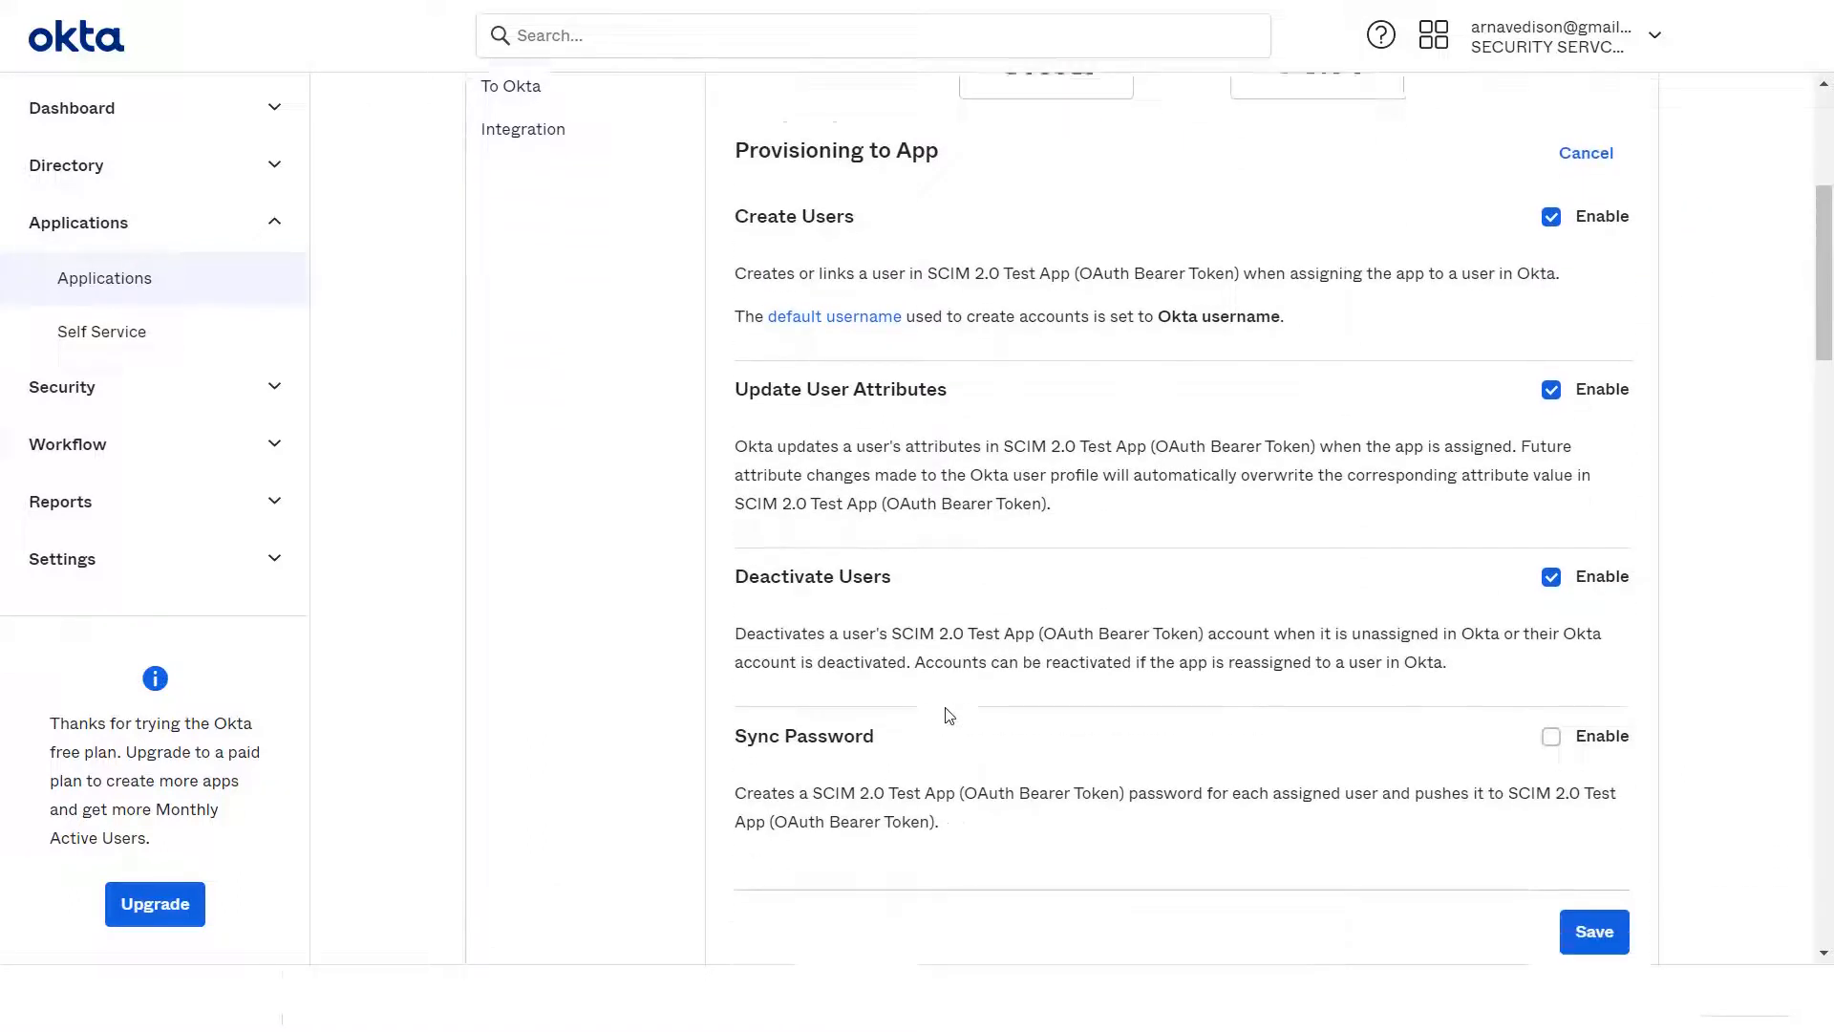
pyautogui.scroll(-3)
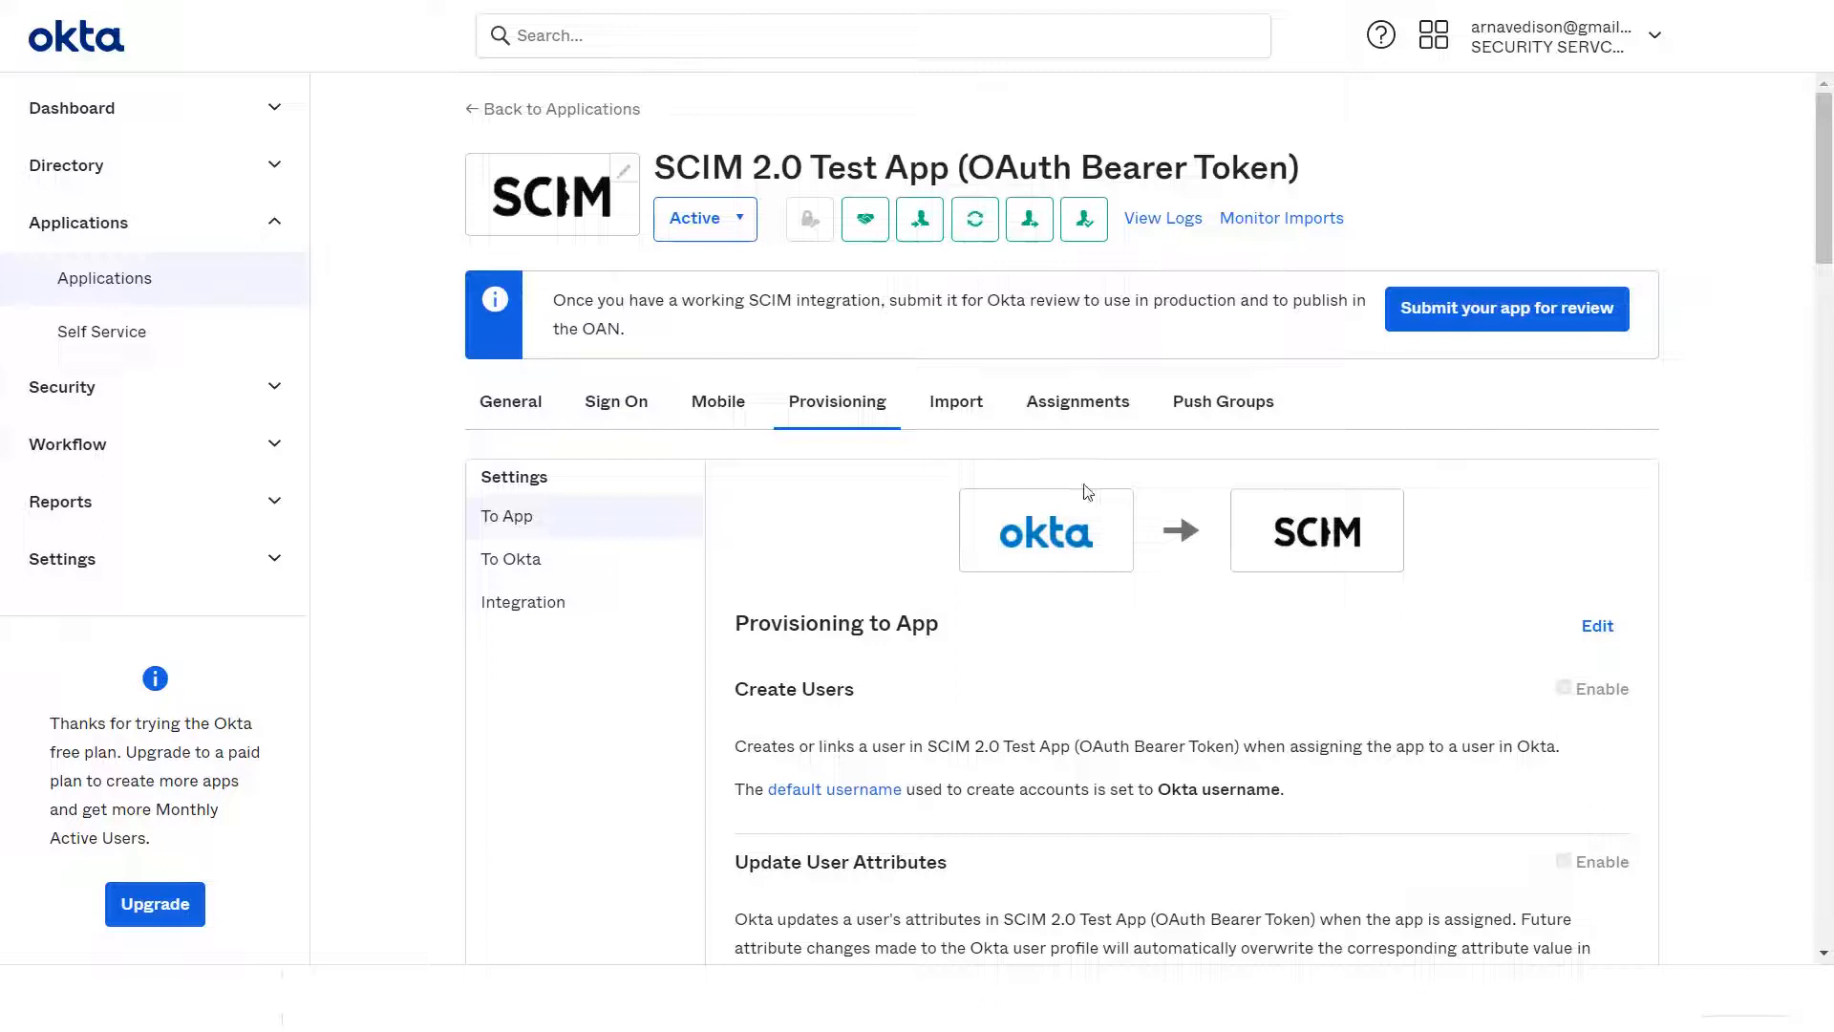
pyautogui.click(1076, 401)
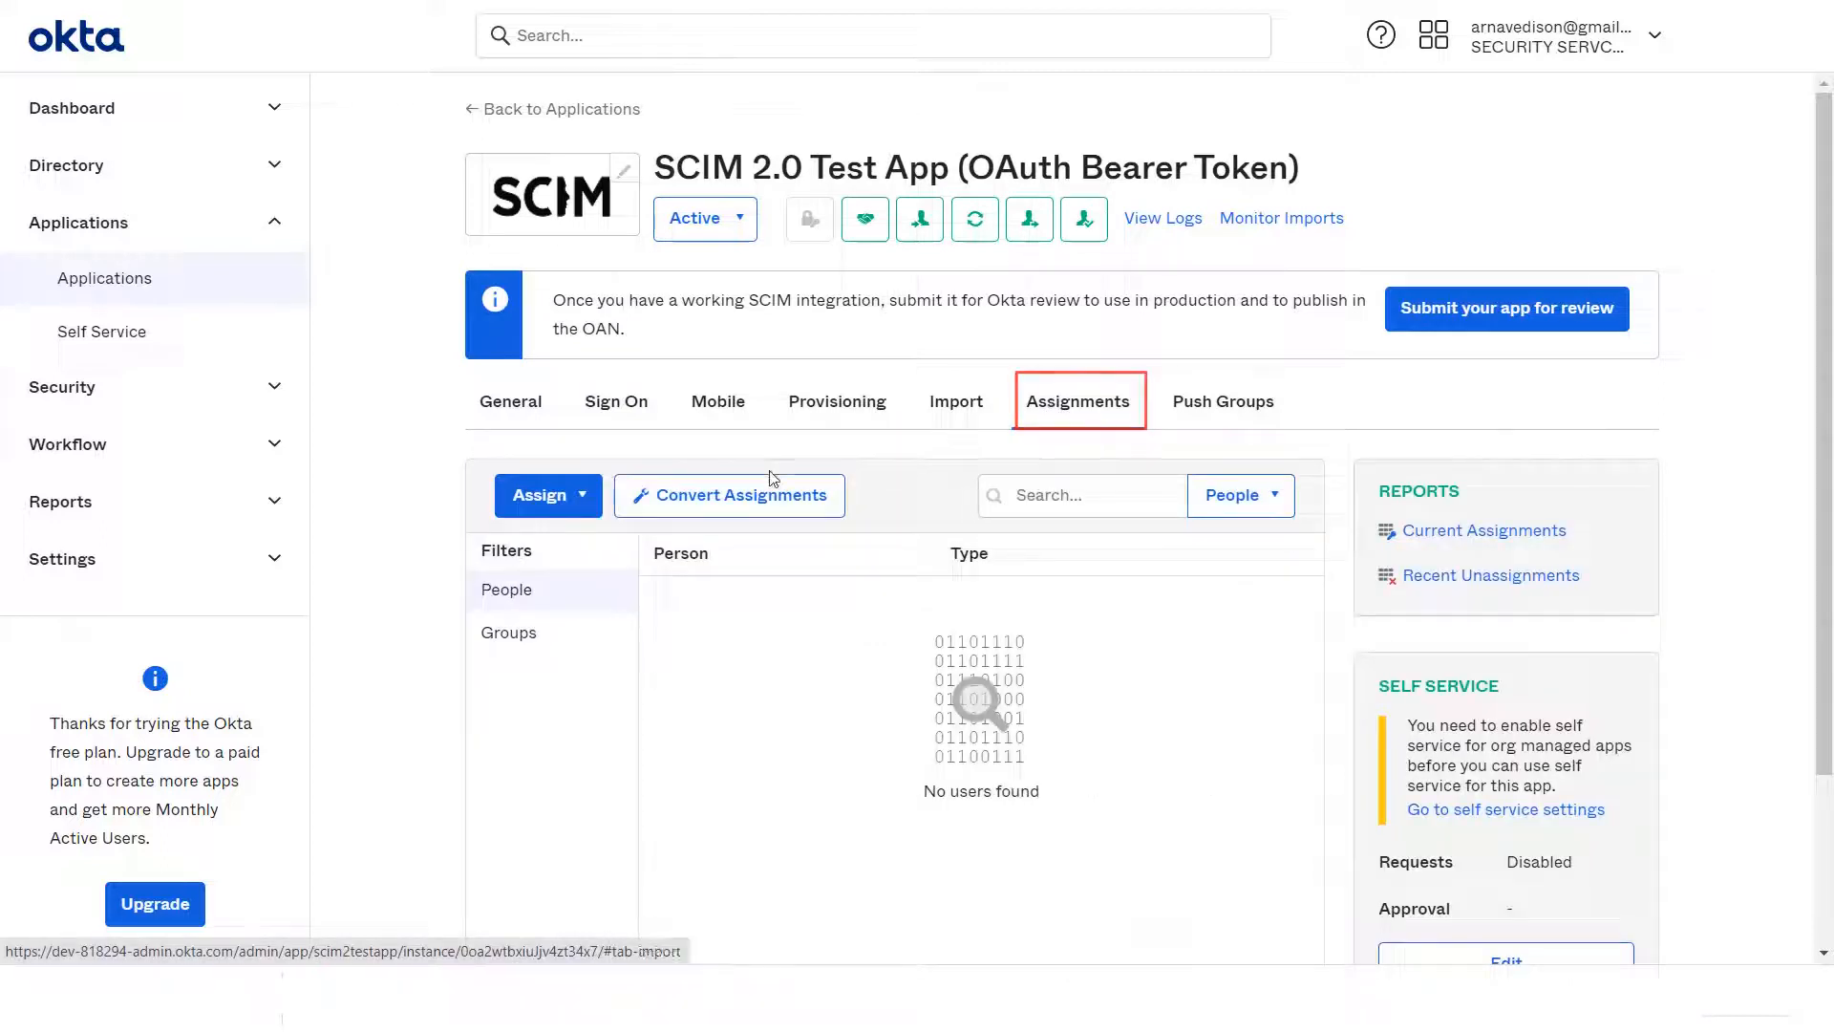
pyautogui.click(539, 495)
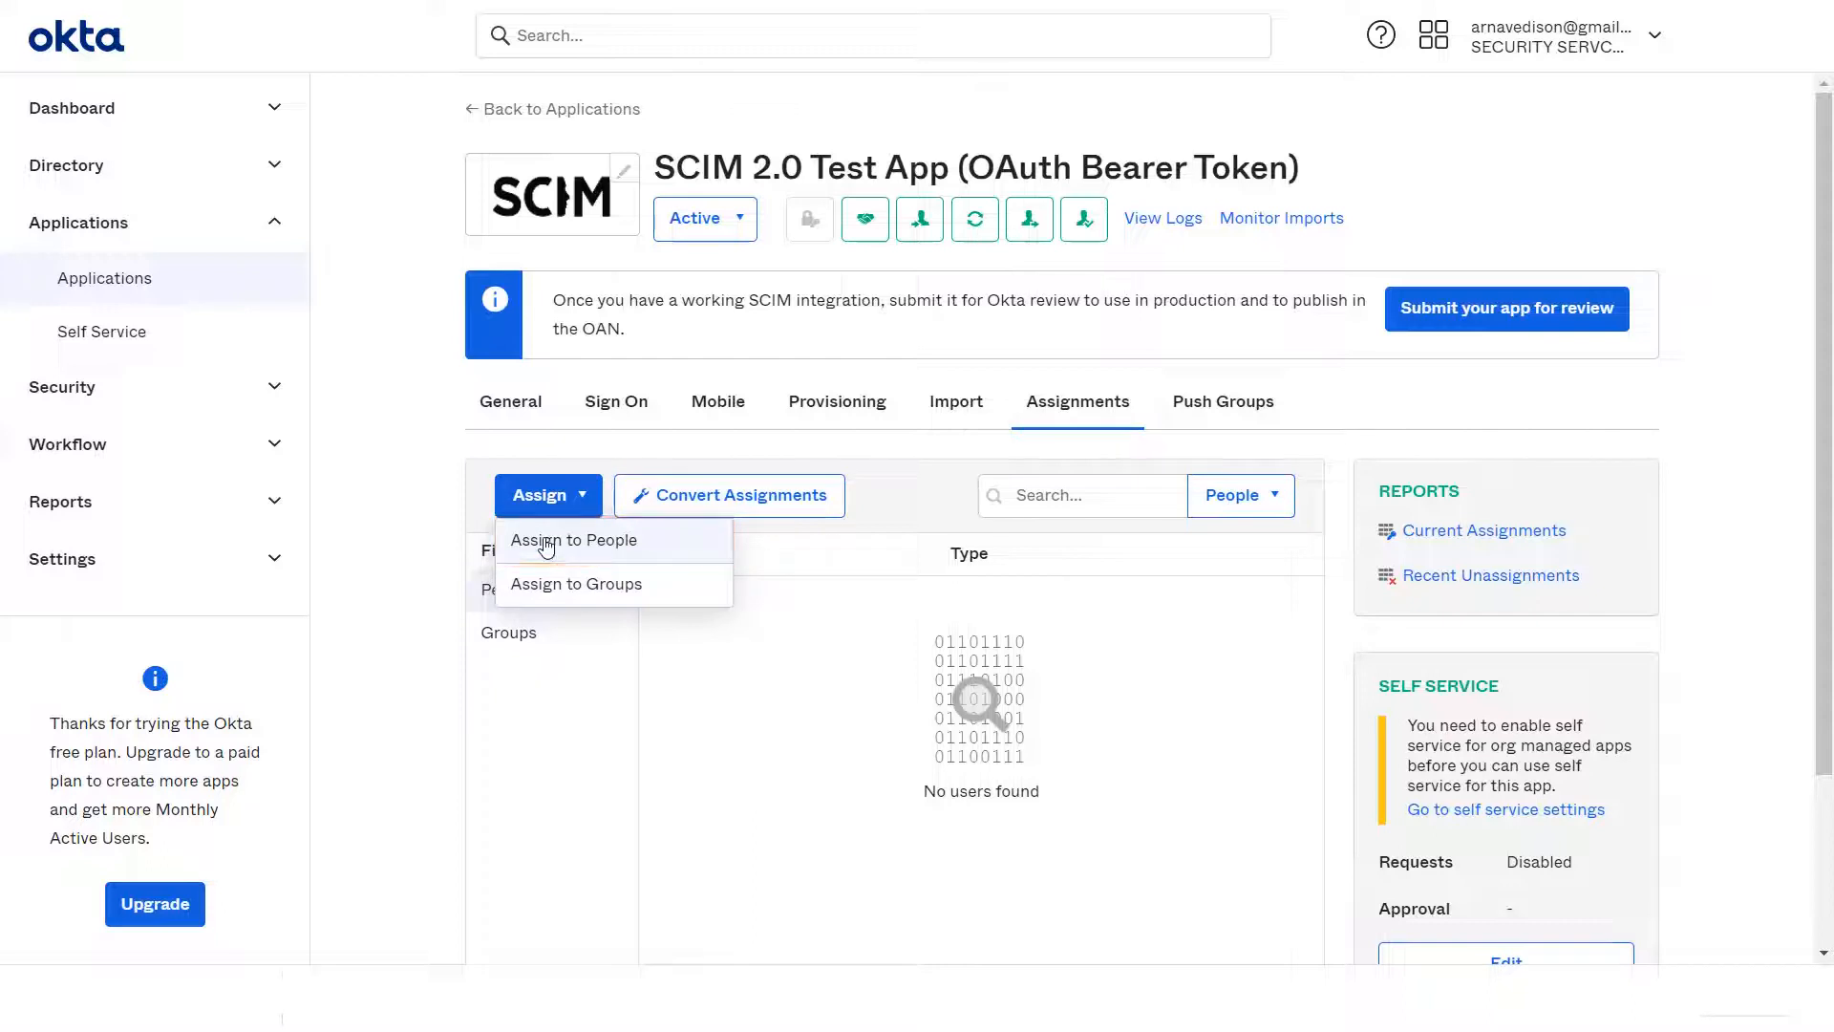
pyautogui.click(575, 538)
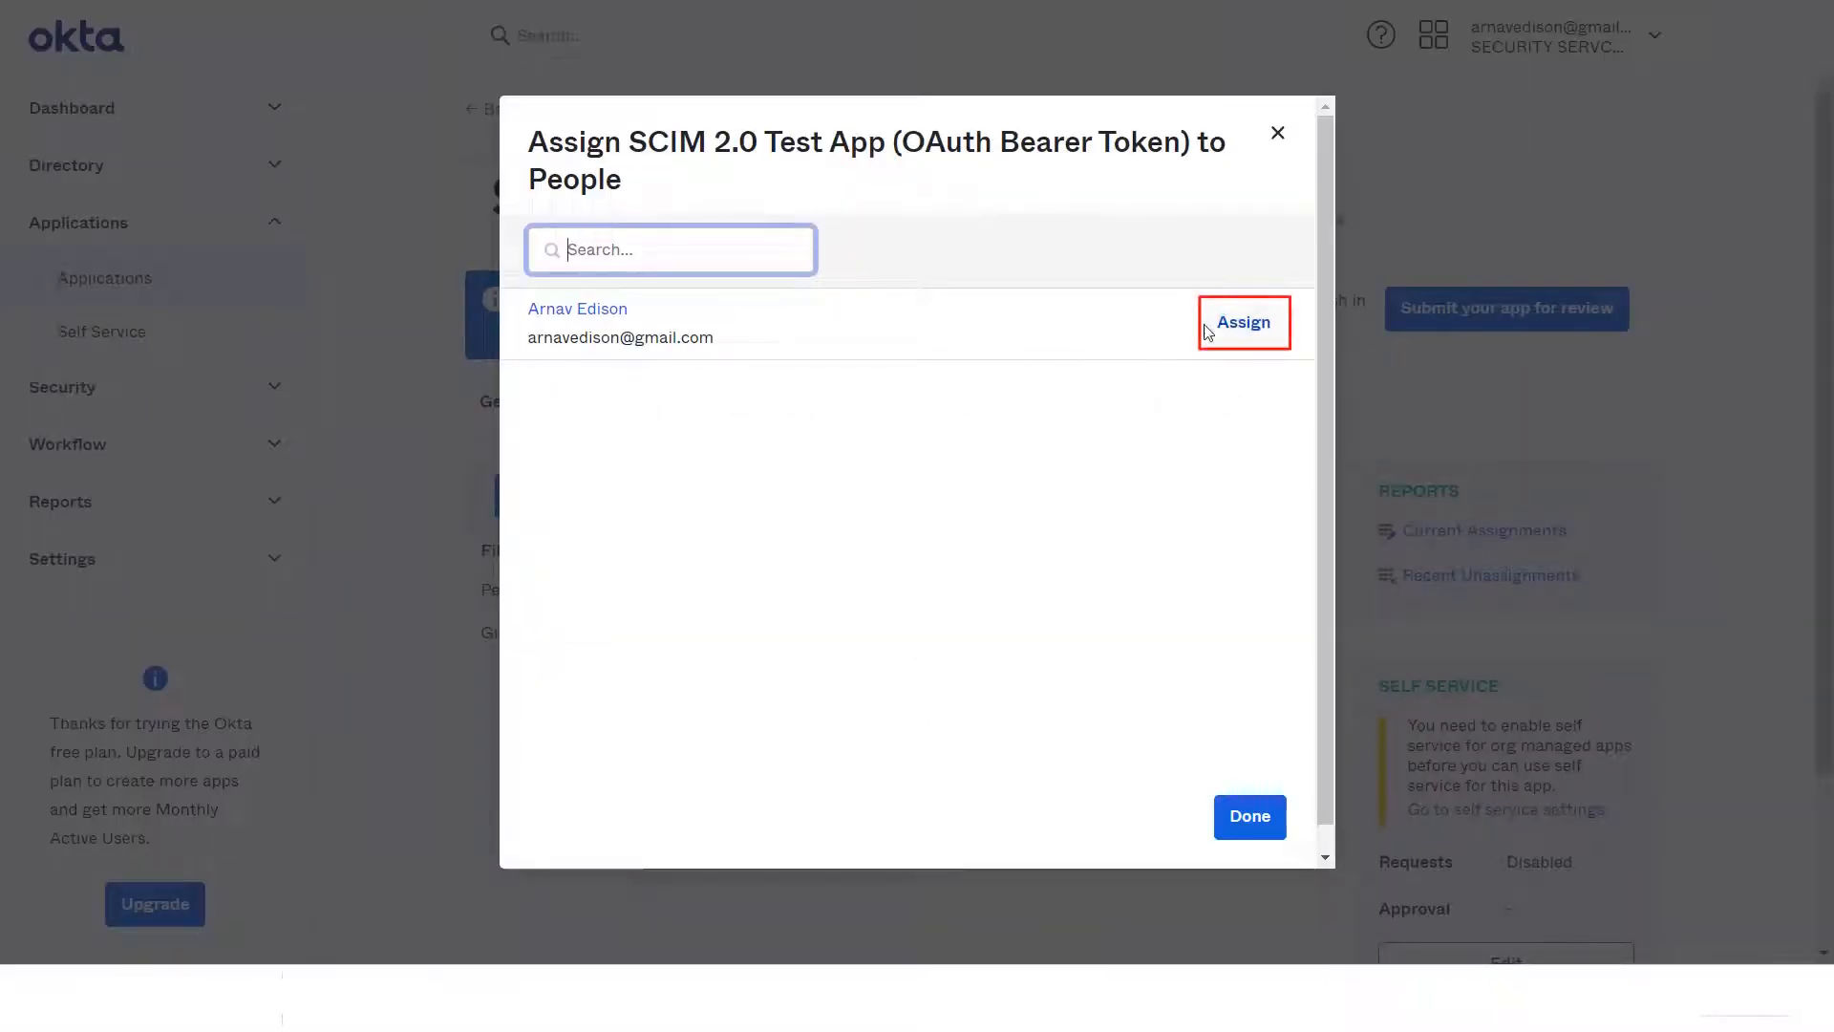
pyautogui.click(1244, 321)
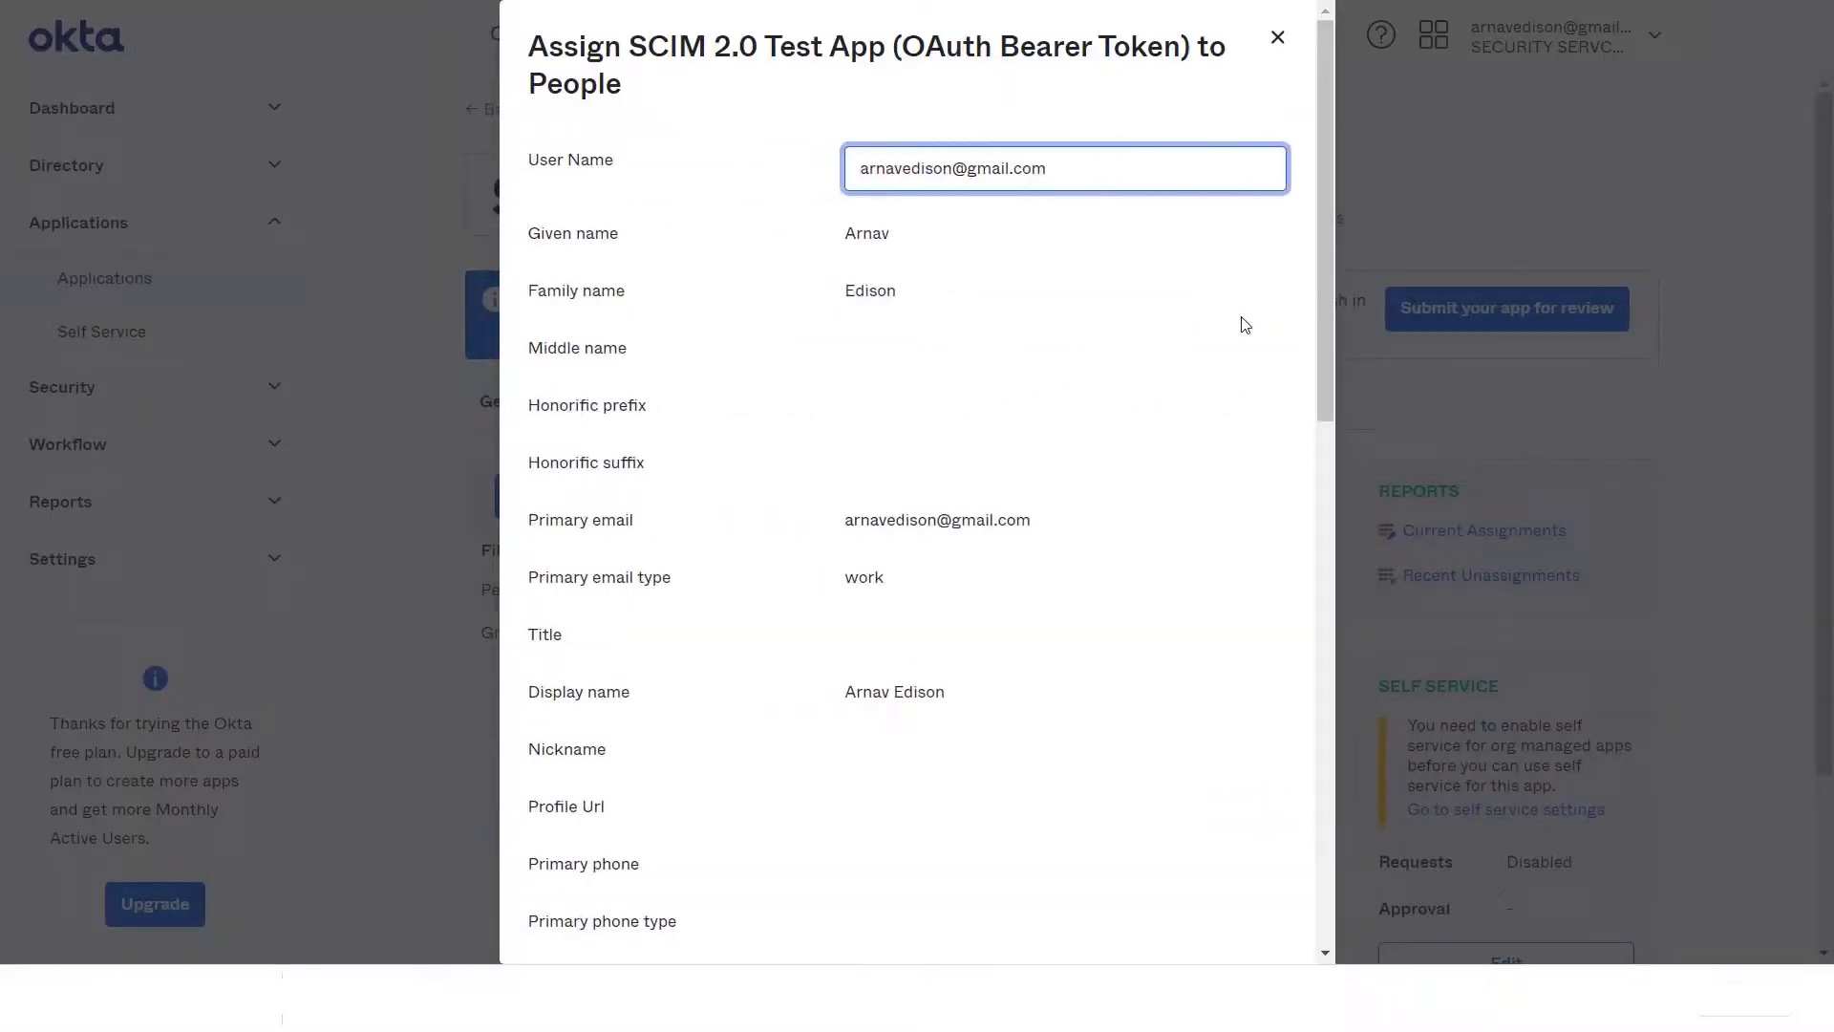
pyautogui.scroll(-3)
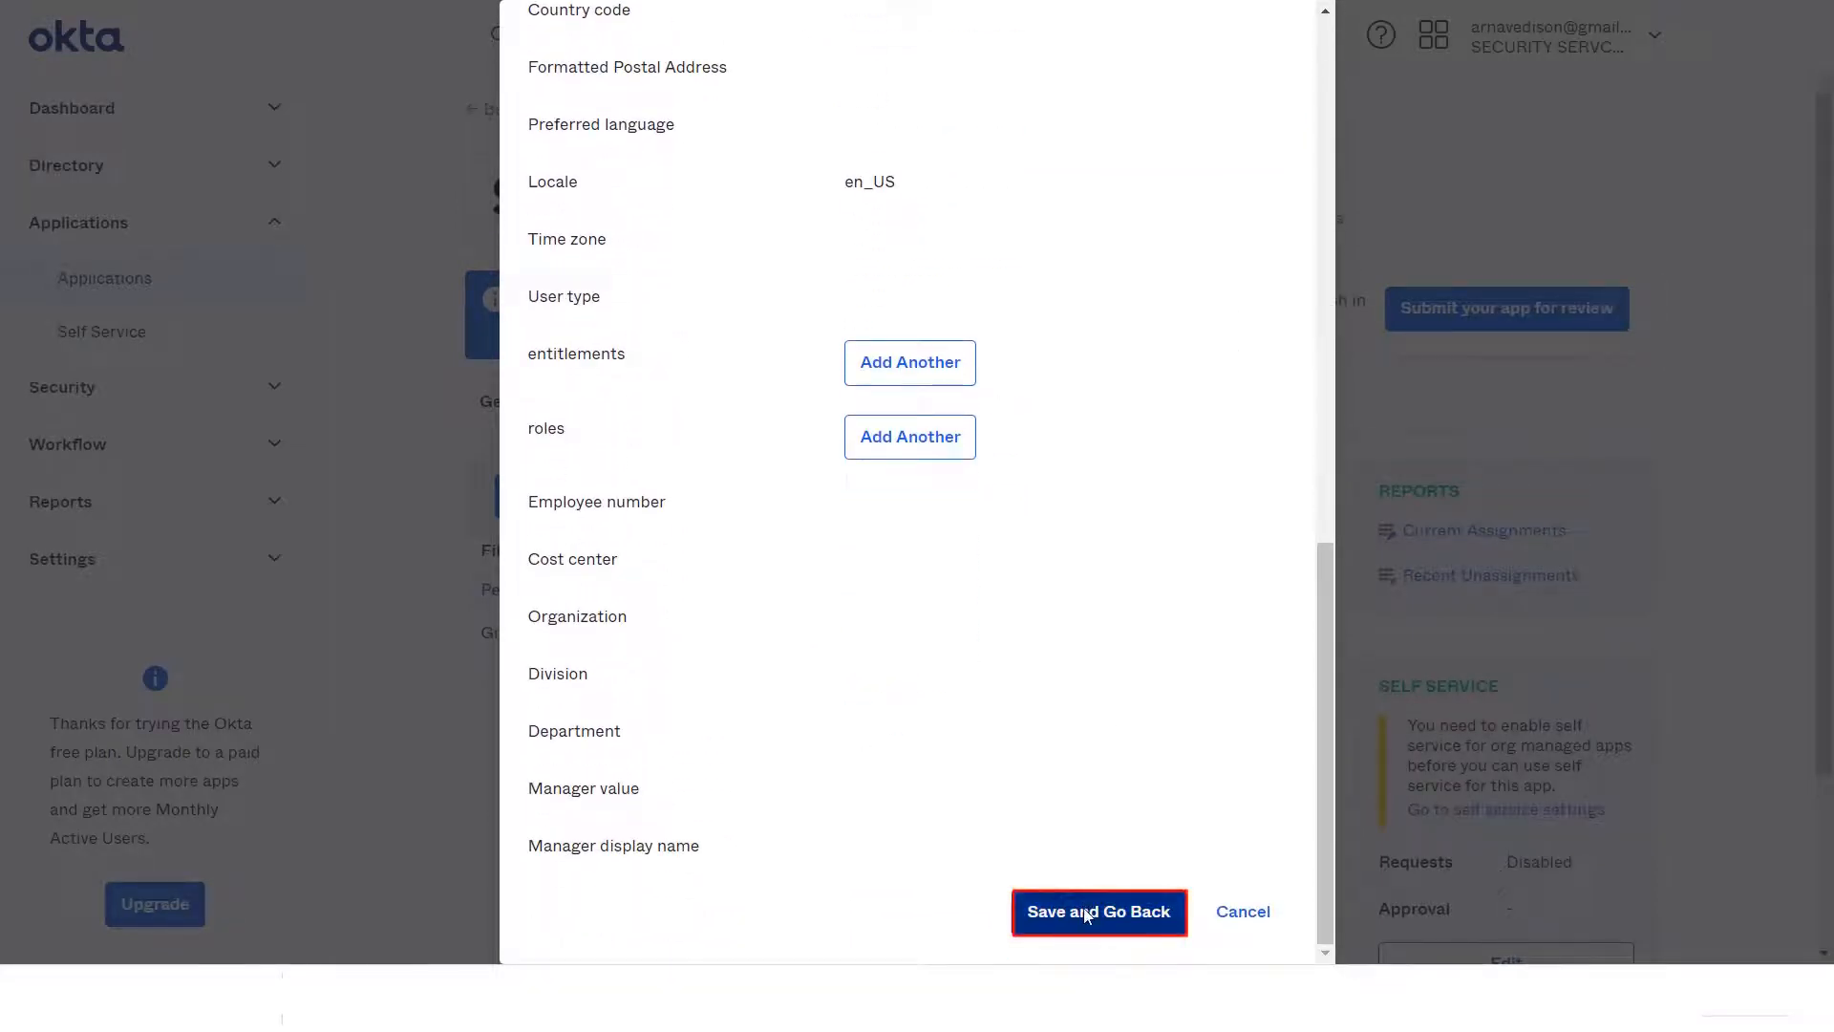
pyautogui.click(1097, 911)
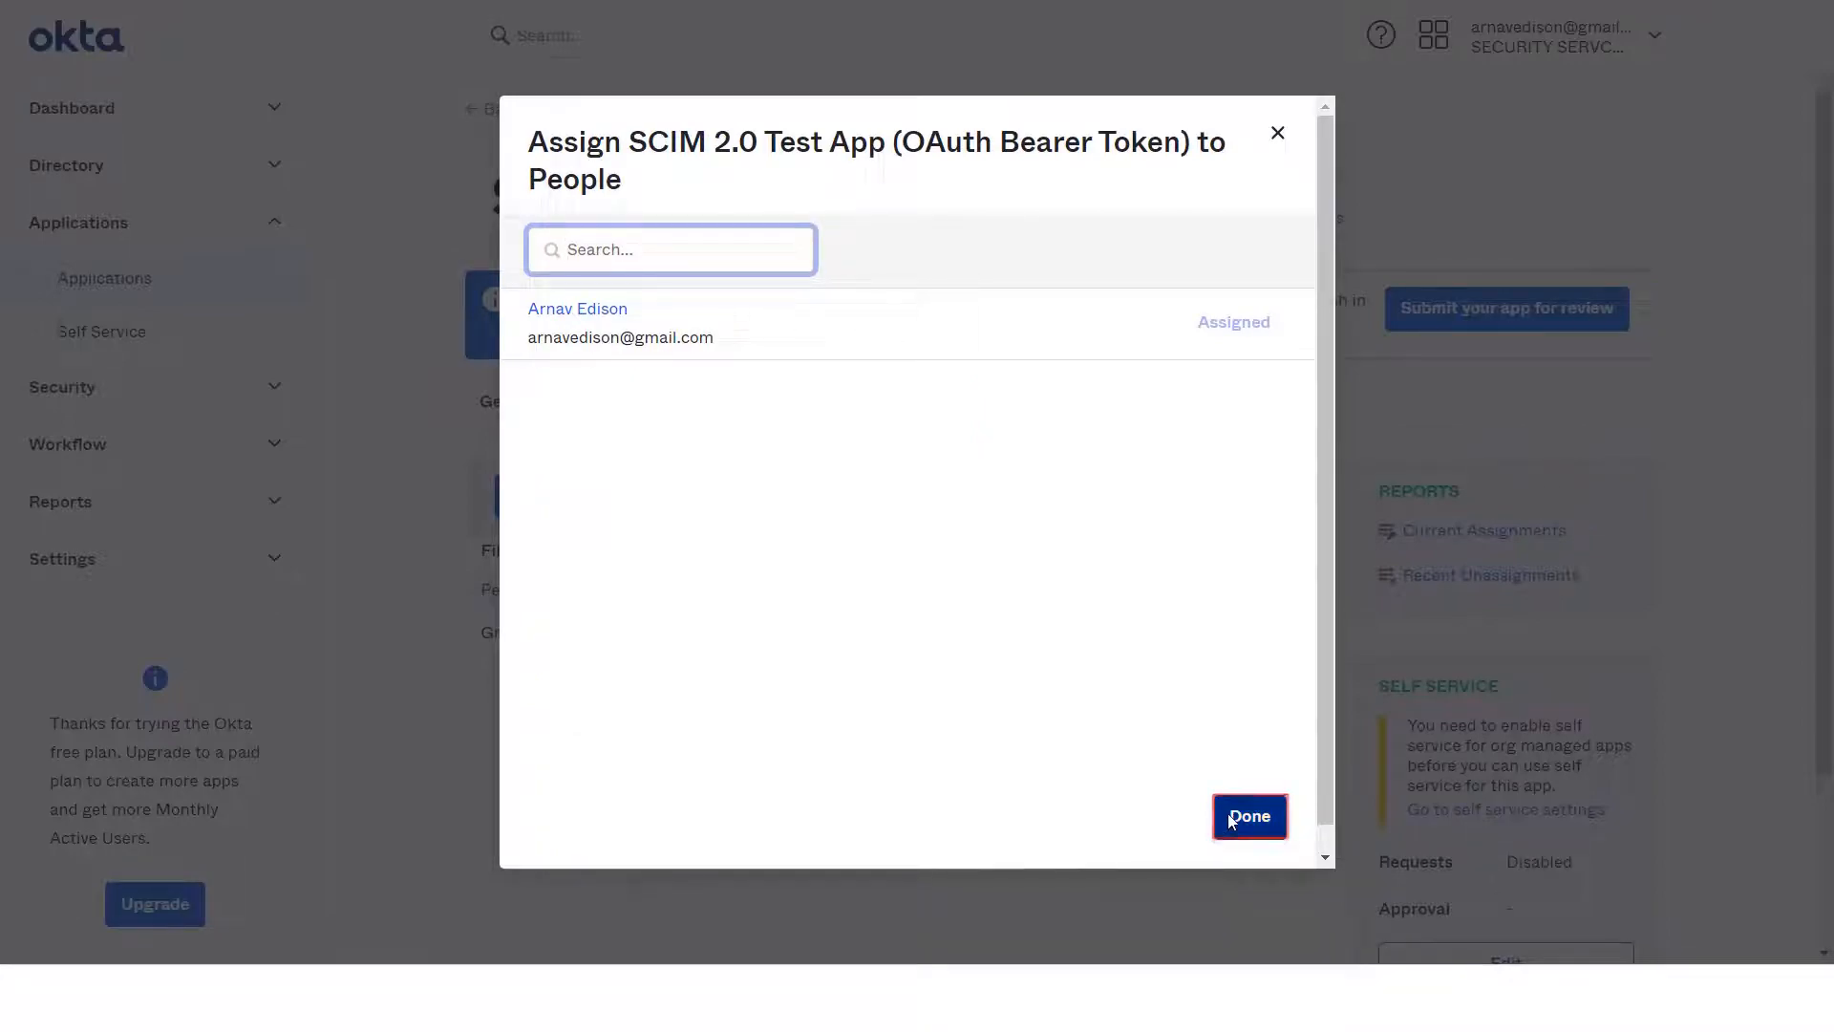
pyautogui.click(1247, 816)
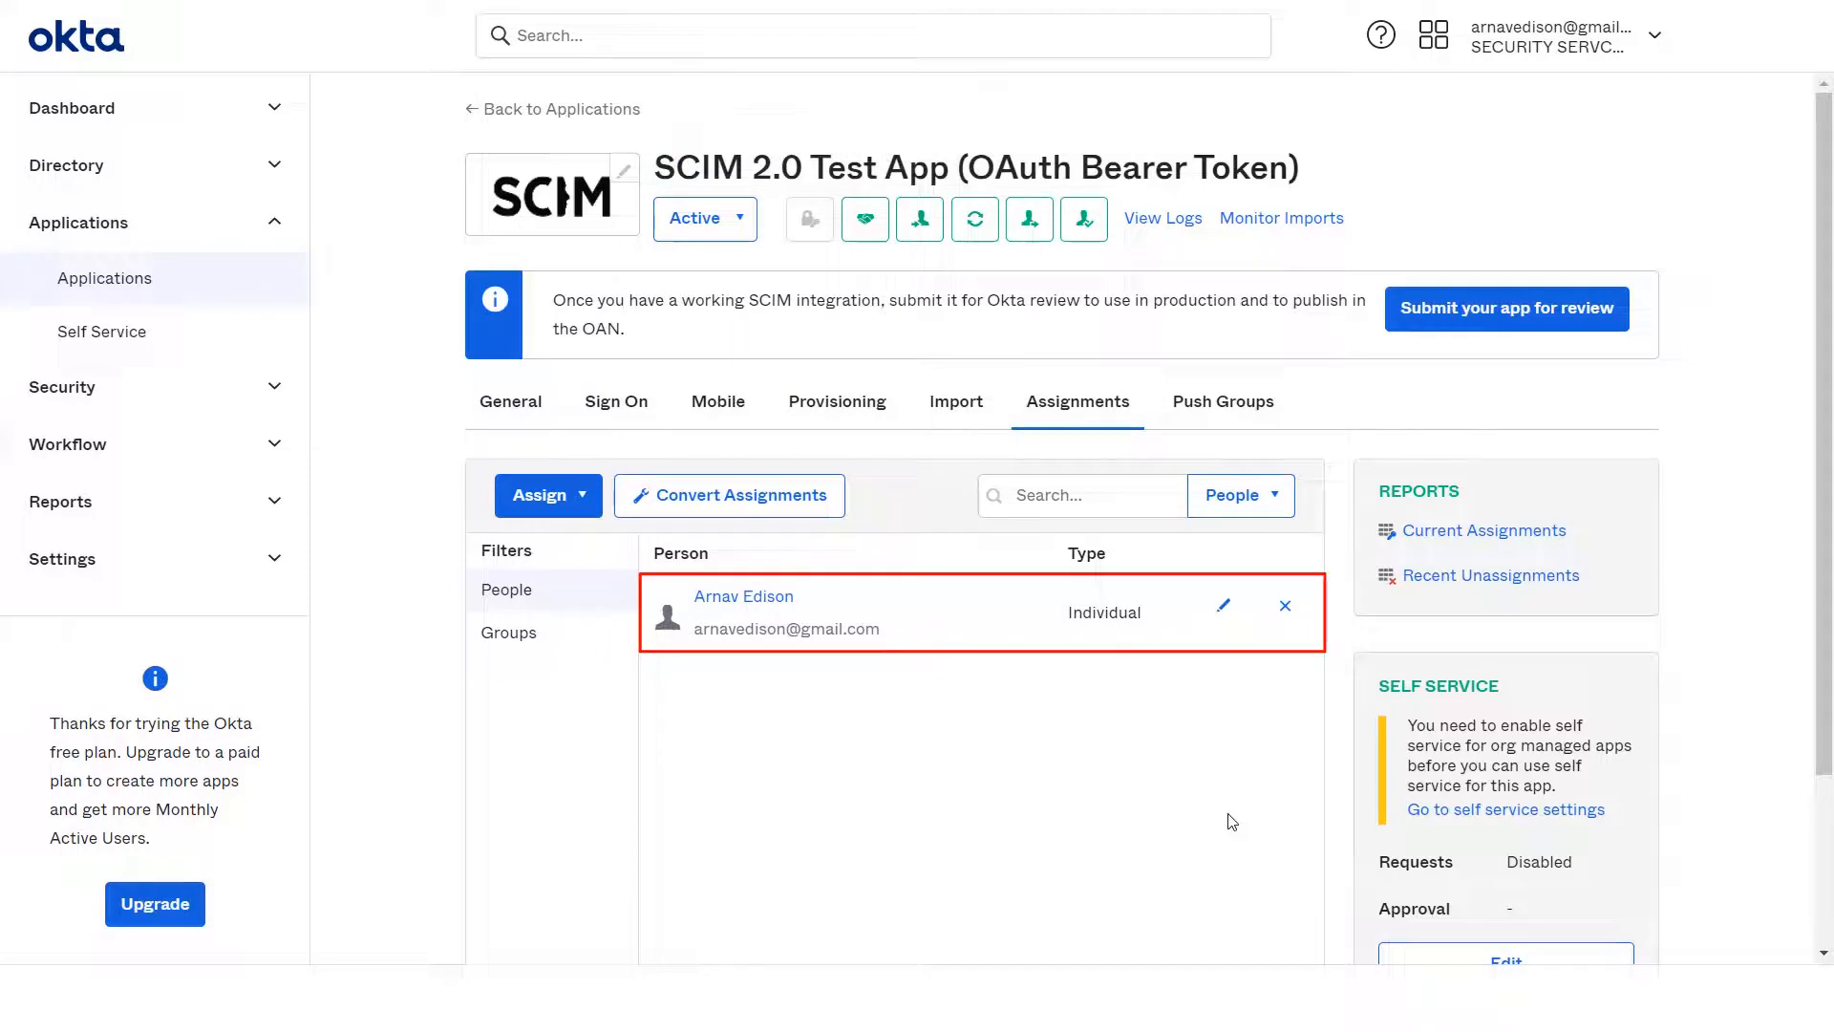
# Step: Assign the app to the Testing group via Assign to Groups and save
pyautogui.click(548, 495)
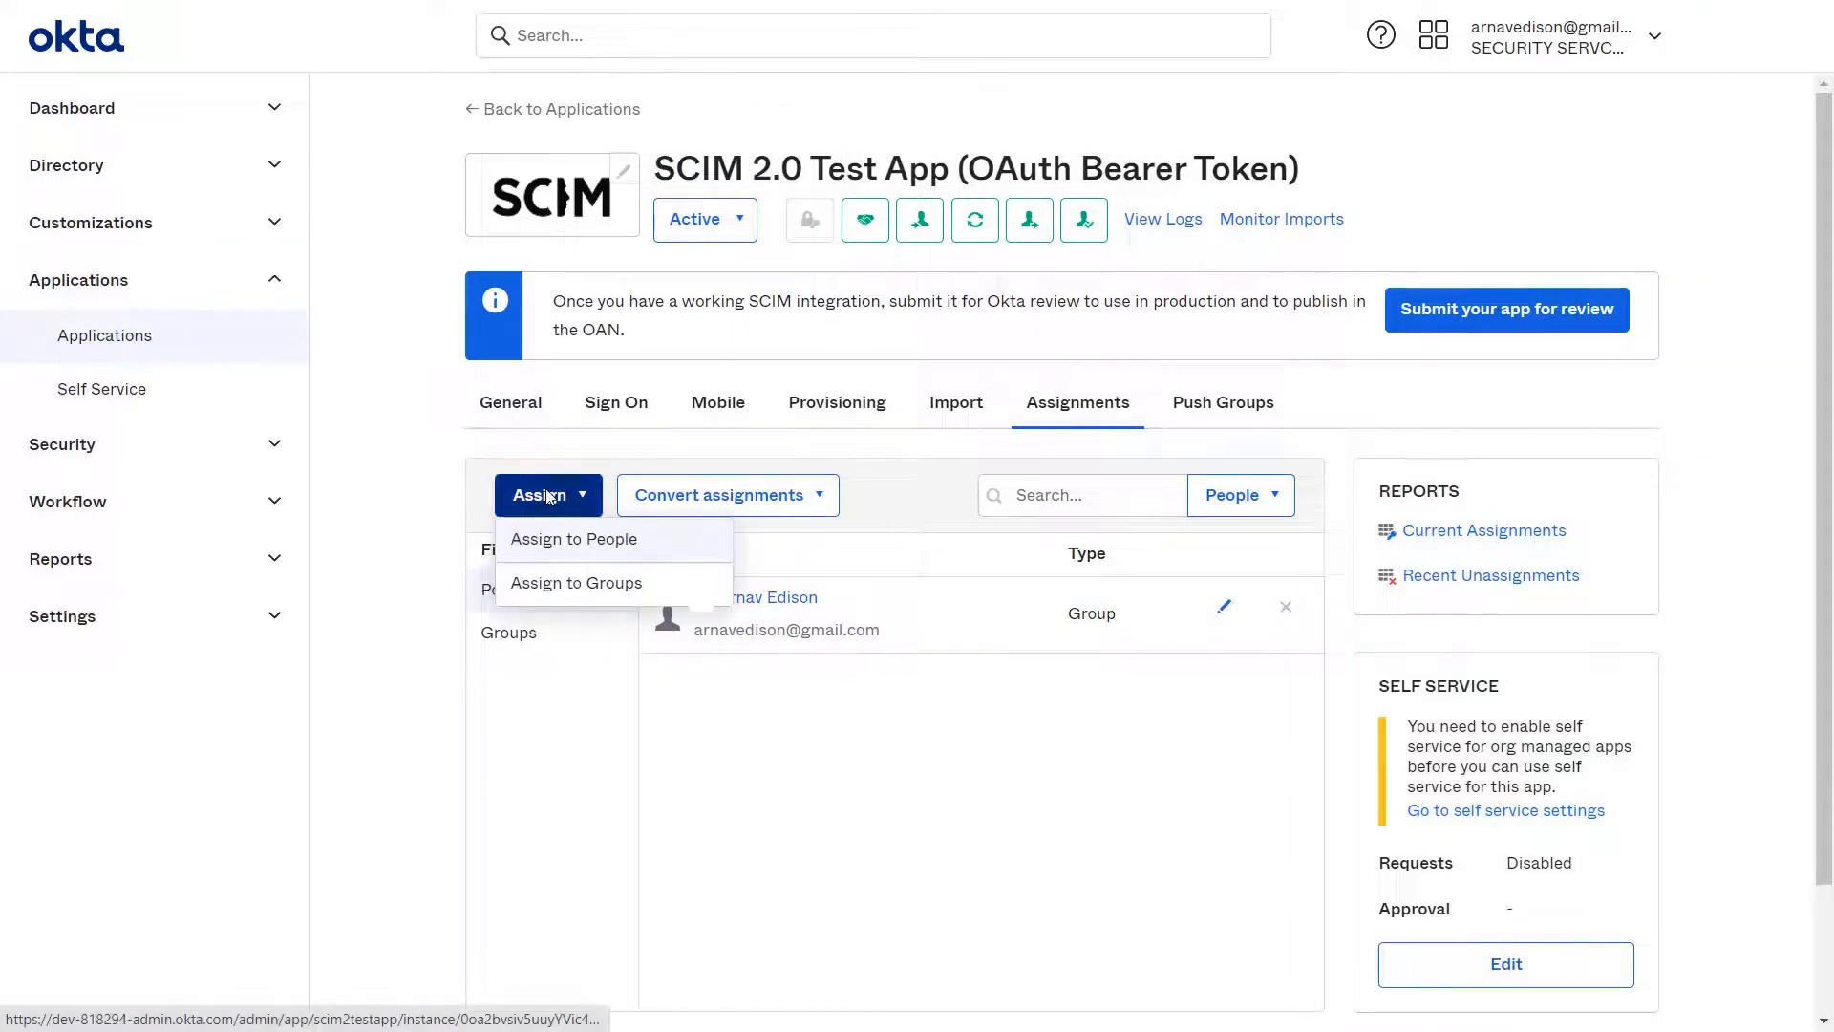
pyautogui.click(575, 582)
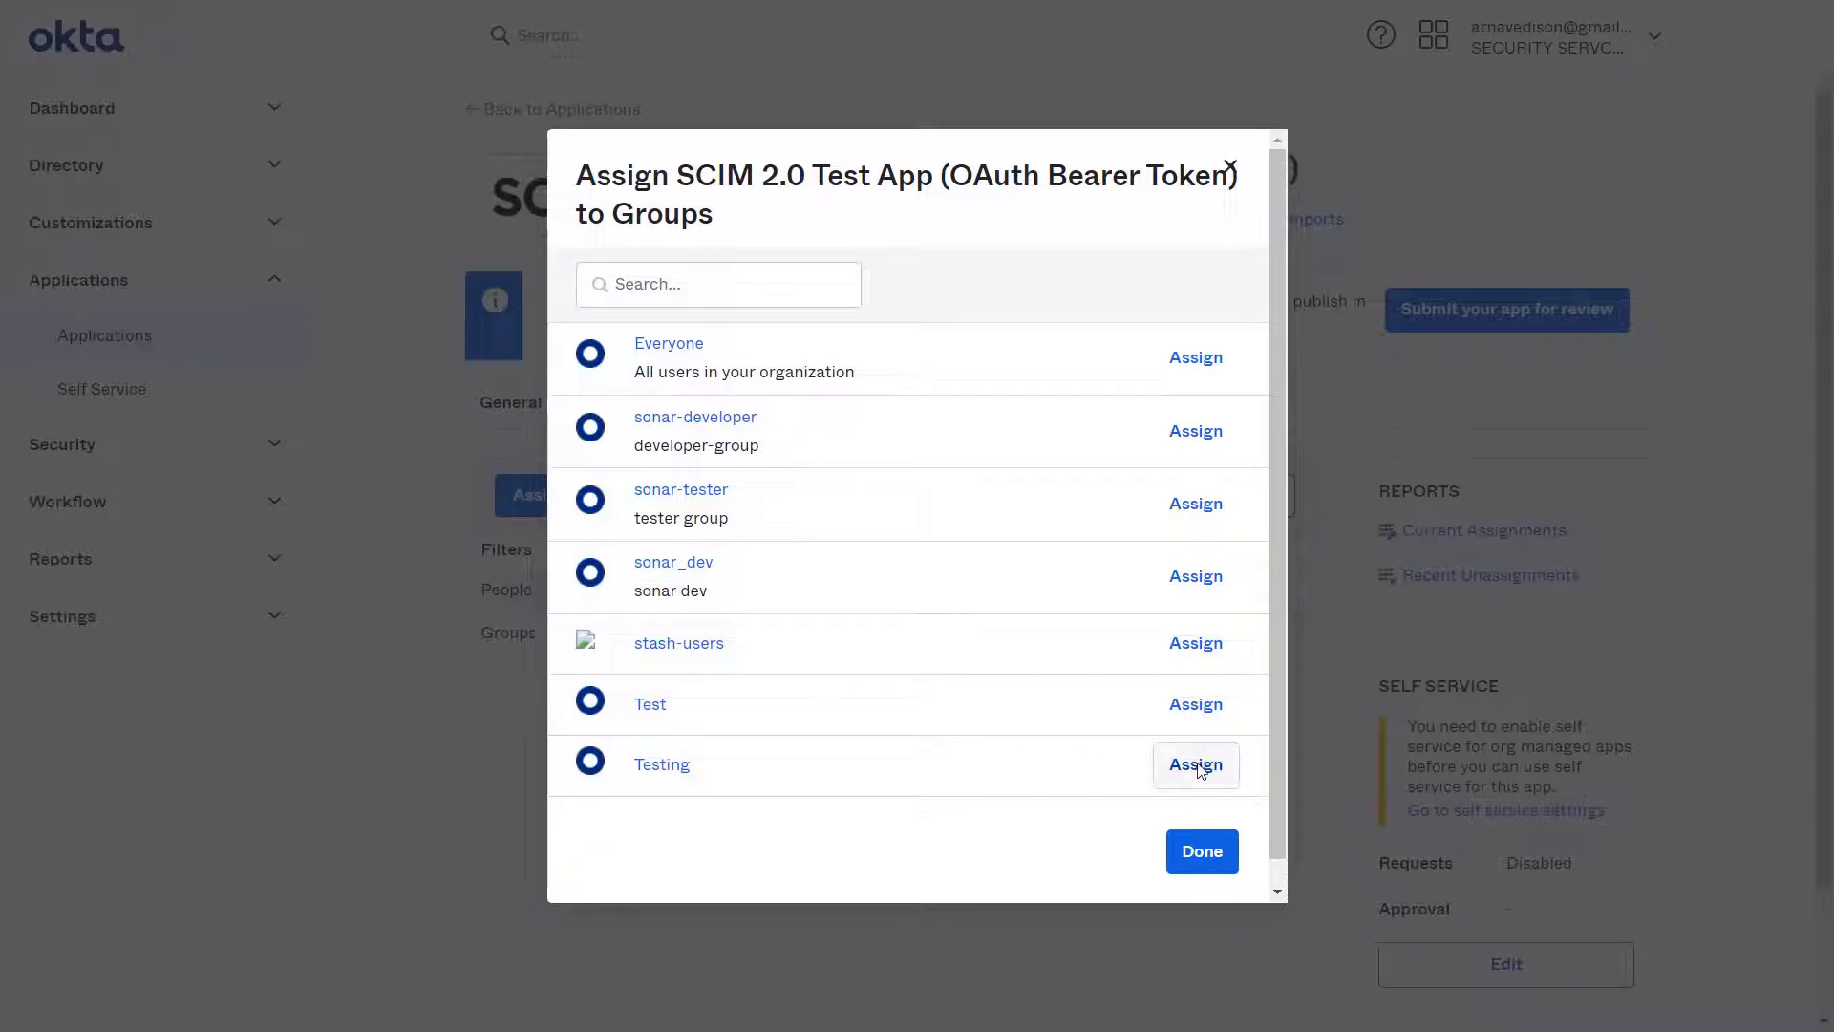
pyautogui.click(1196, 764)
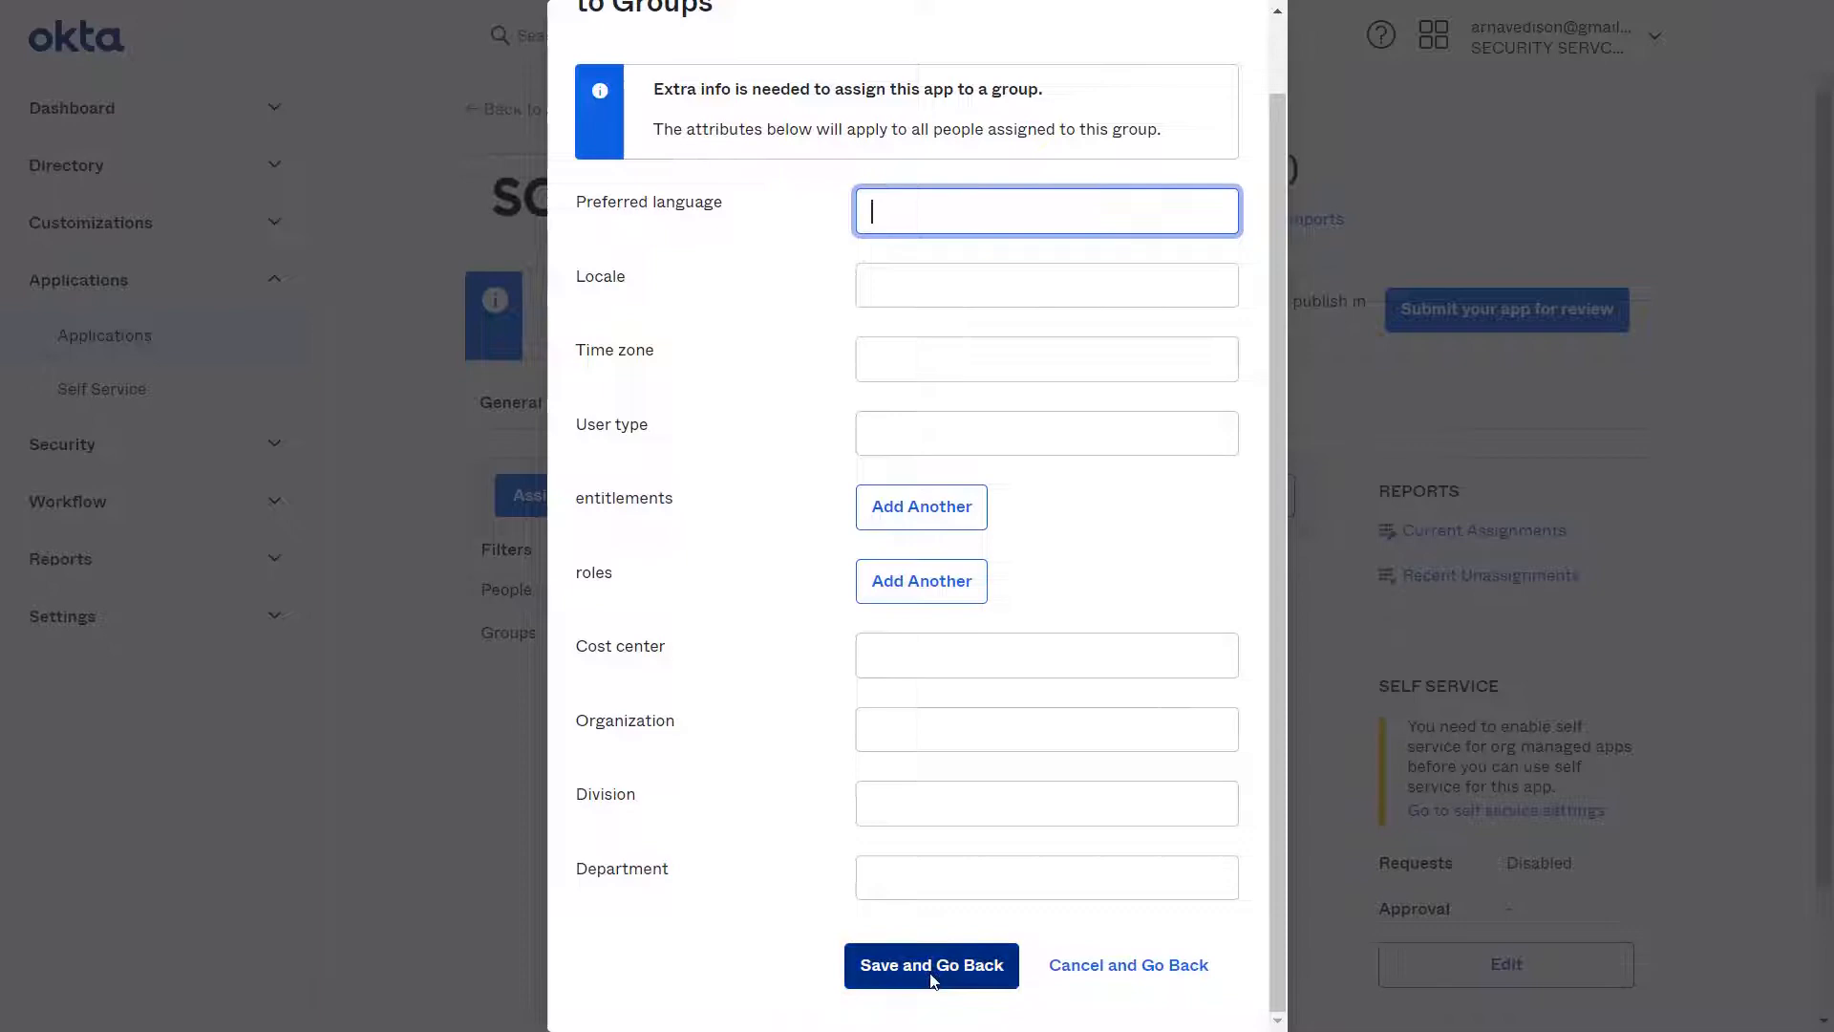
pyautogui.click(930, 965)
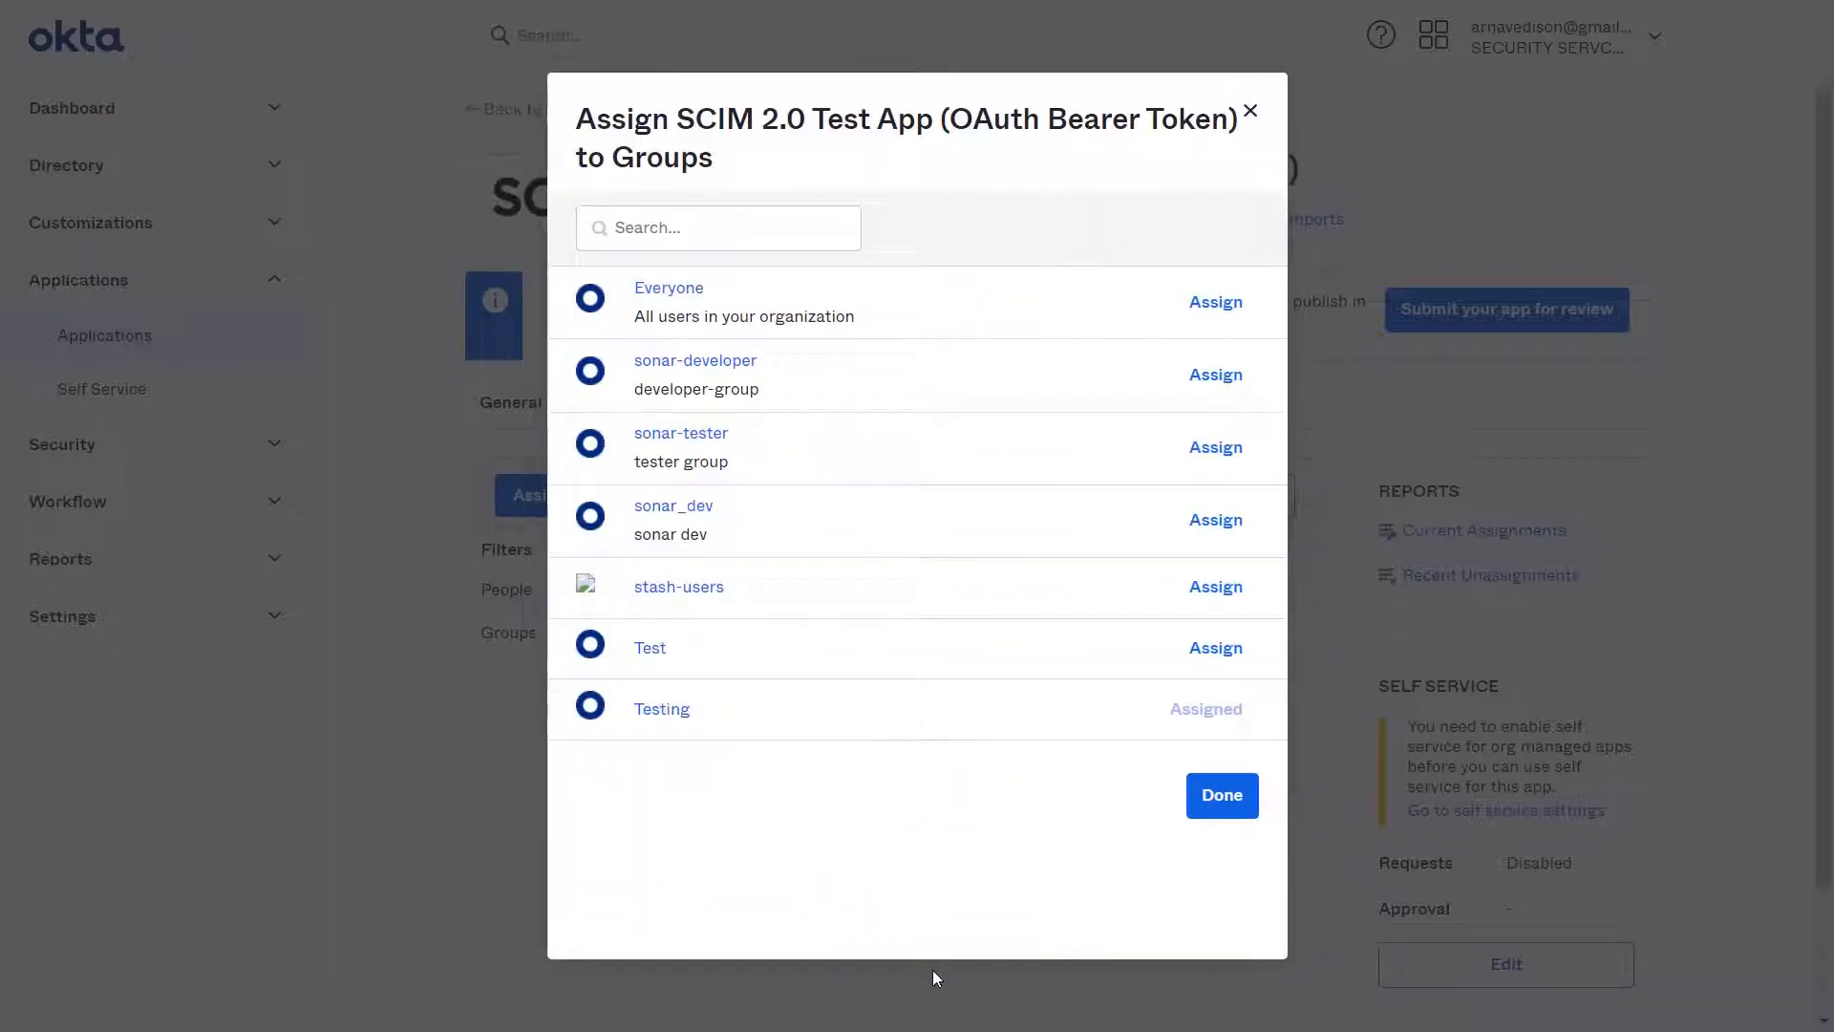
pyautogui.click(1221, 795)
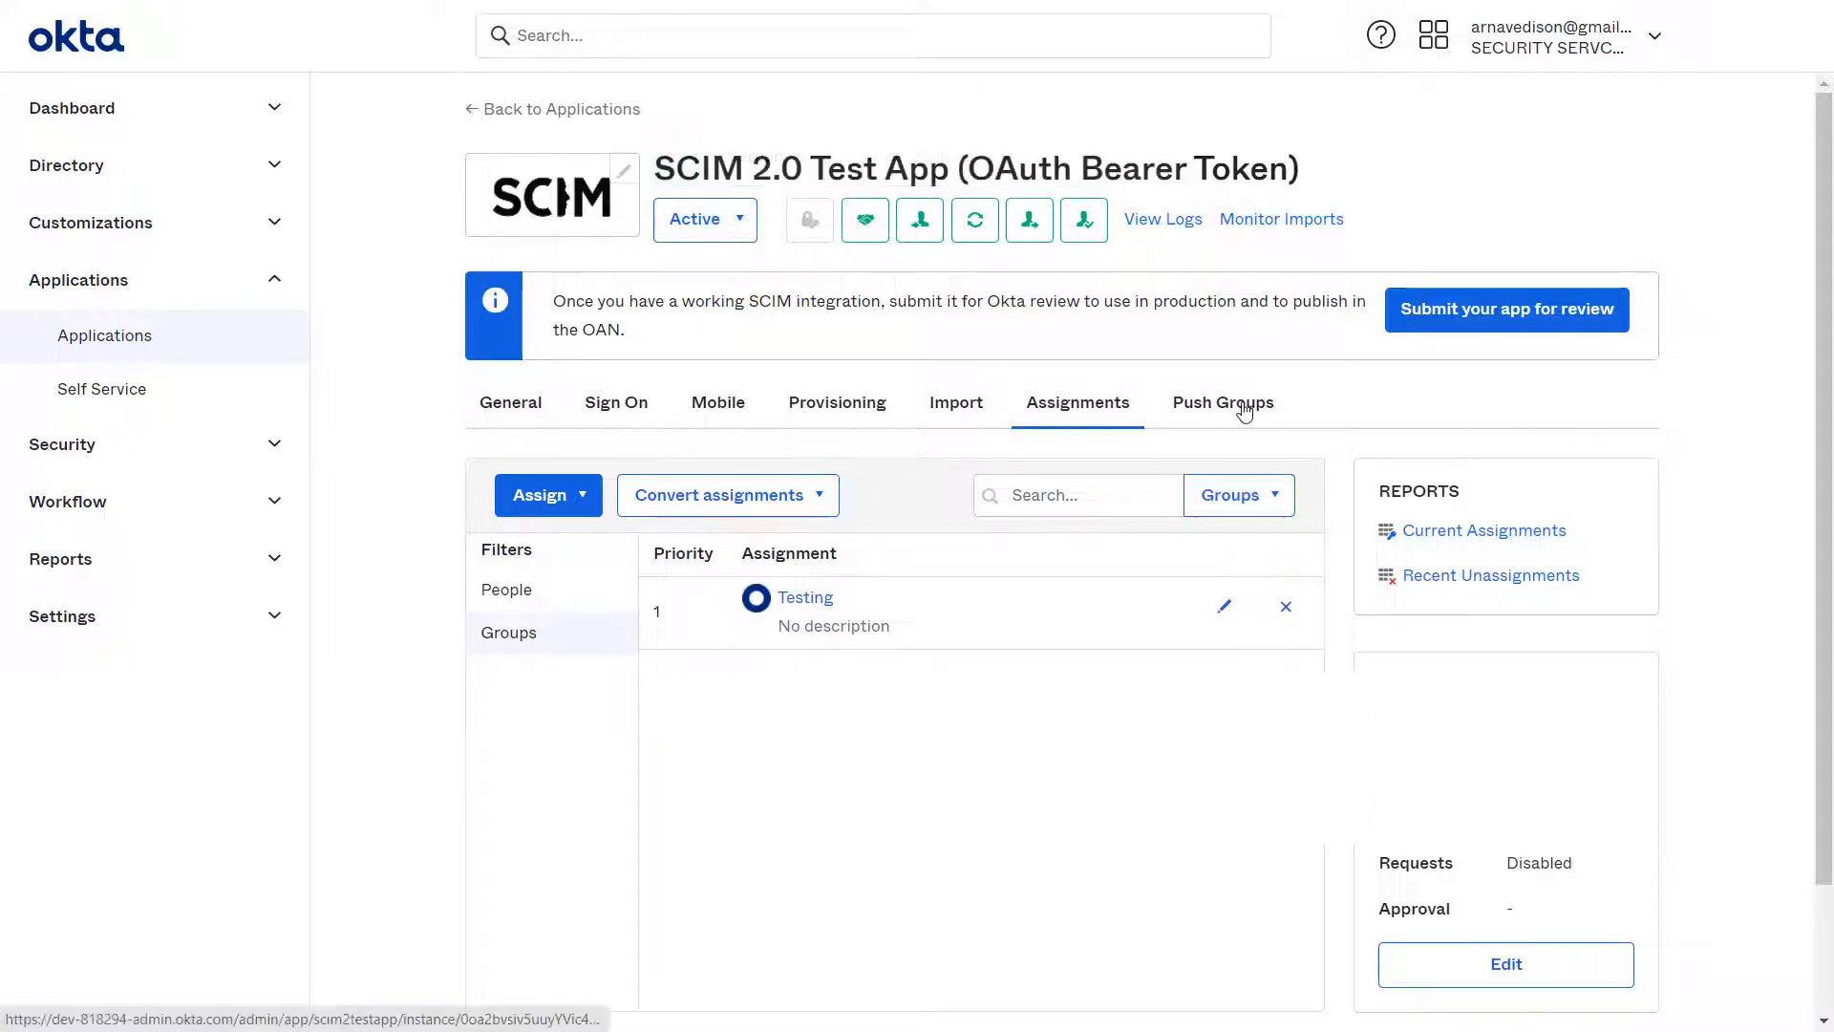
# Step: In Push Groups, search 'Tes', select the Testing group and save the push
pyautogui.click(1221, 403)
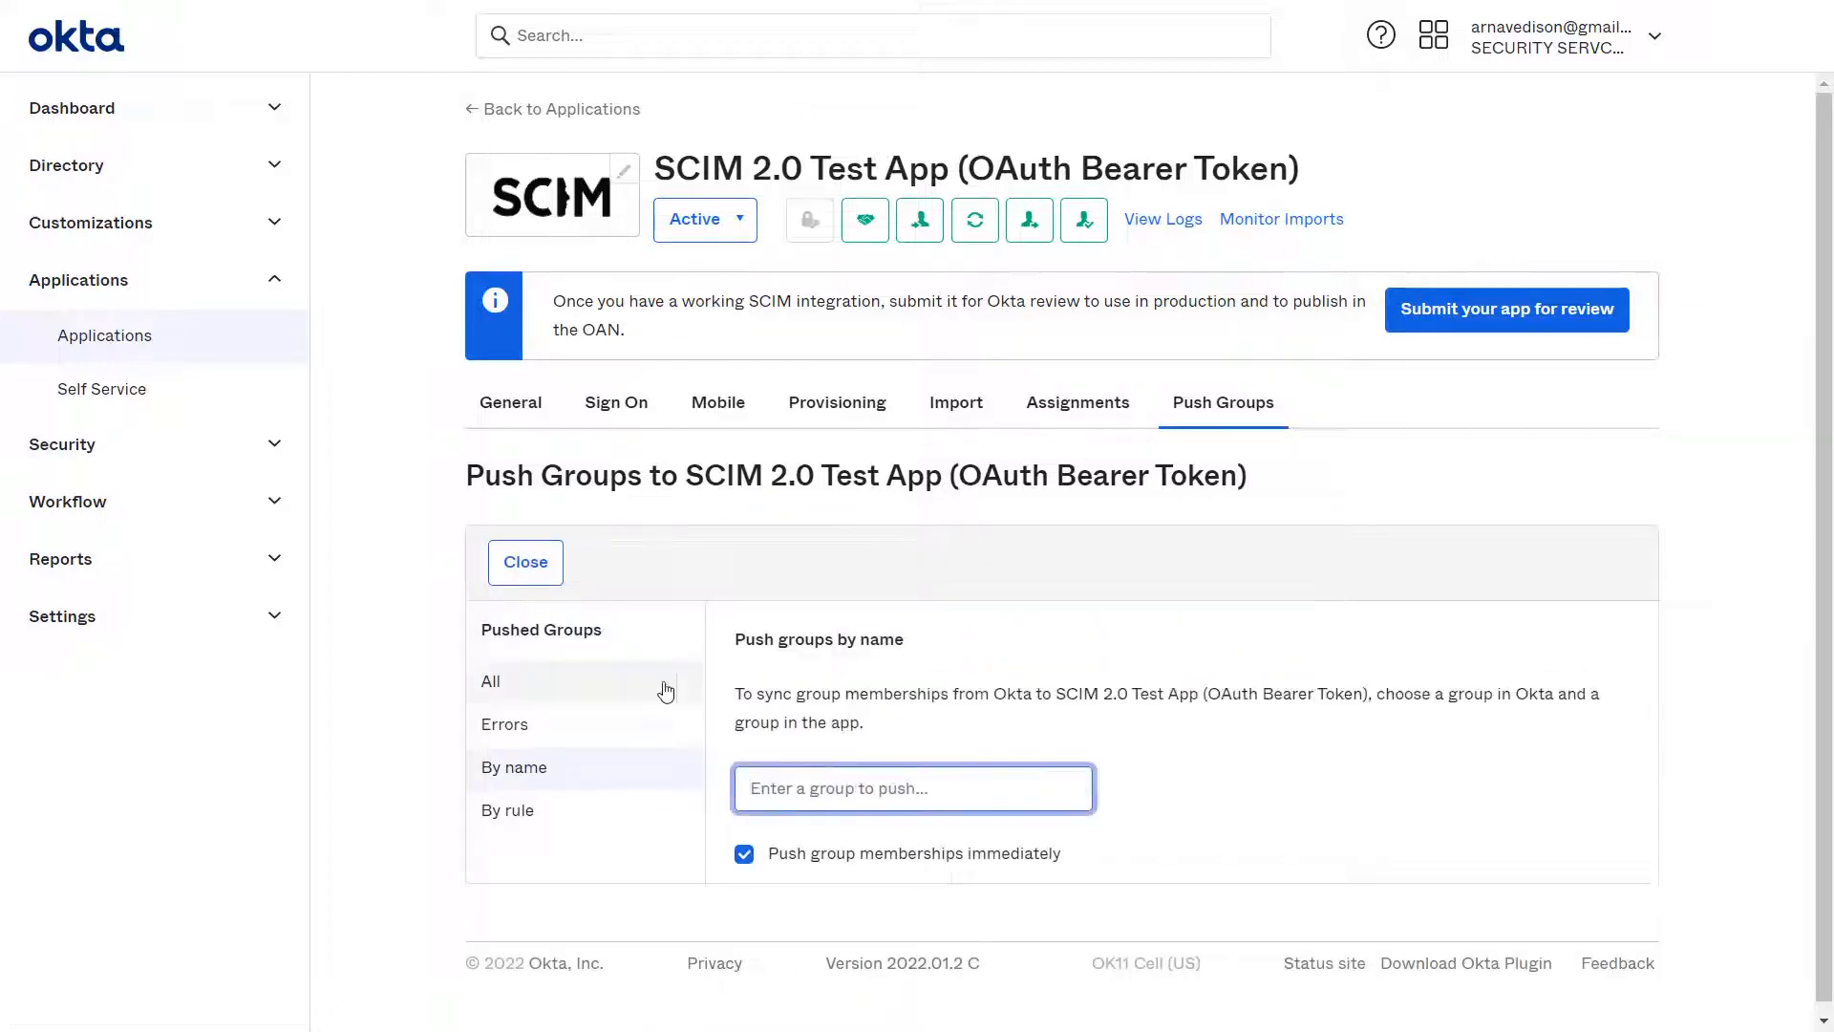
pyautogui.write('Tes')
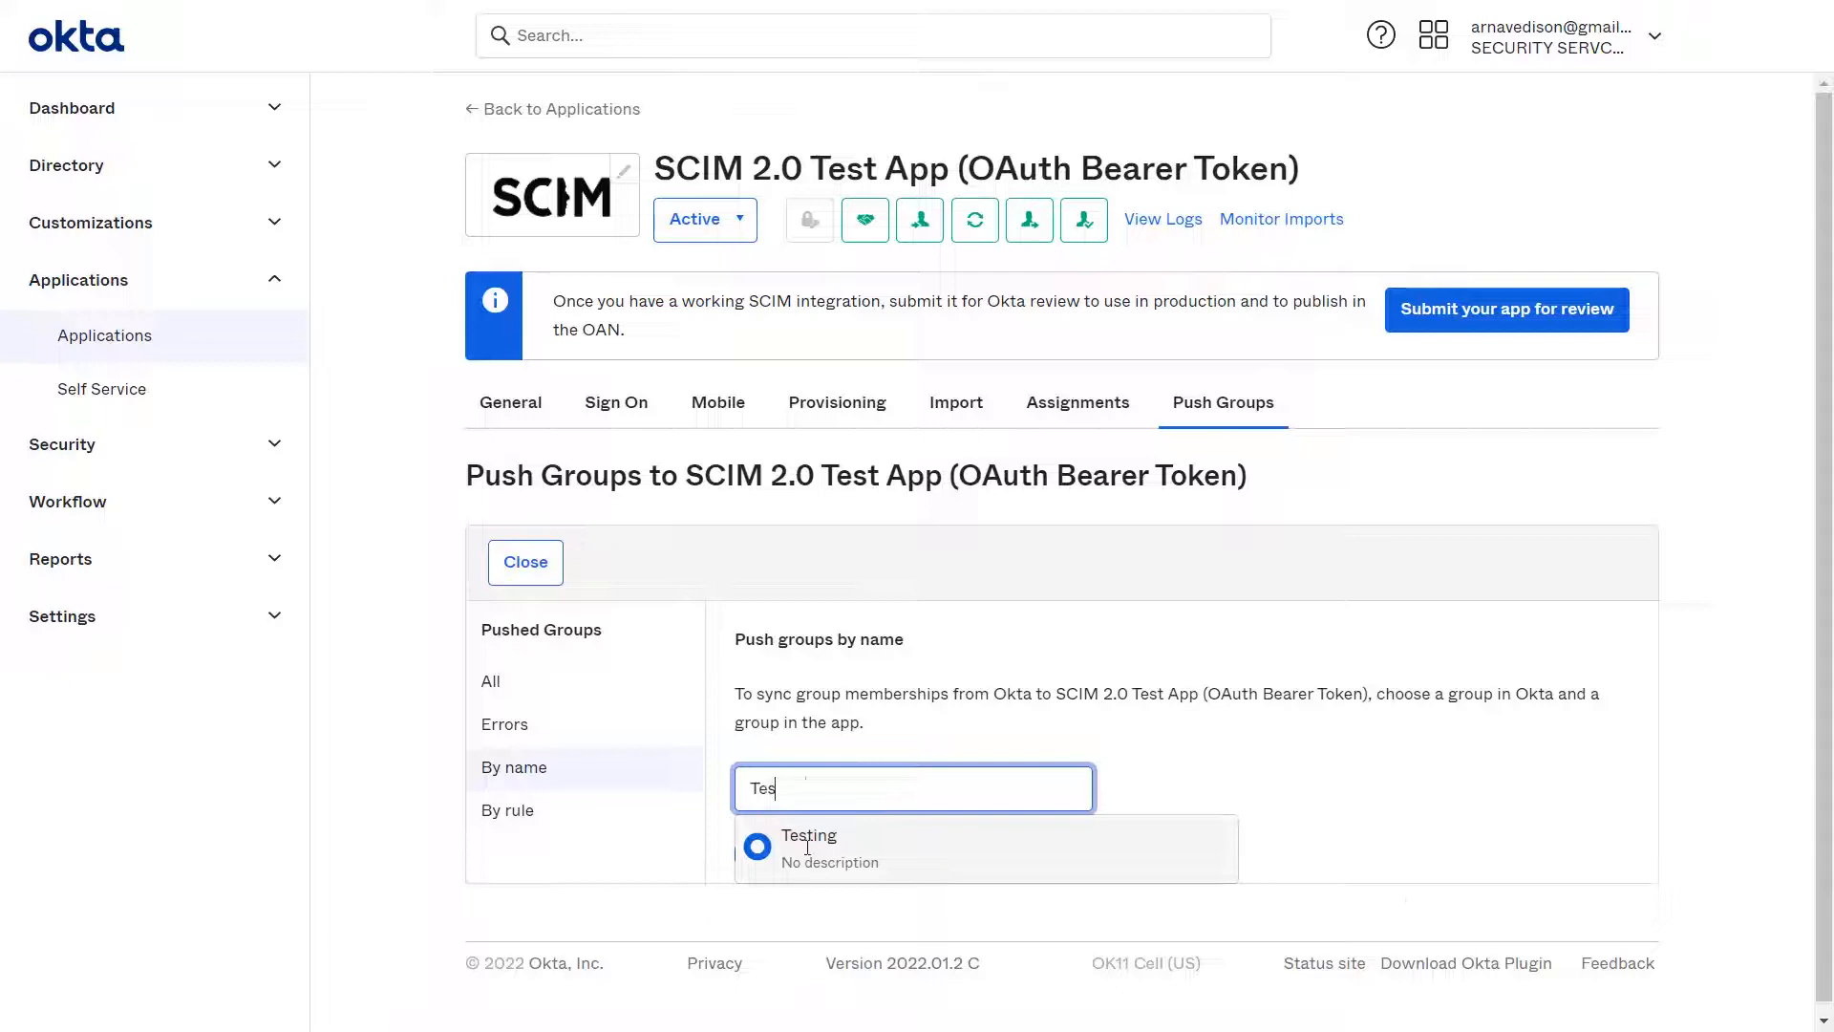
pyautogui.click(808, 846)
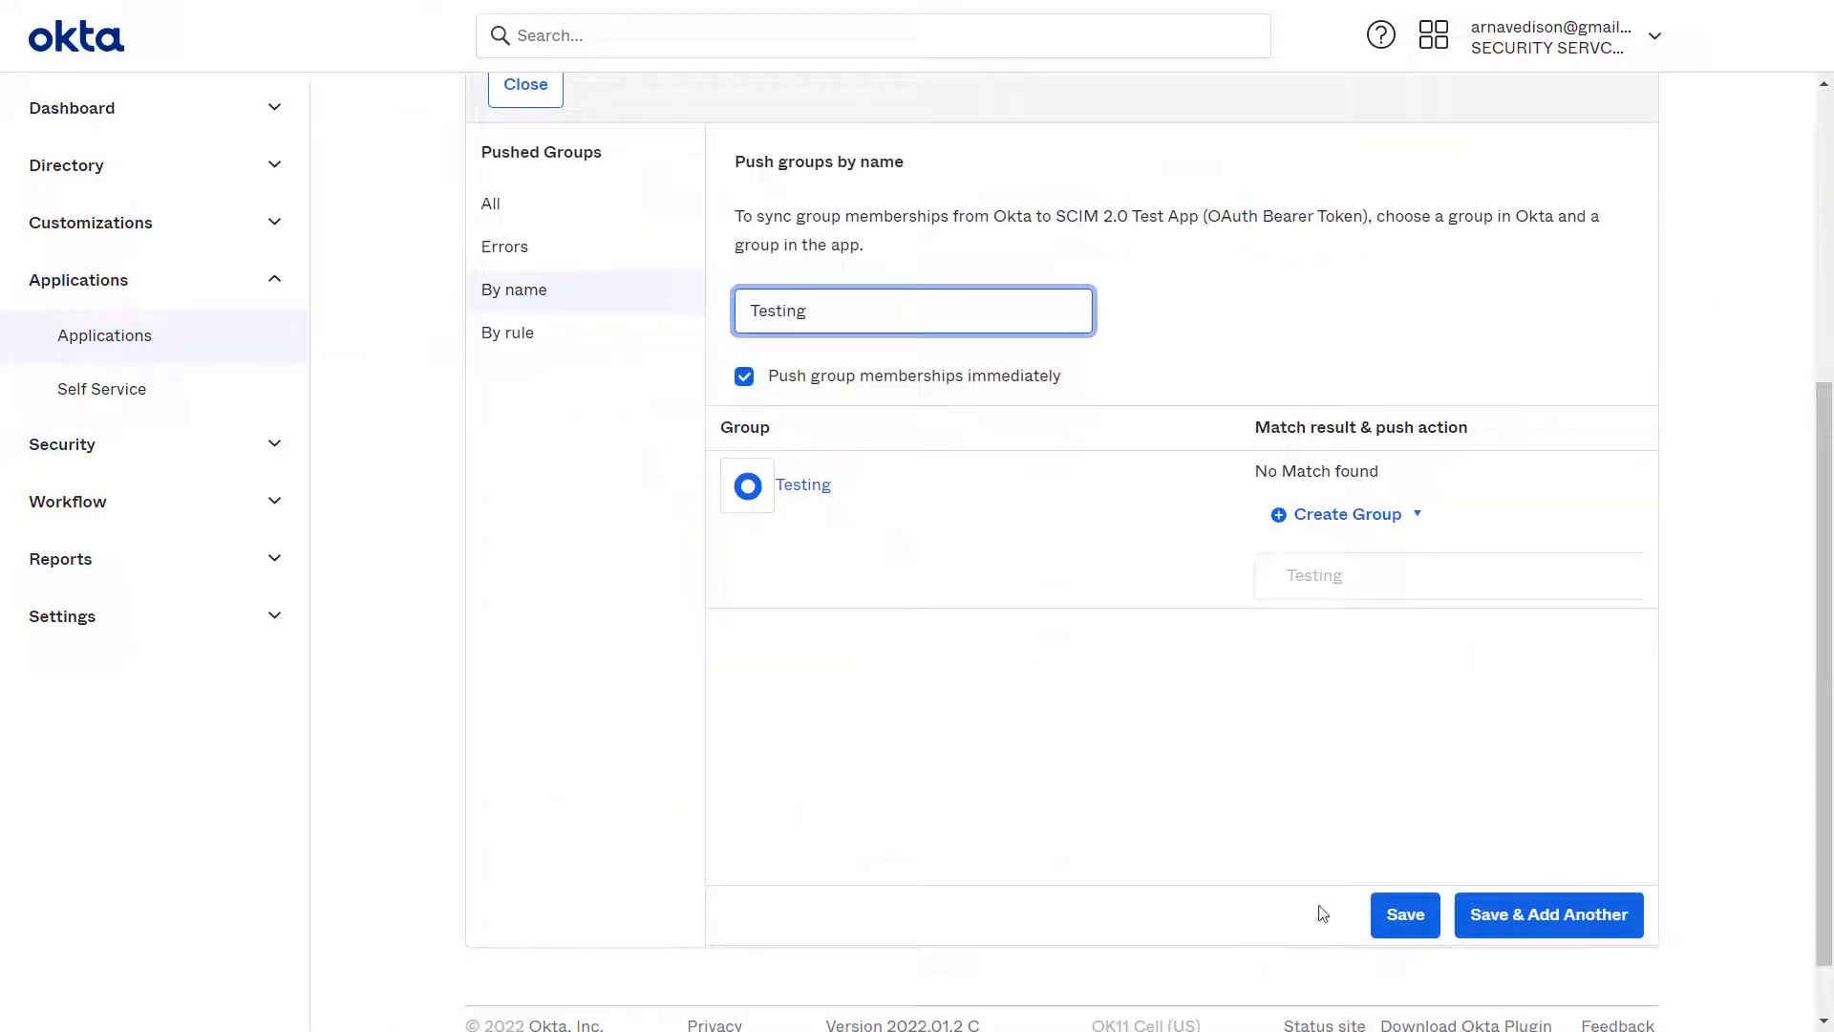
pyautogui.click(1402, 915)
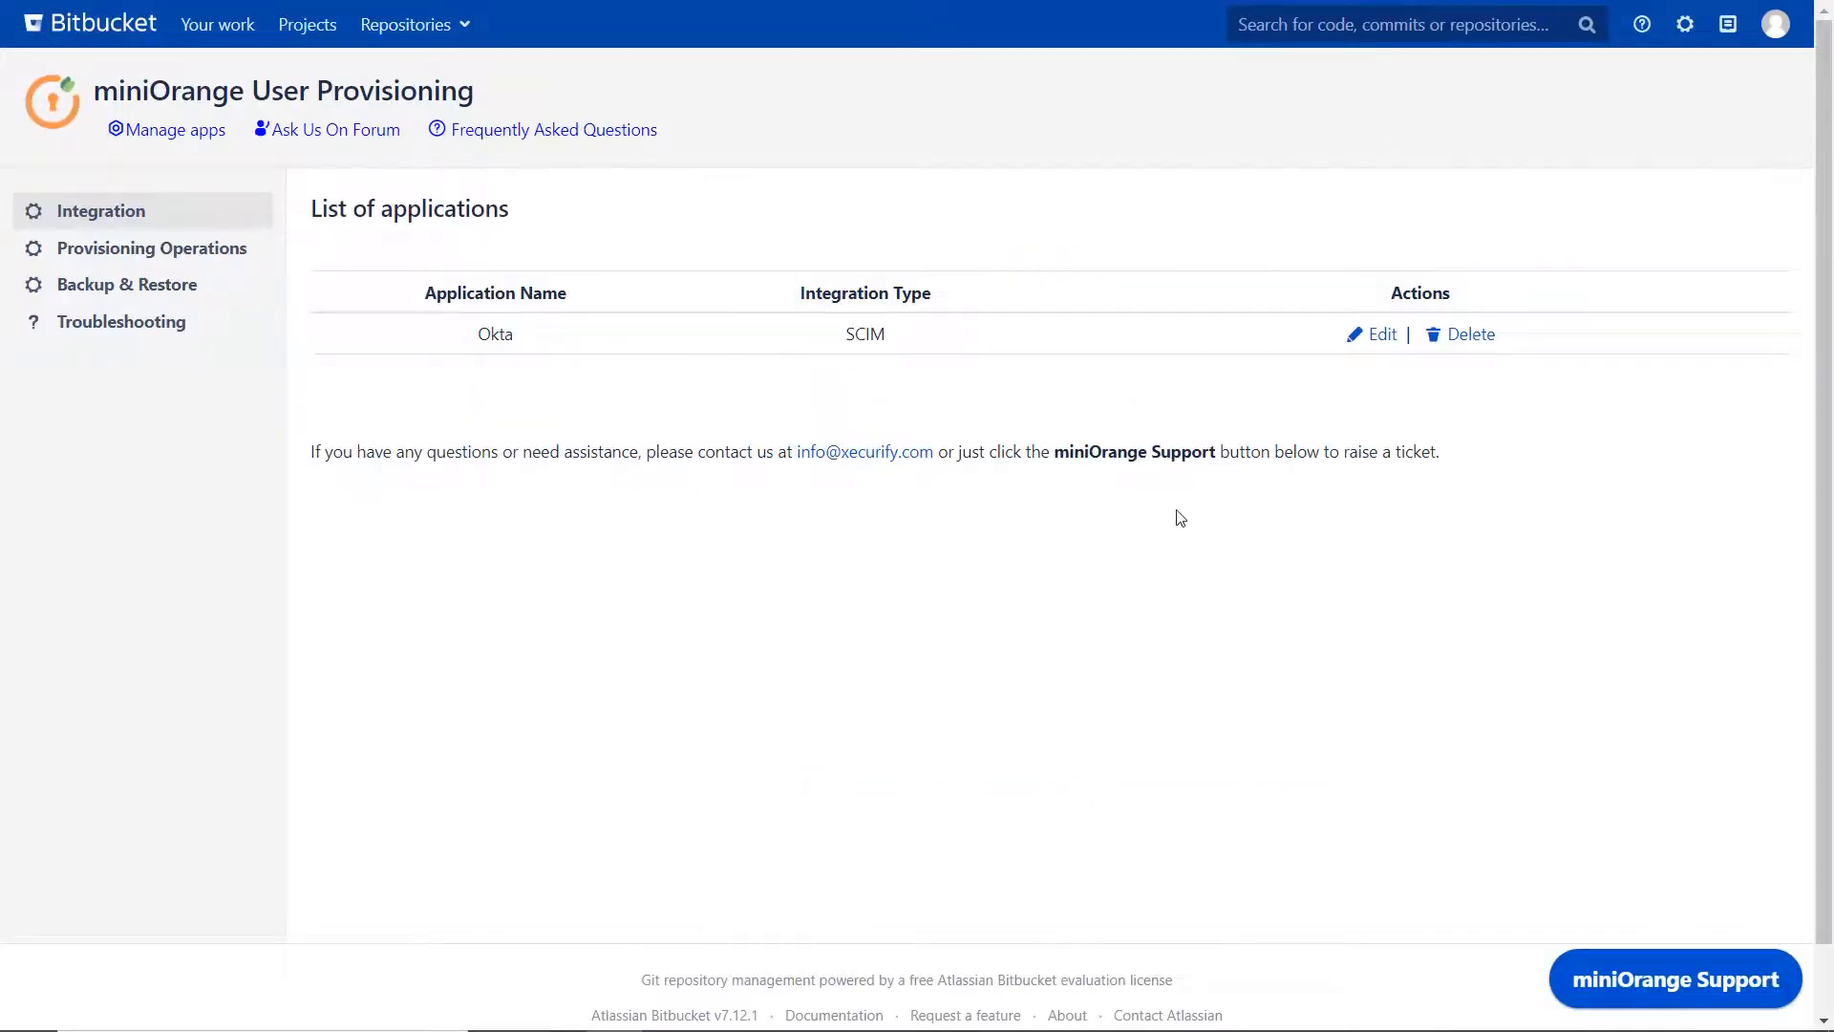
pyautogui.moveTo(1685, 23)
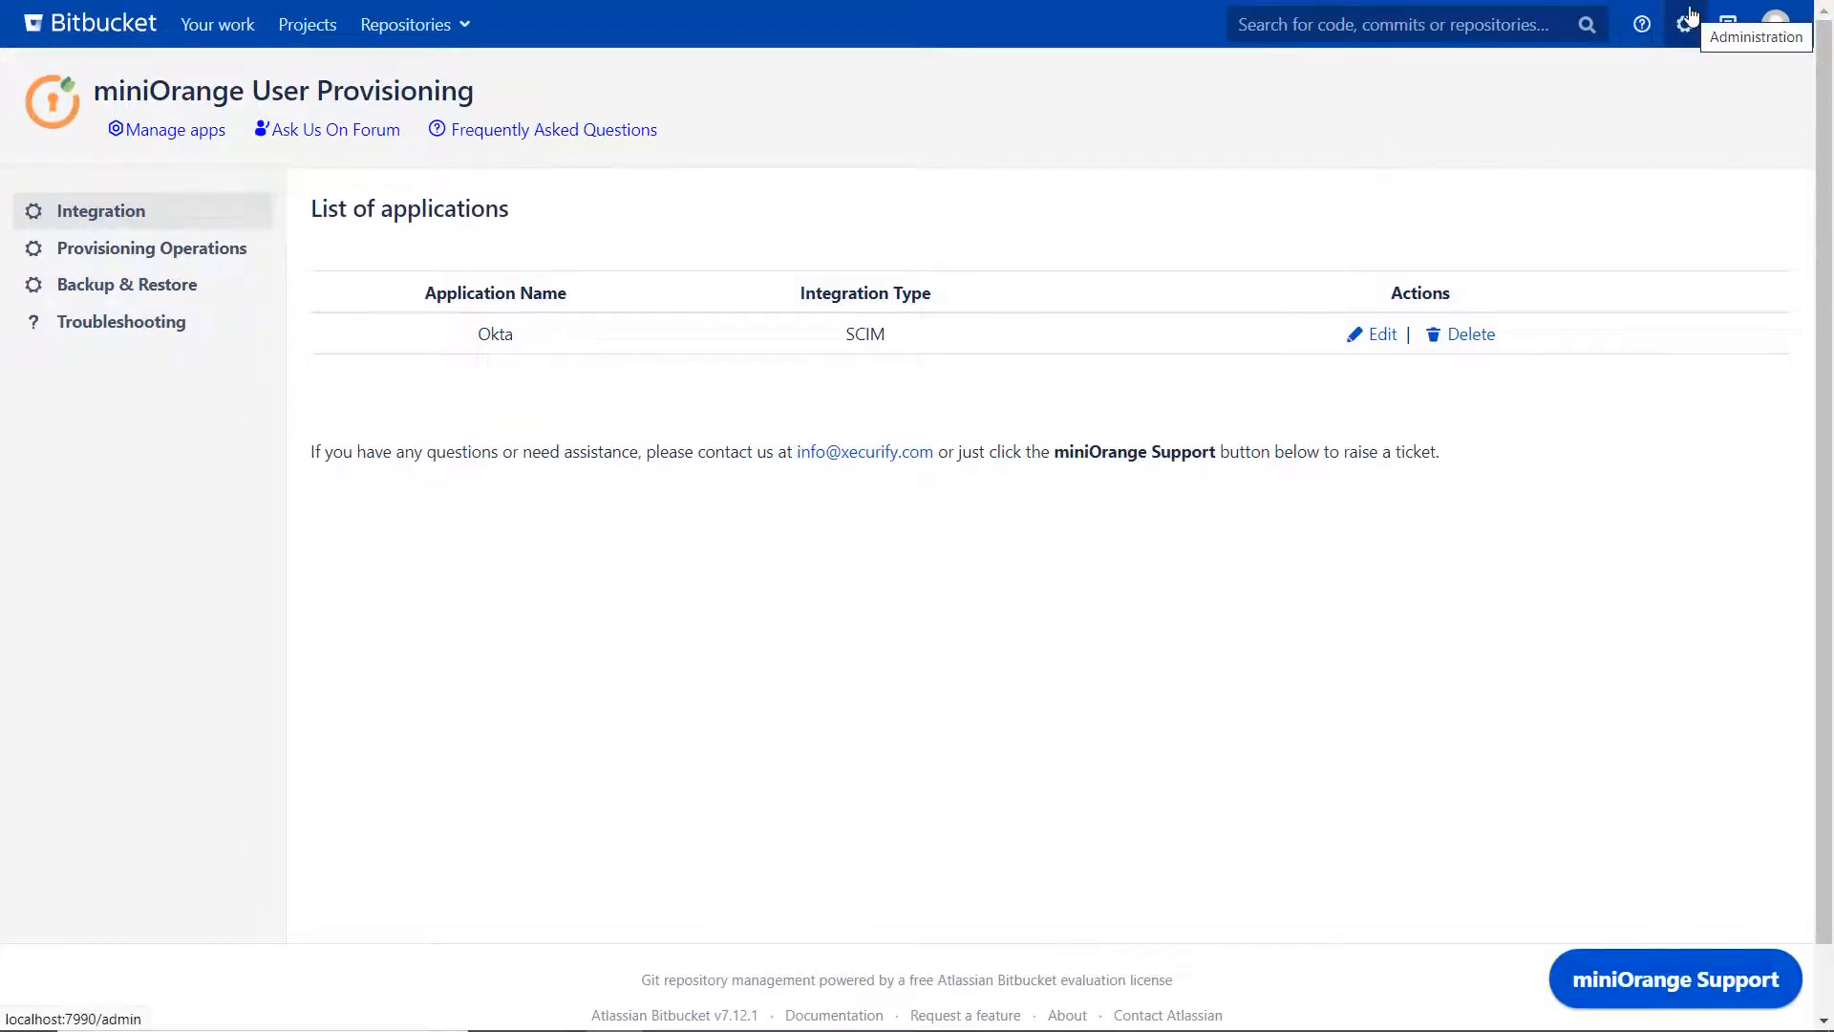